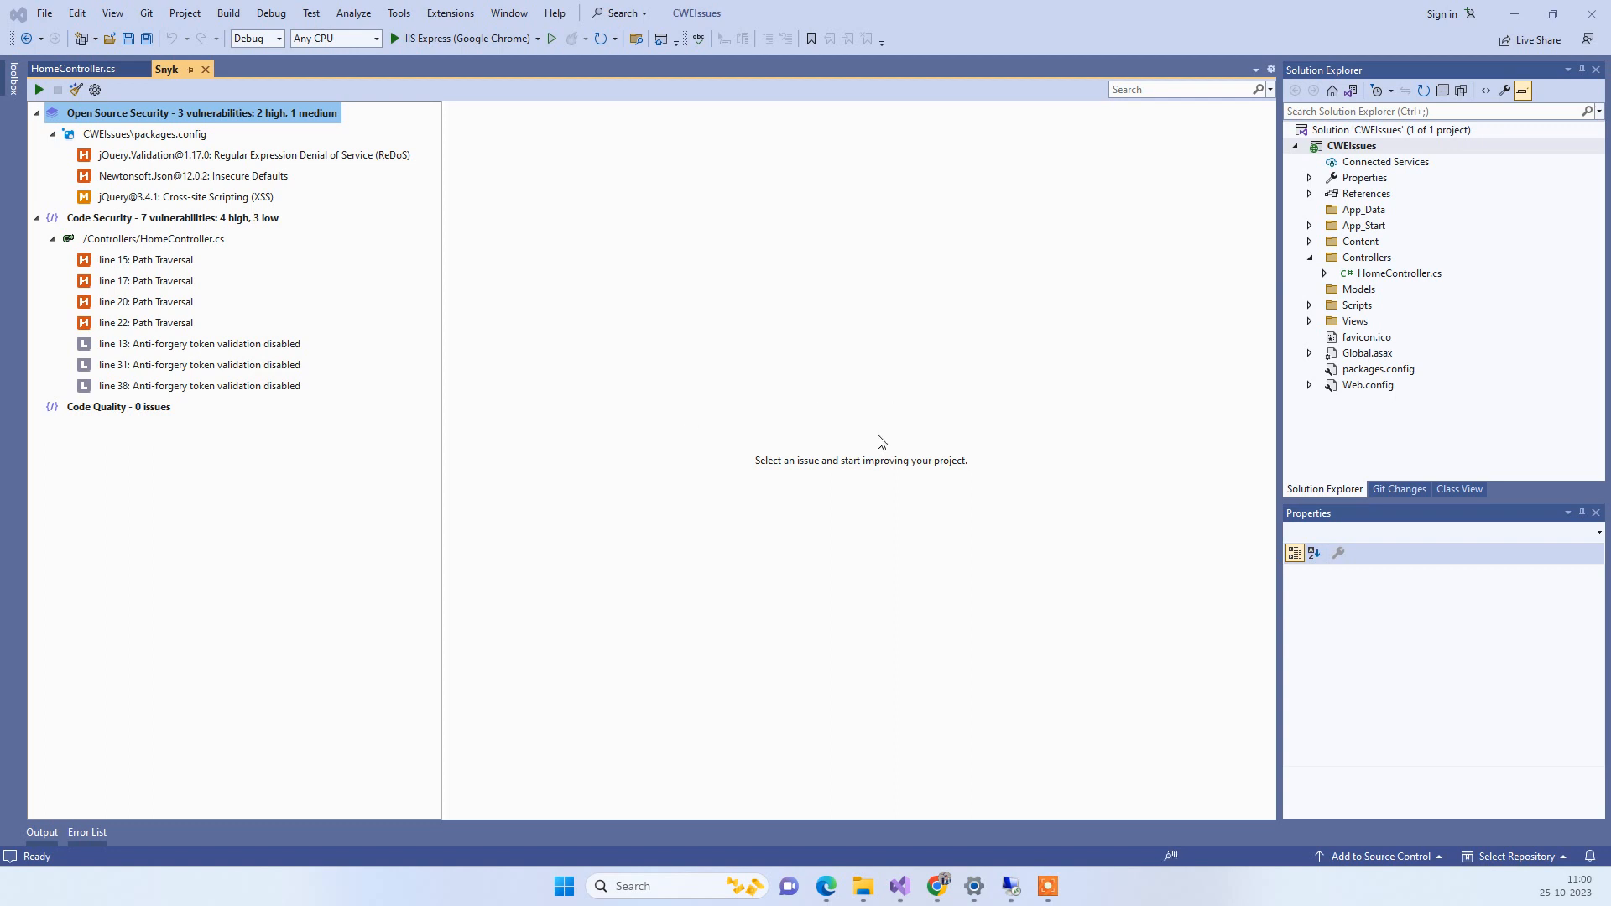
mouse_move(450, 308)
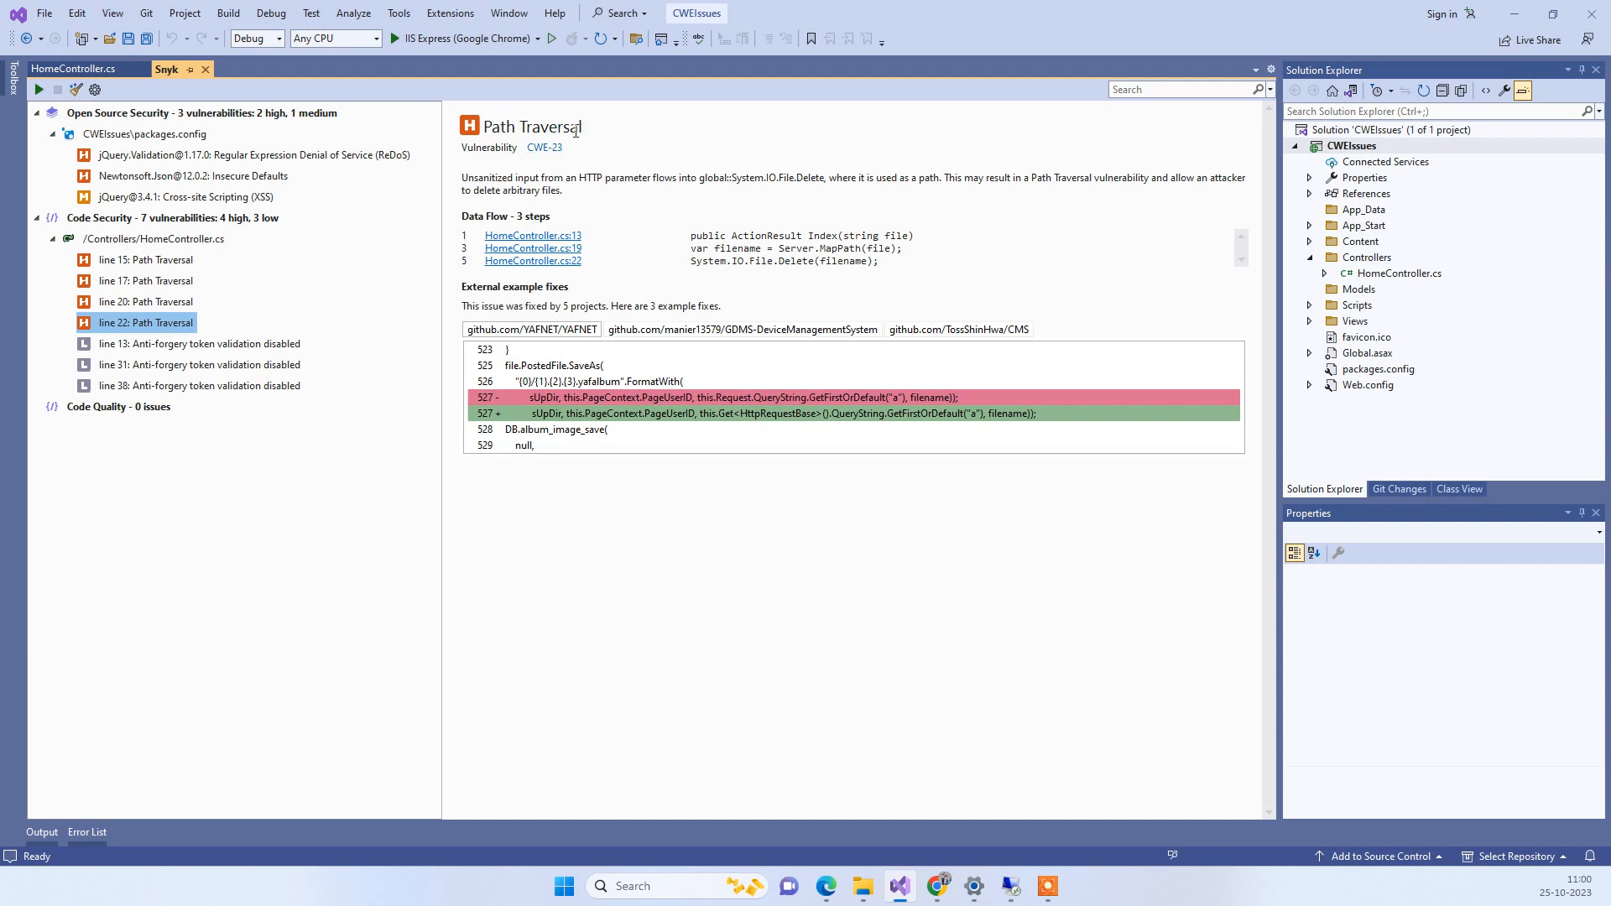
mouse_move(807, 211)
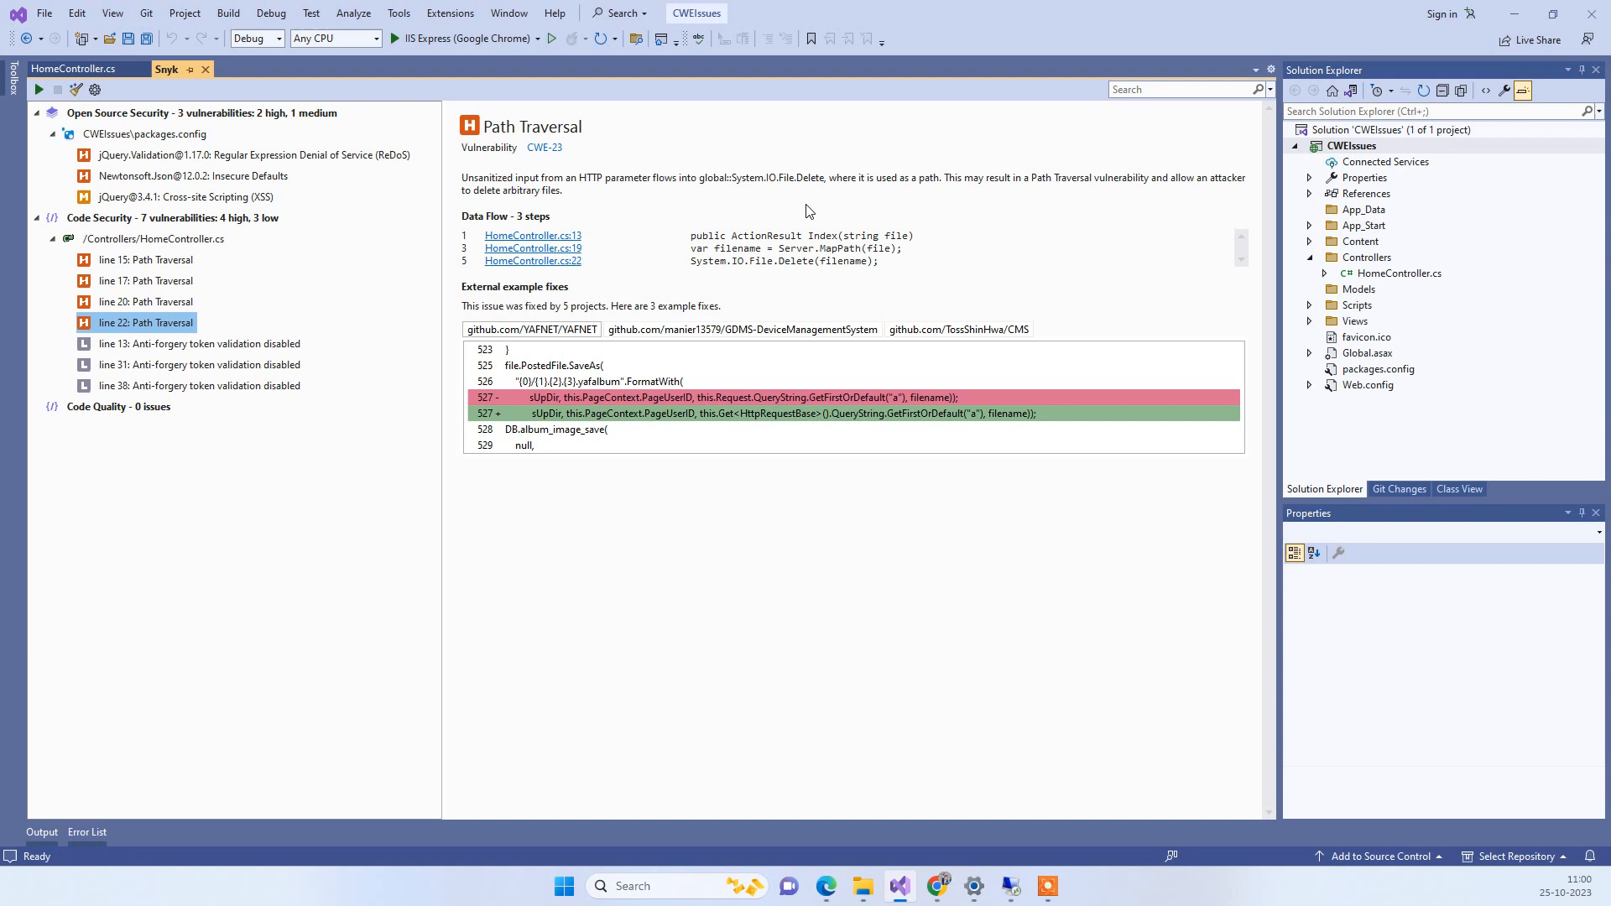
mouse_move(931, 259)
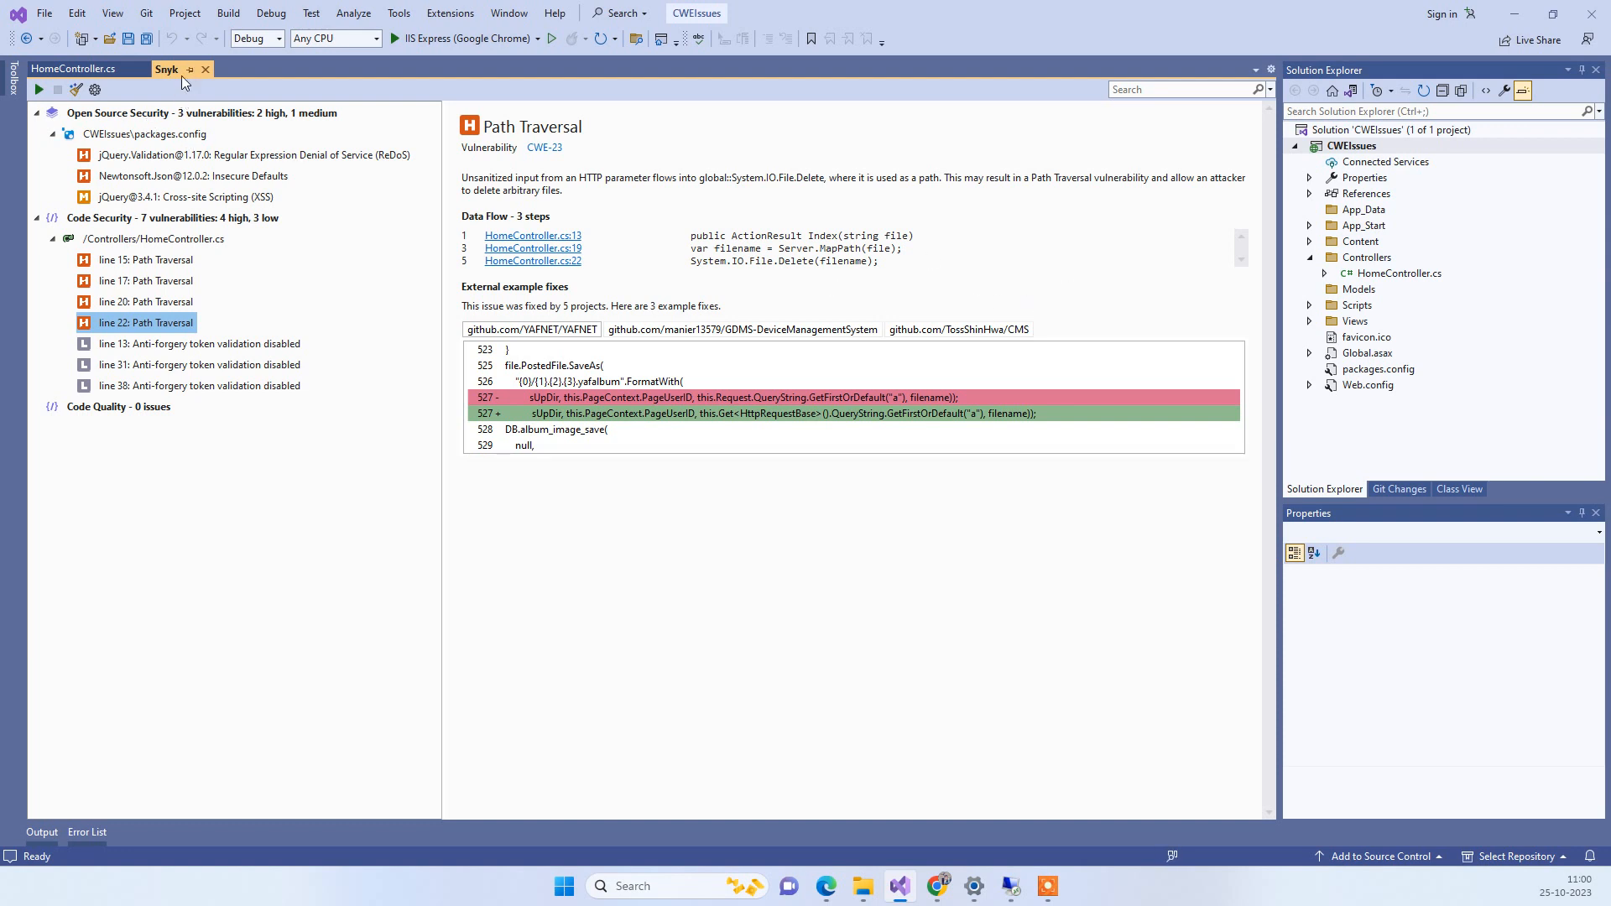
mouse_move(618, 301)
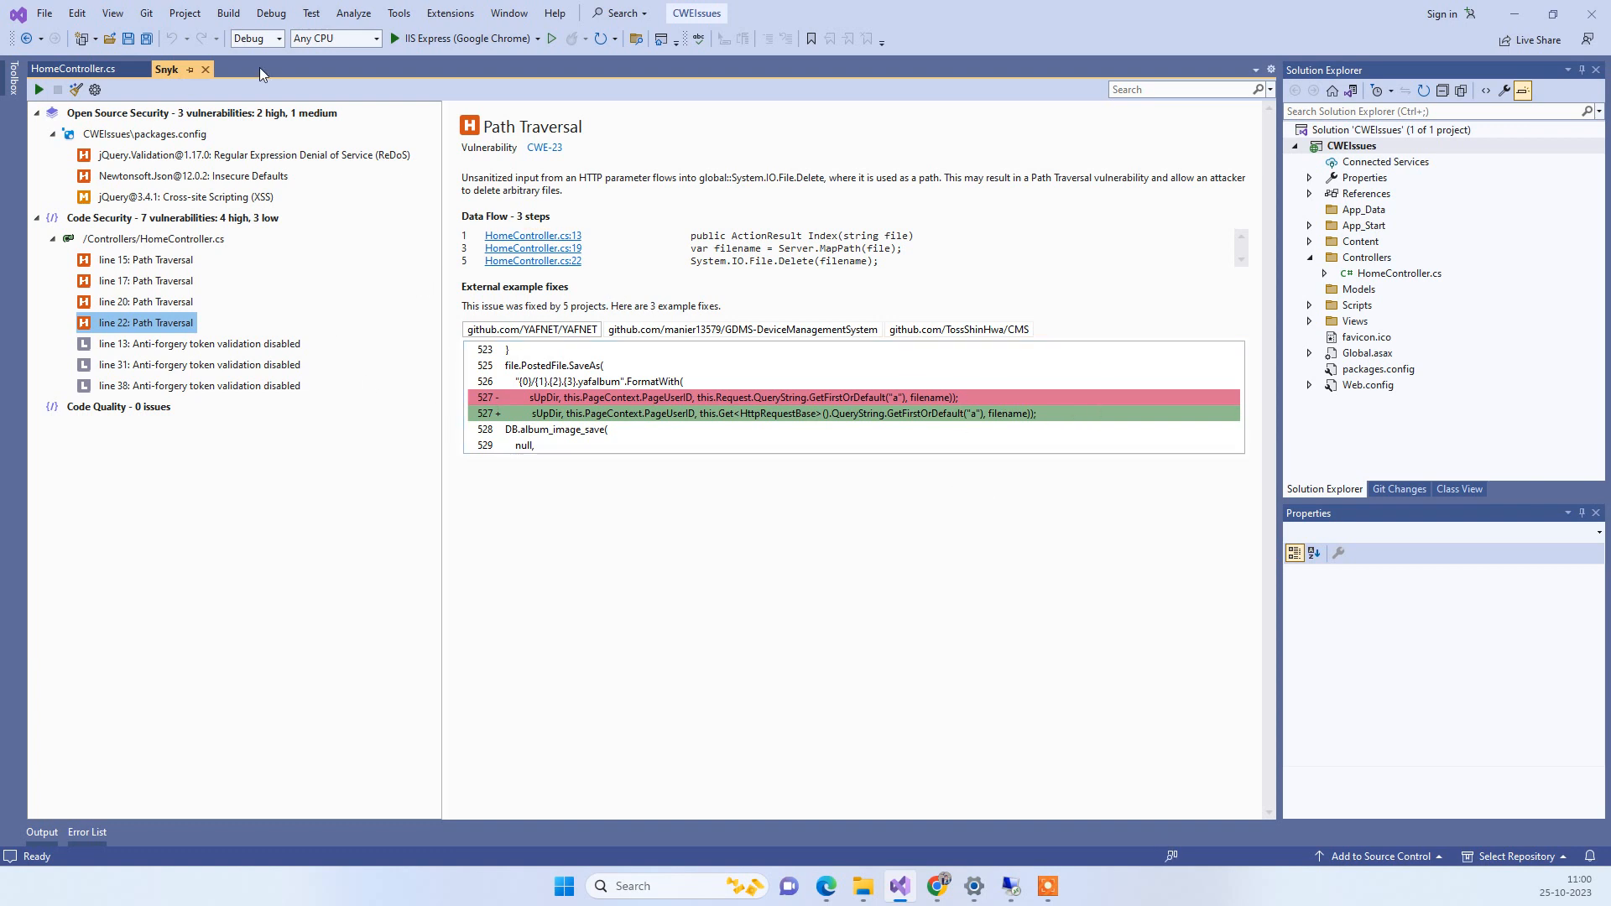
mouse_move(351, 213)
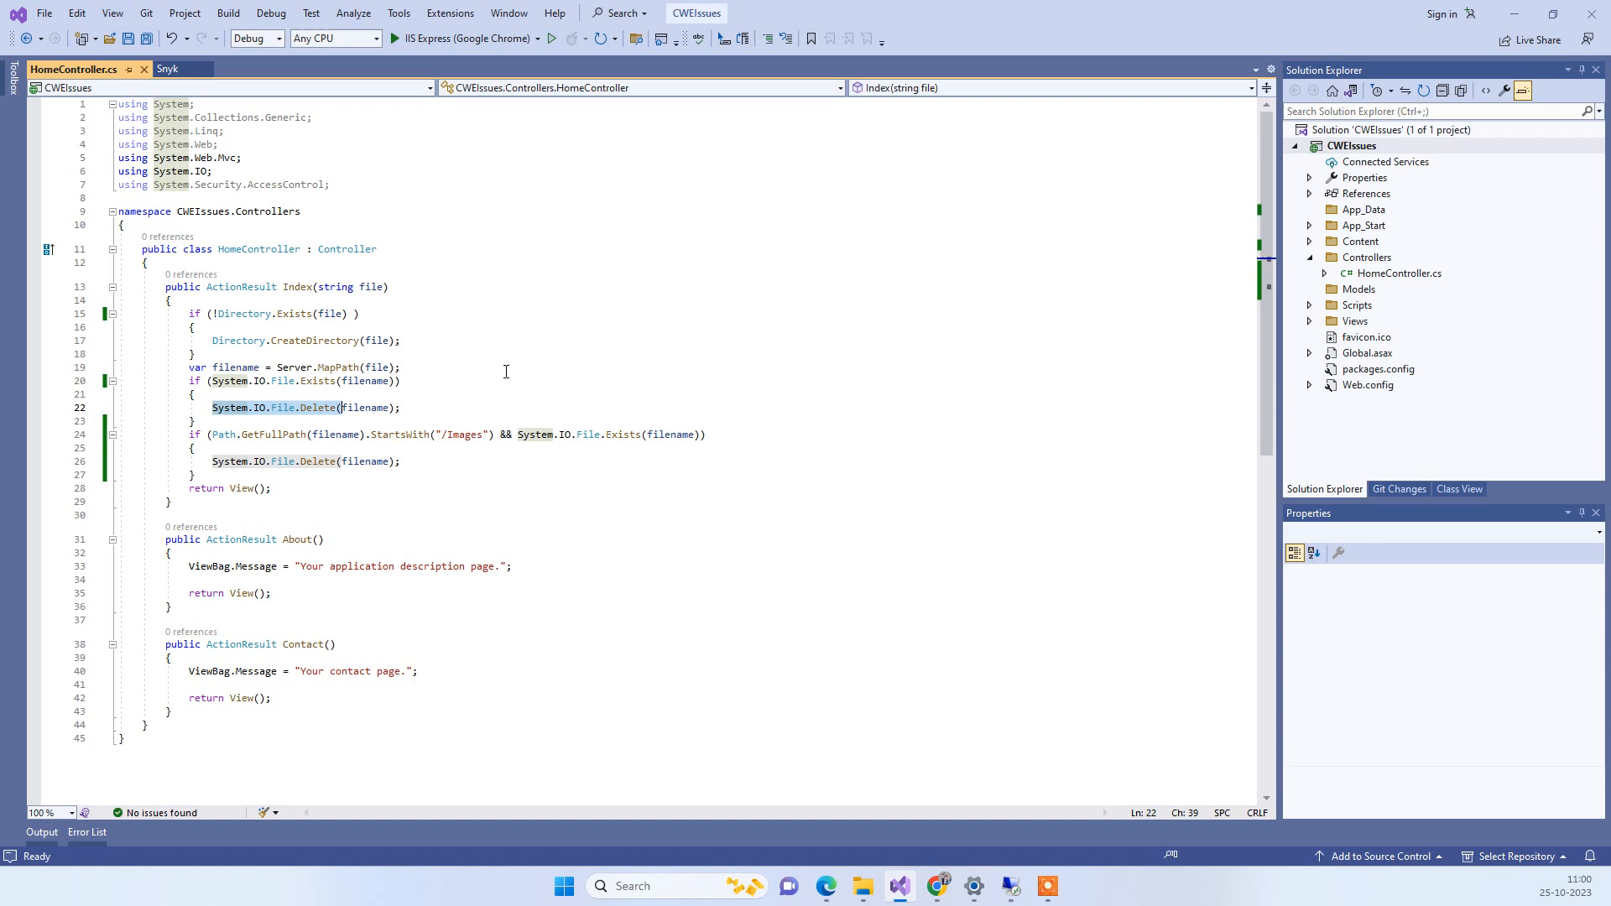
drag(188, 314, 270, 502)
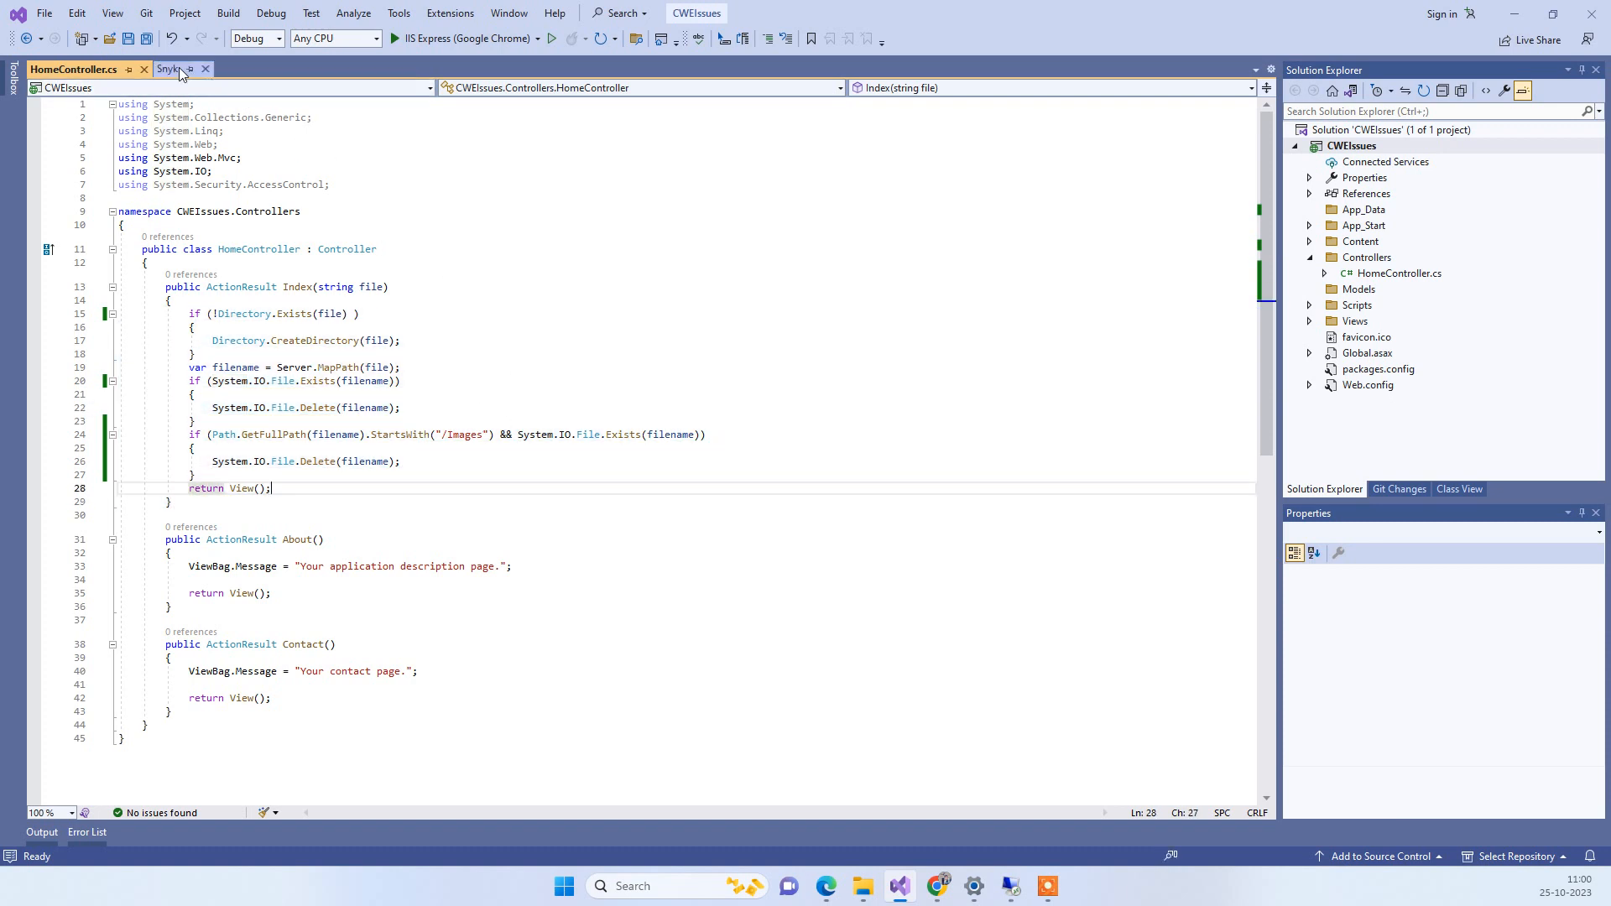
mouse_move(181, 67)
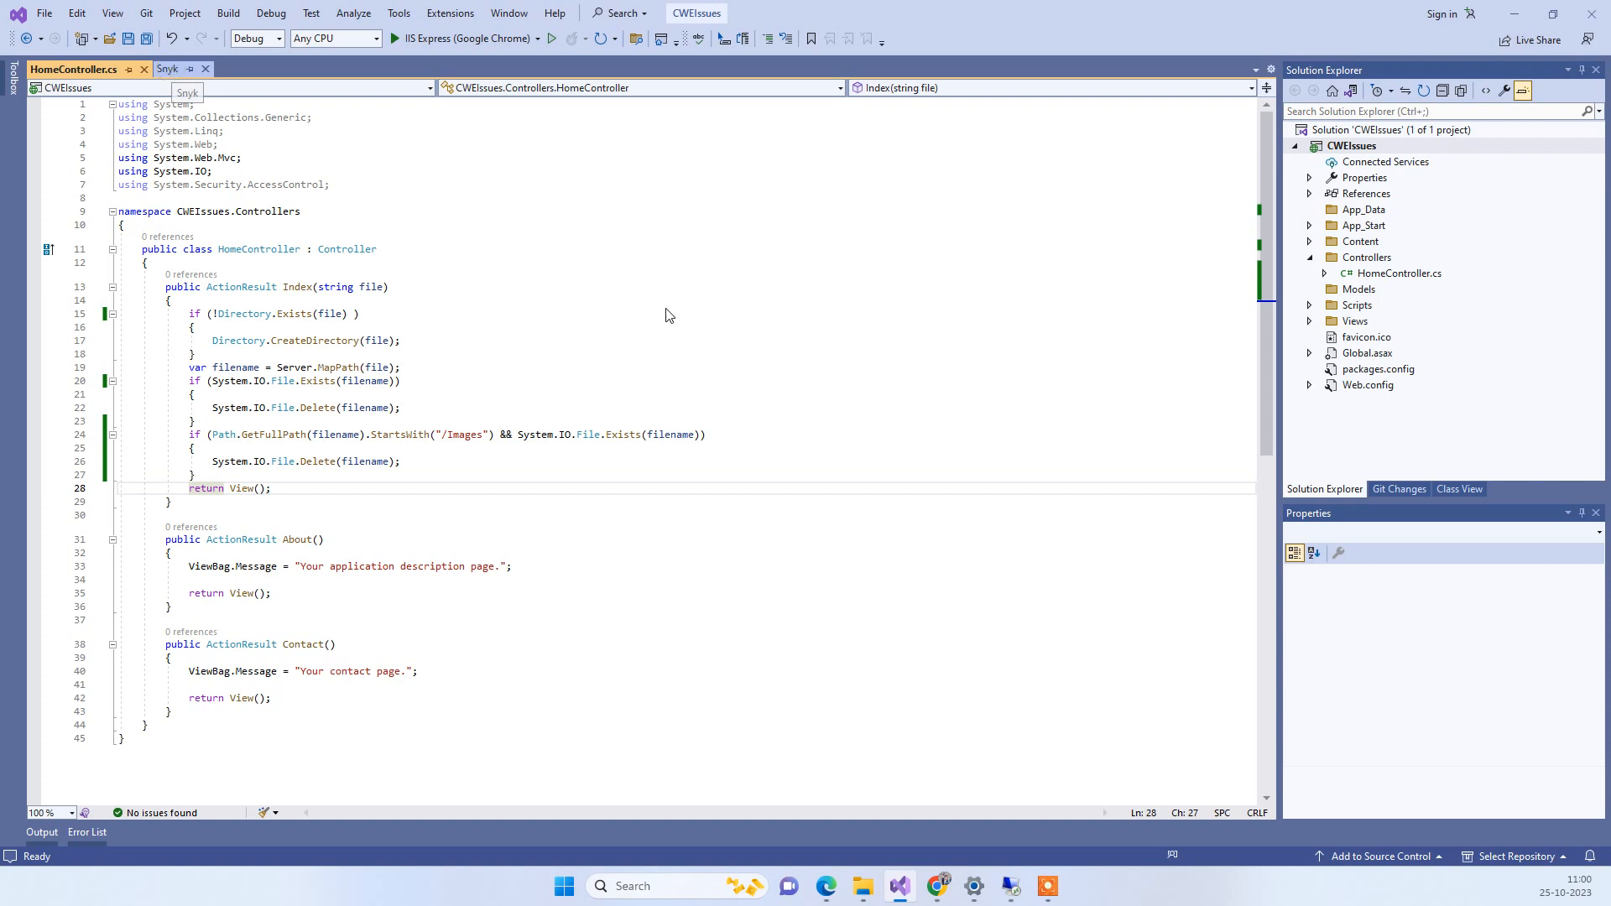
click(168, 69)
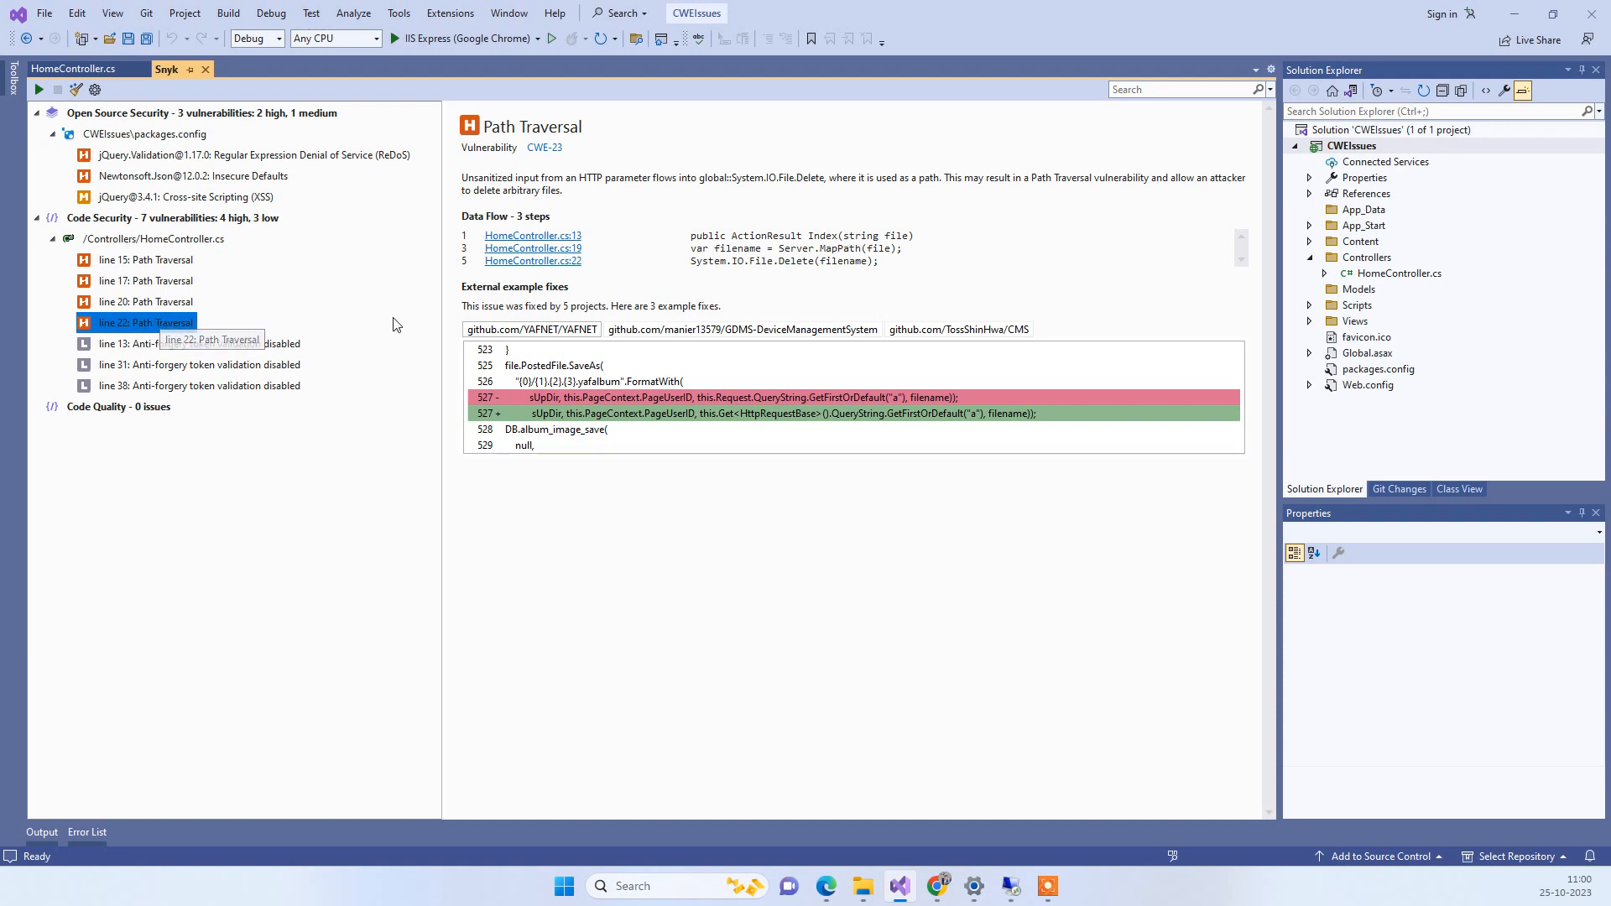
mouse_move(543, 148)
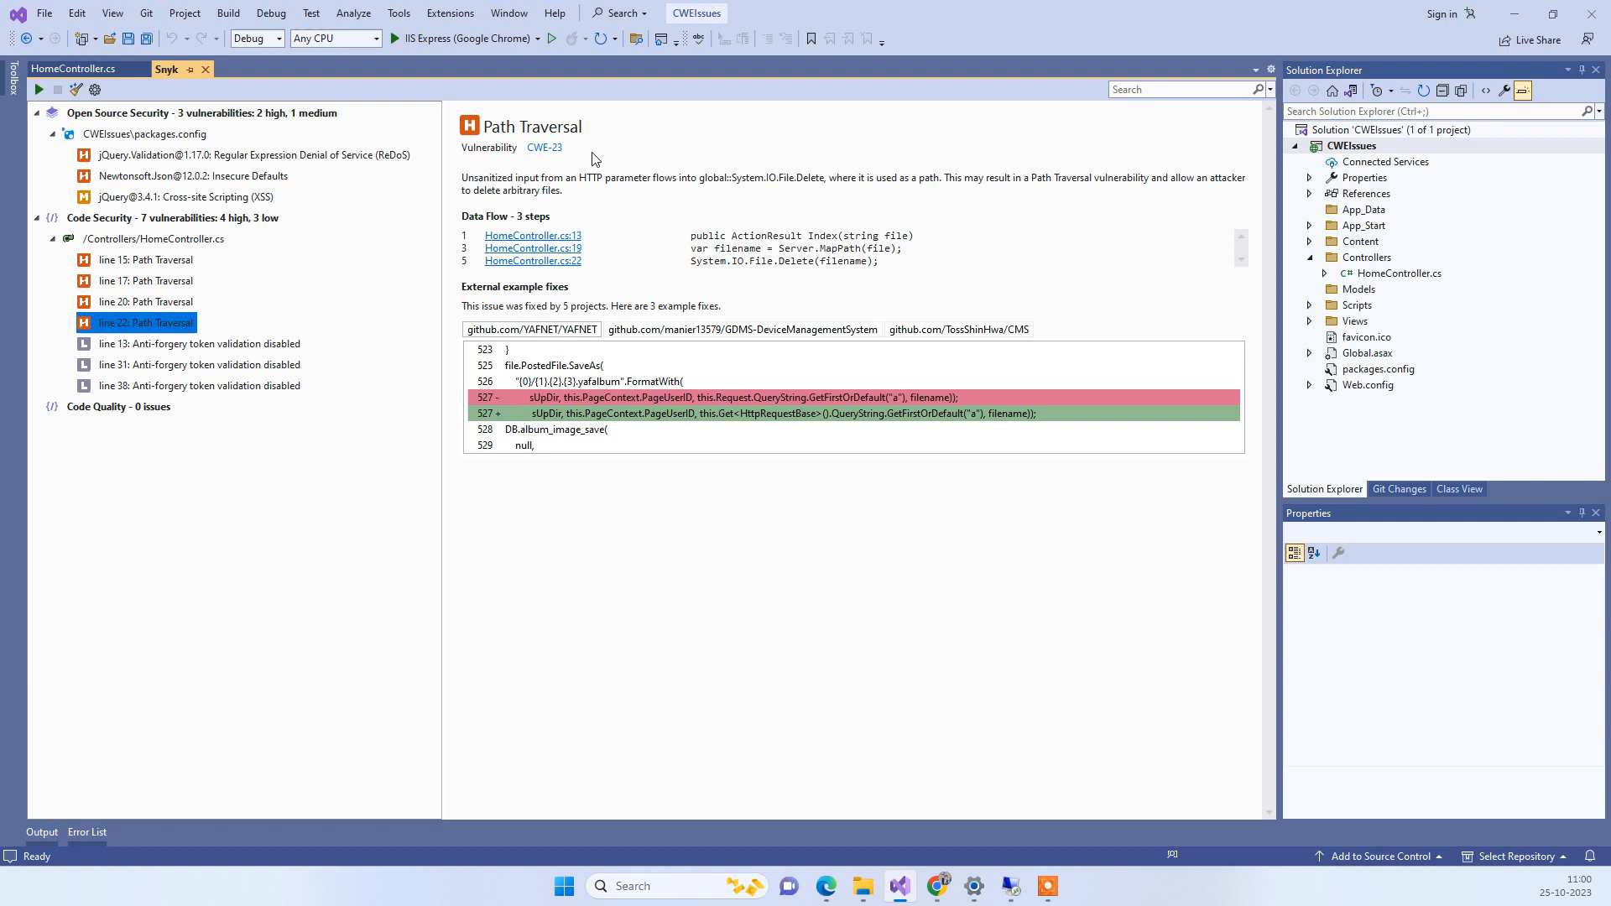
mouse_move(643, 186)
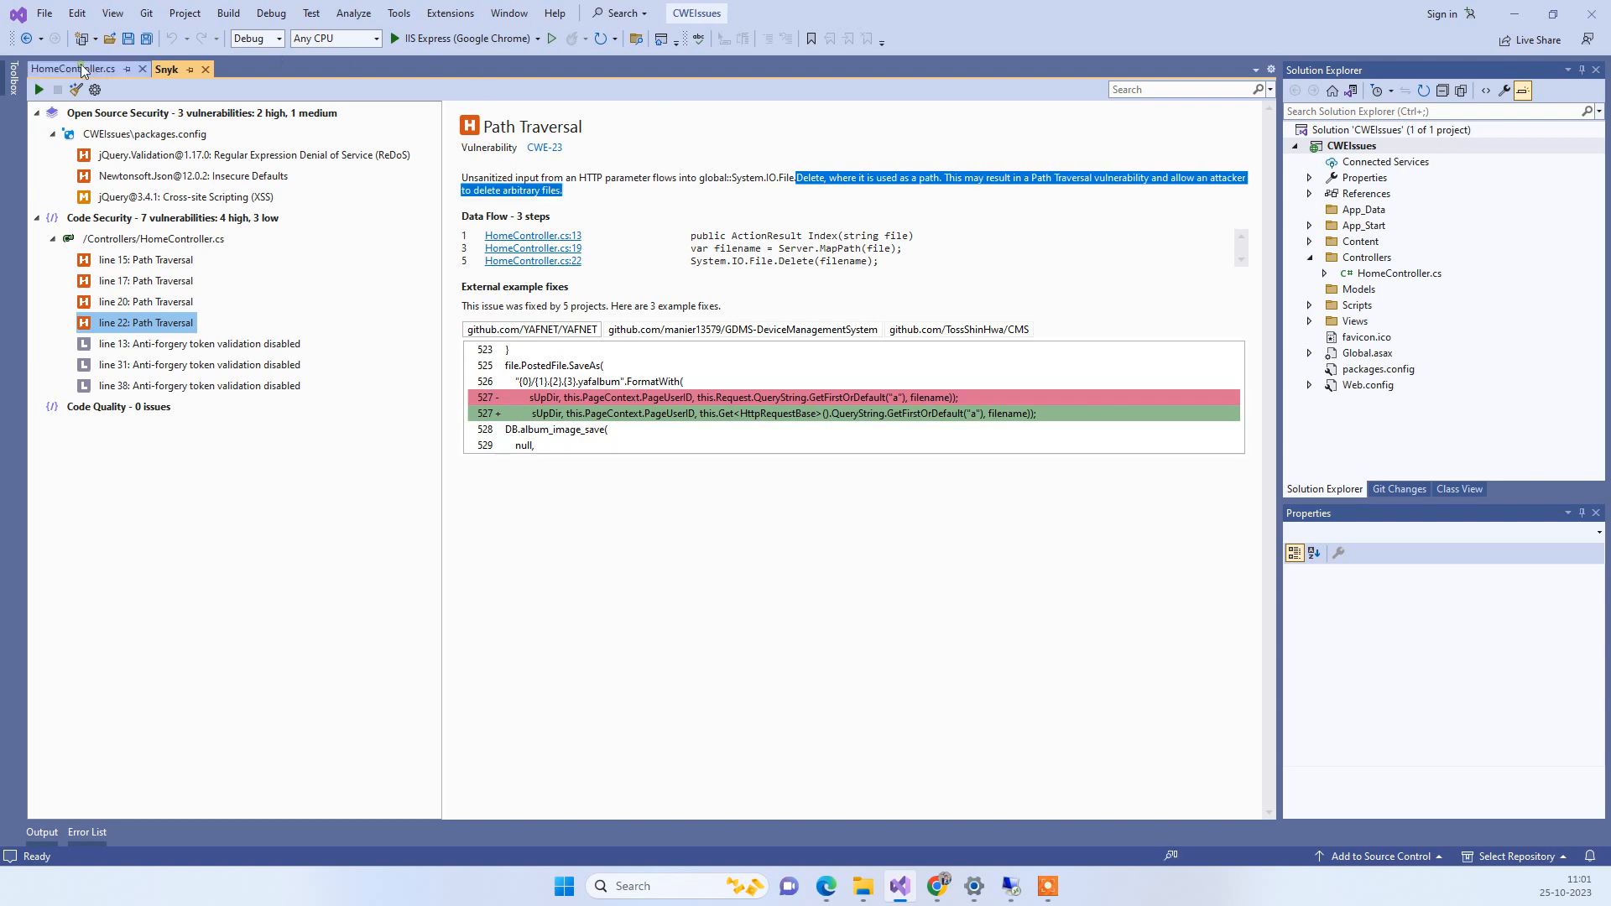
Step: Return to the HomeController.cs editor after reading the Path Traversal description
click(72, 68)
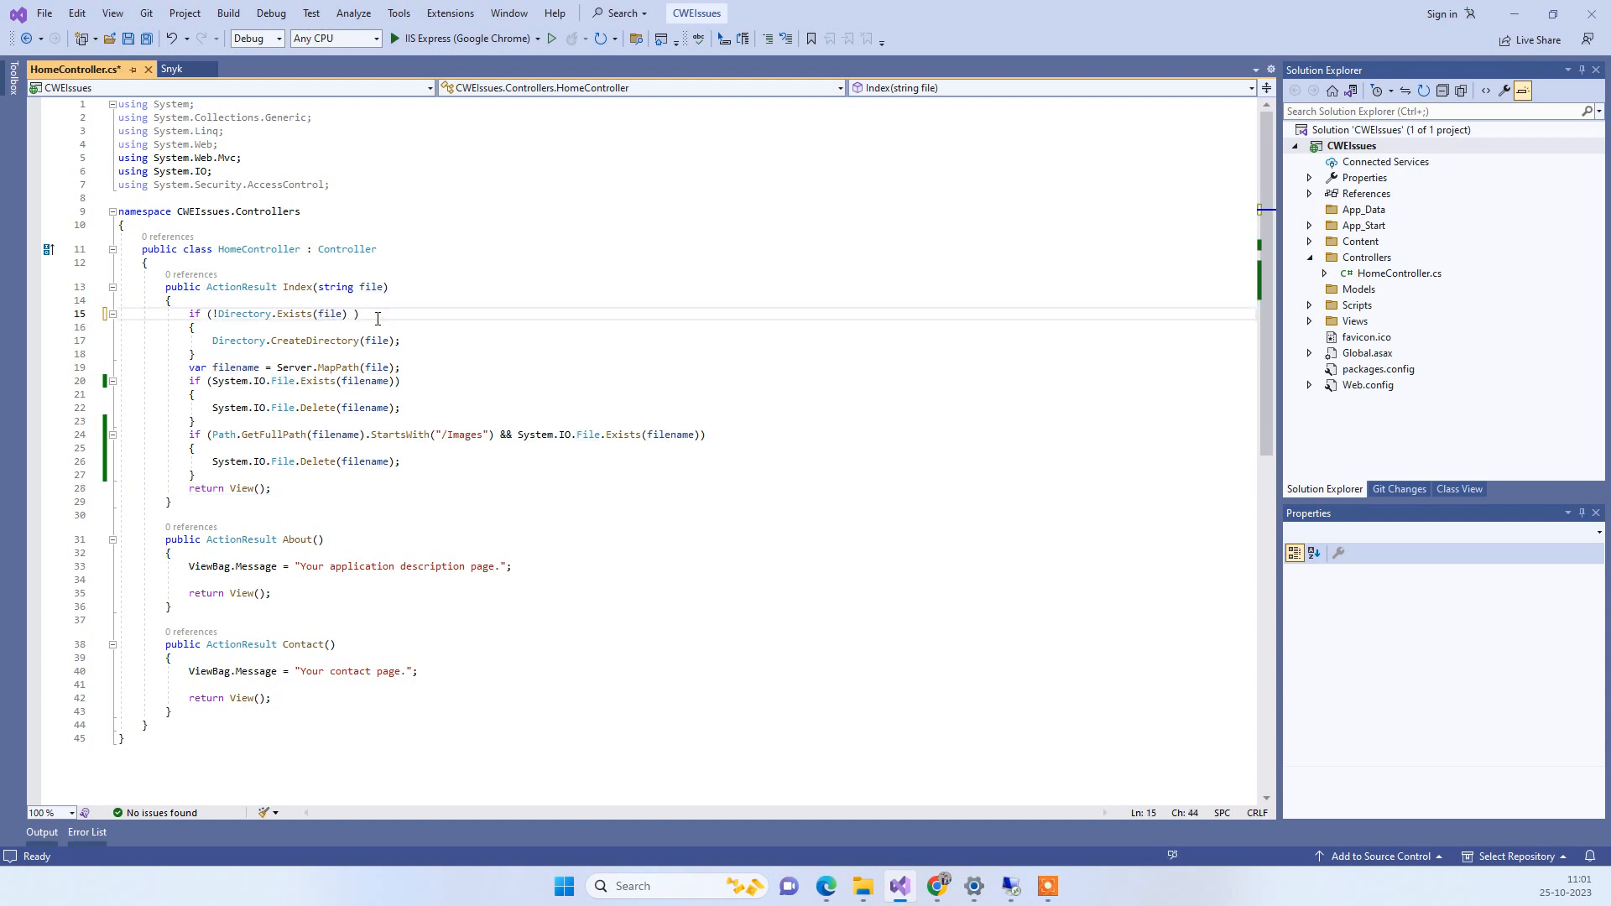
Step: Add a trailing // comment containing ../ after the Directory.Exists check on line 15
text(//)
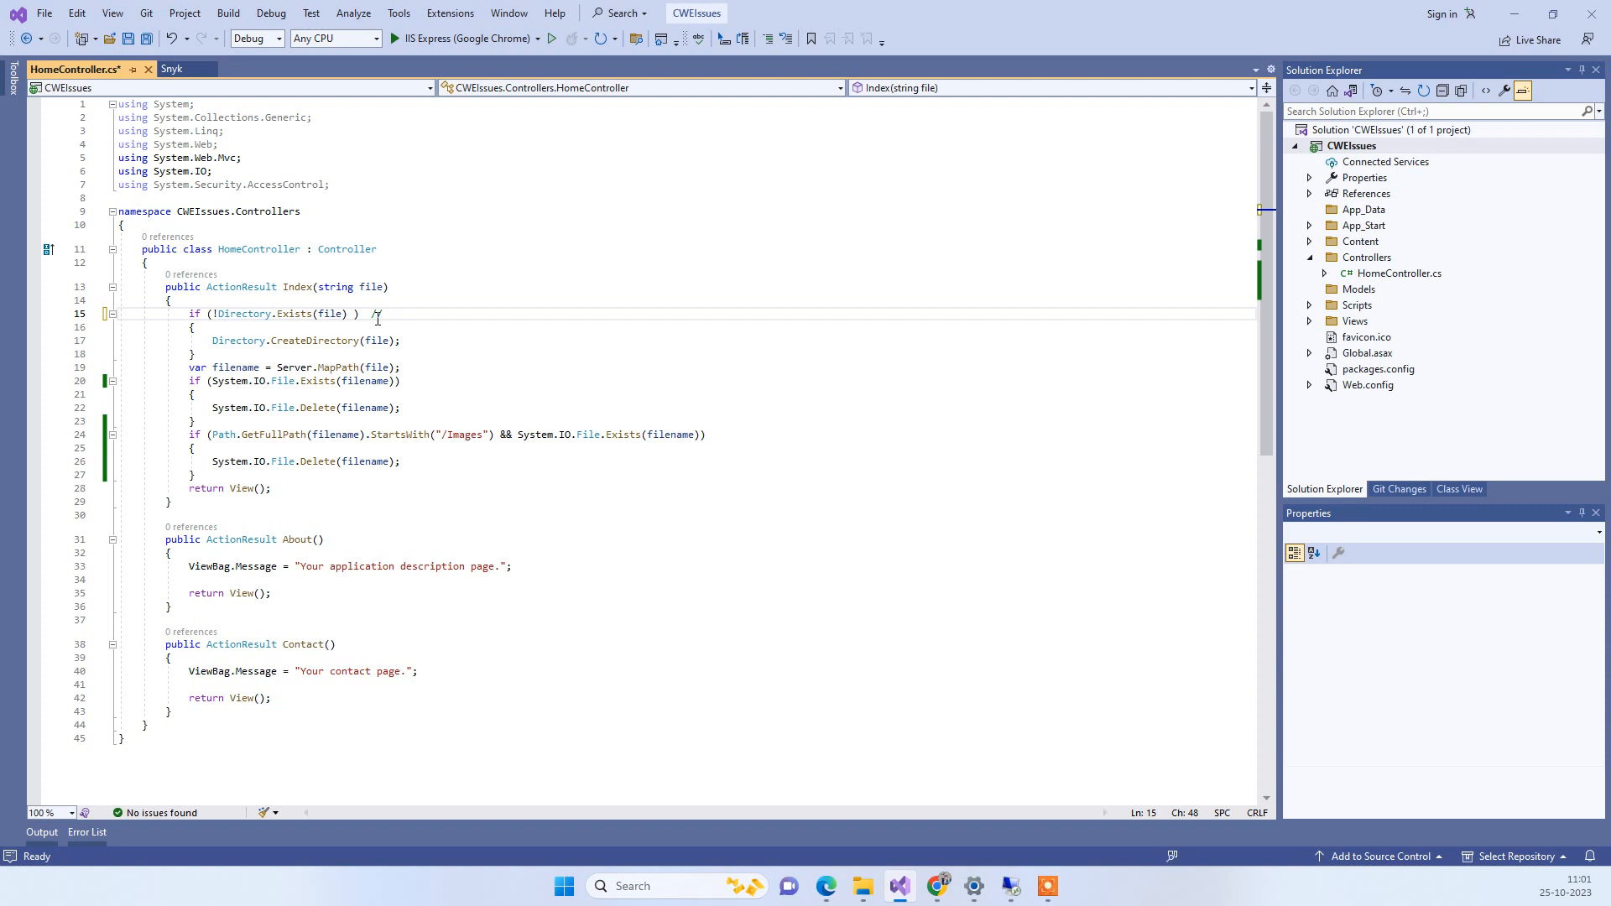
text(..)
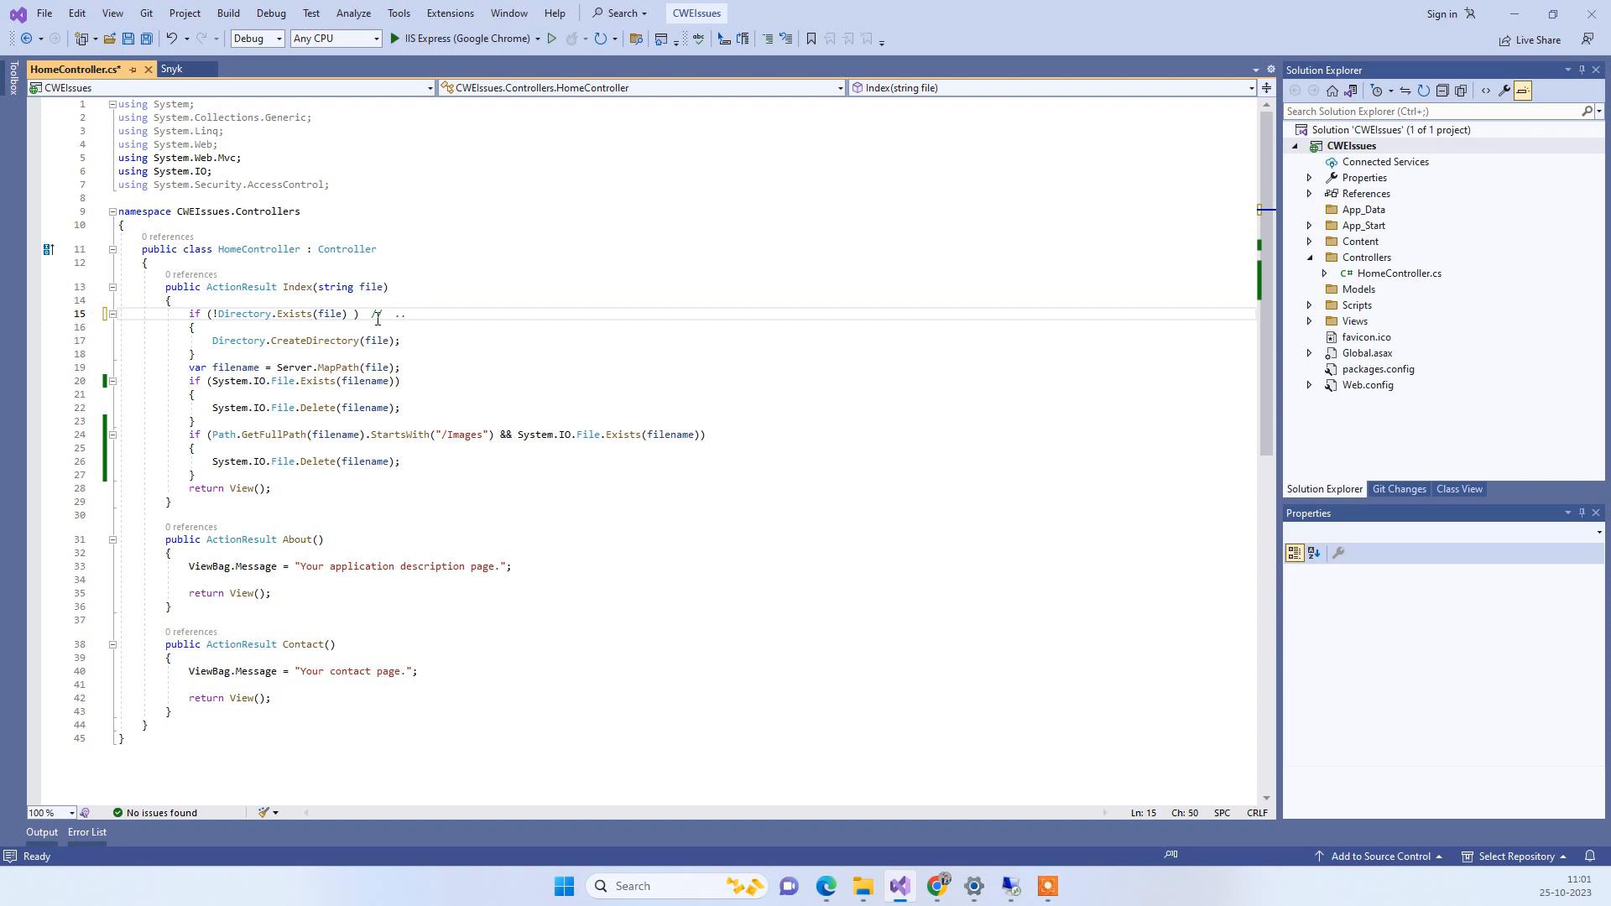
text(/)
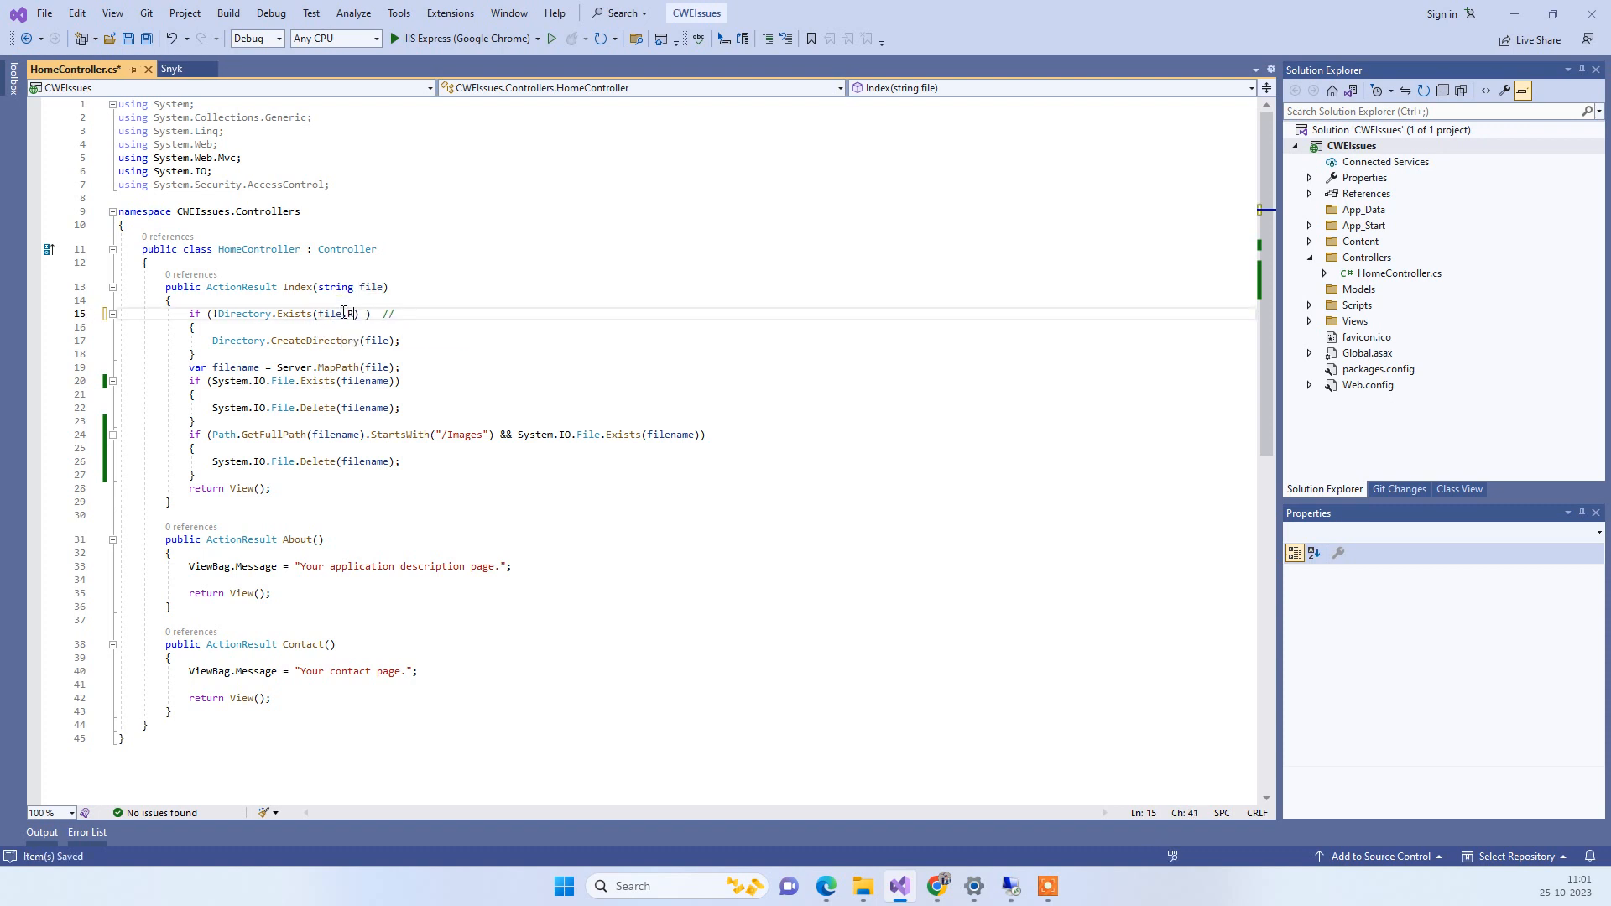
Step: Change line 15 to Exists(file.Replace("..","")) and note ../Design in the trailing comment
text(Replace())
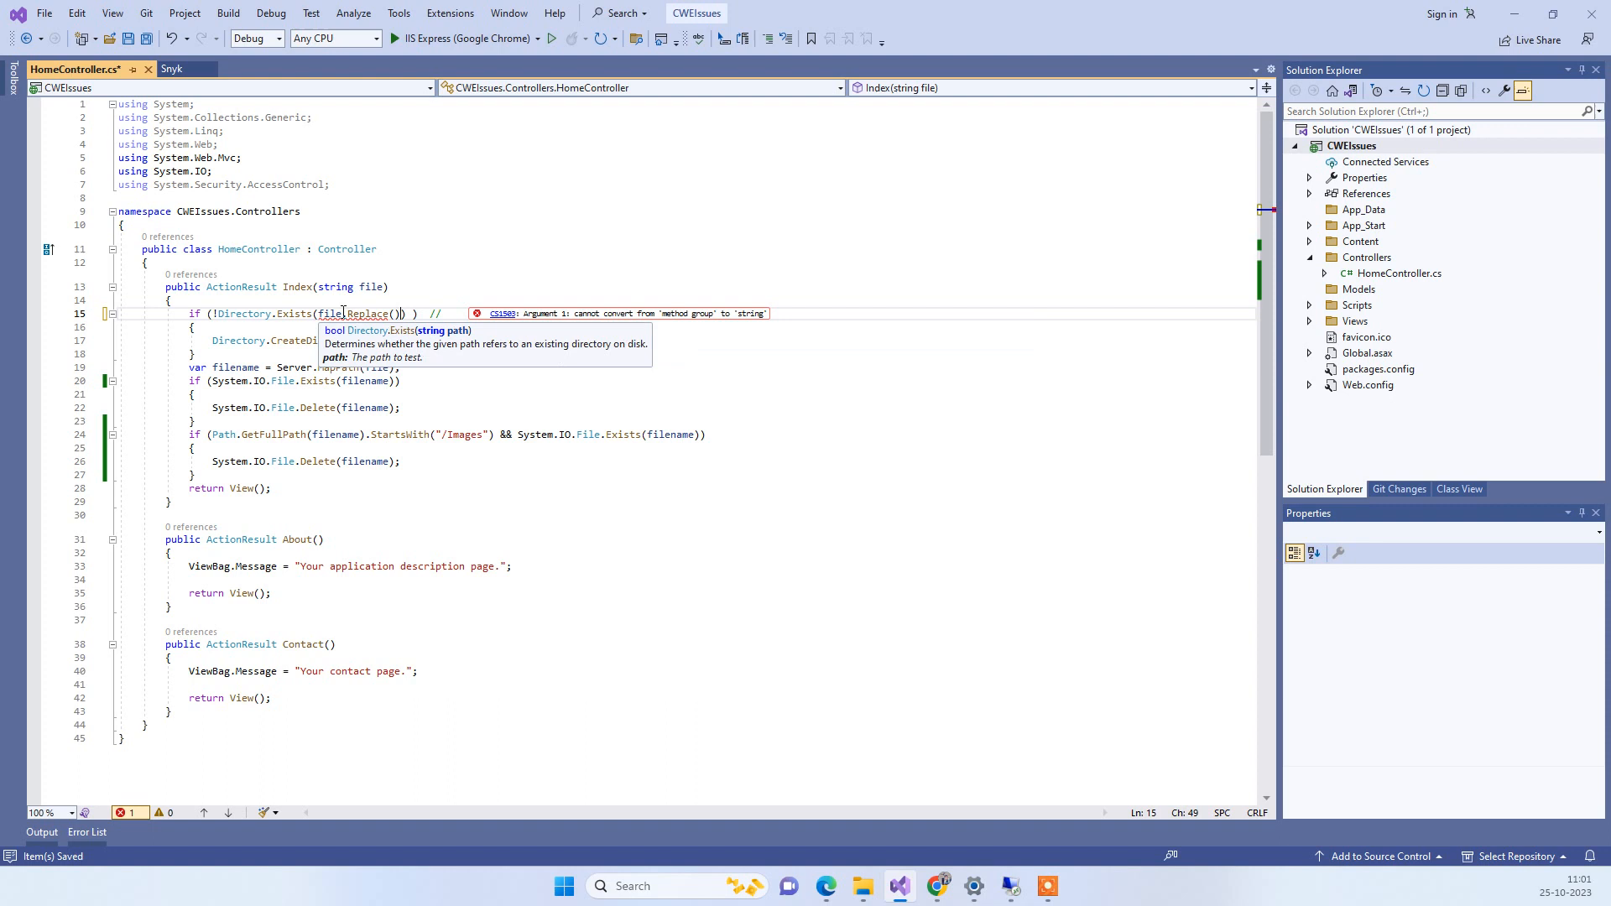
text(".,")
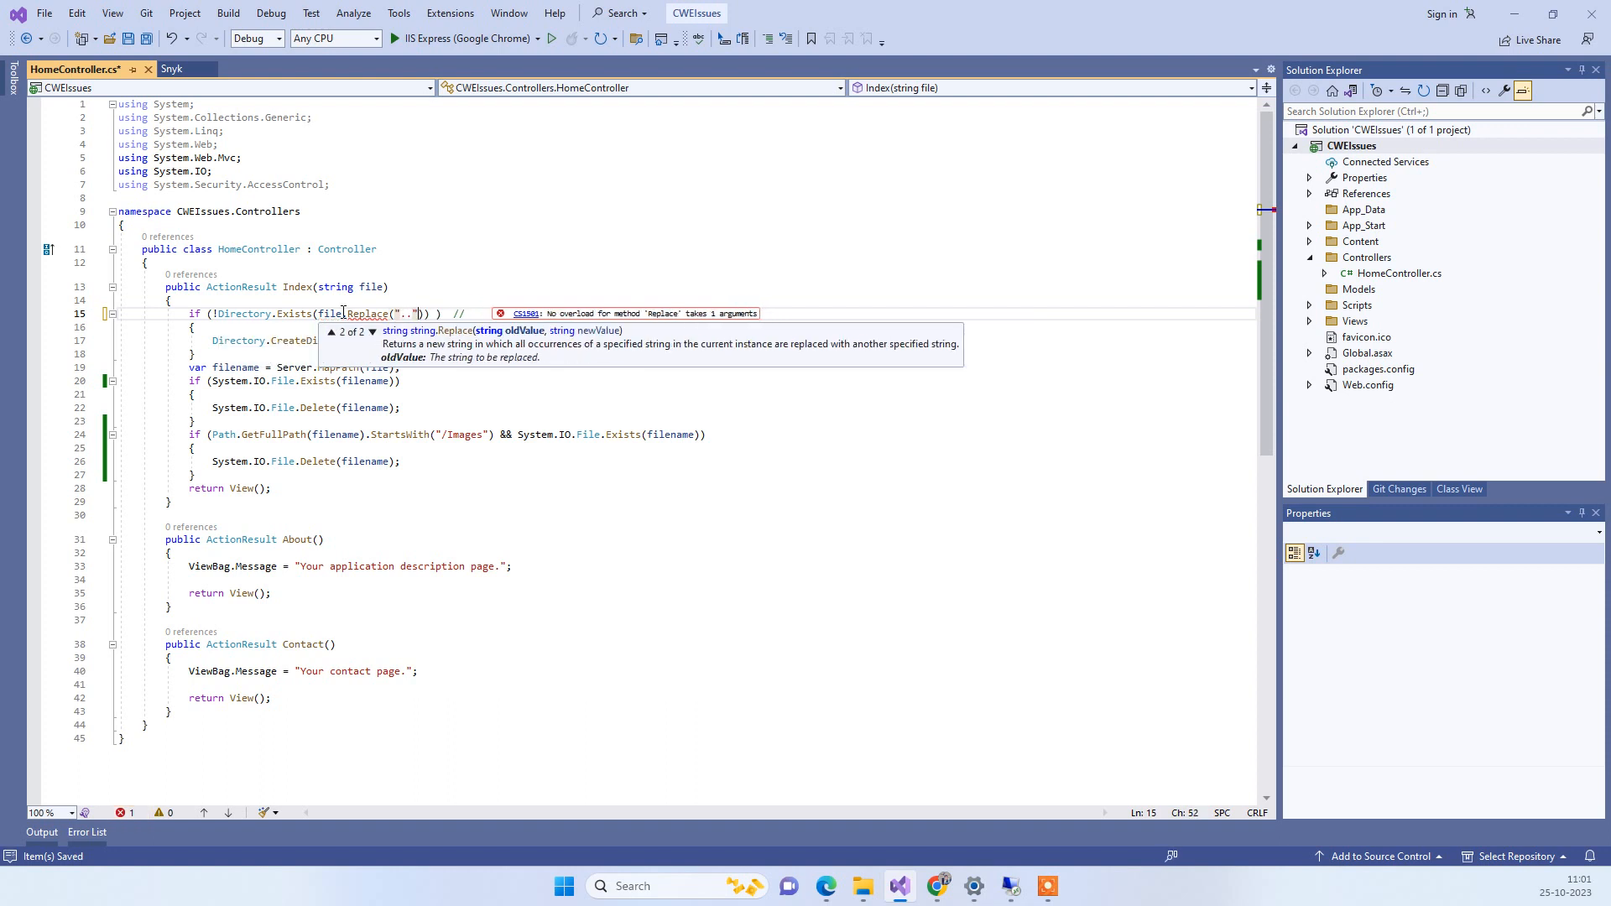
text(,"")
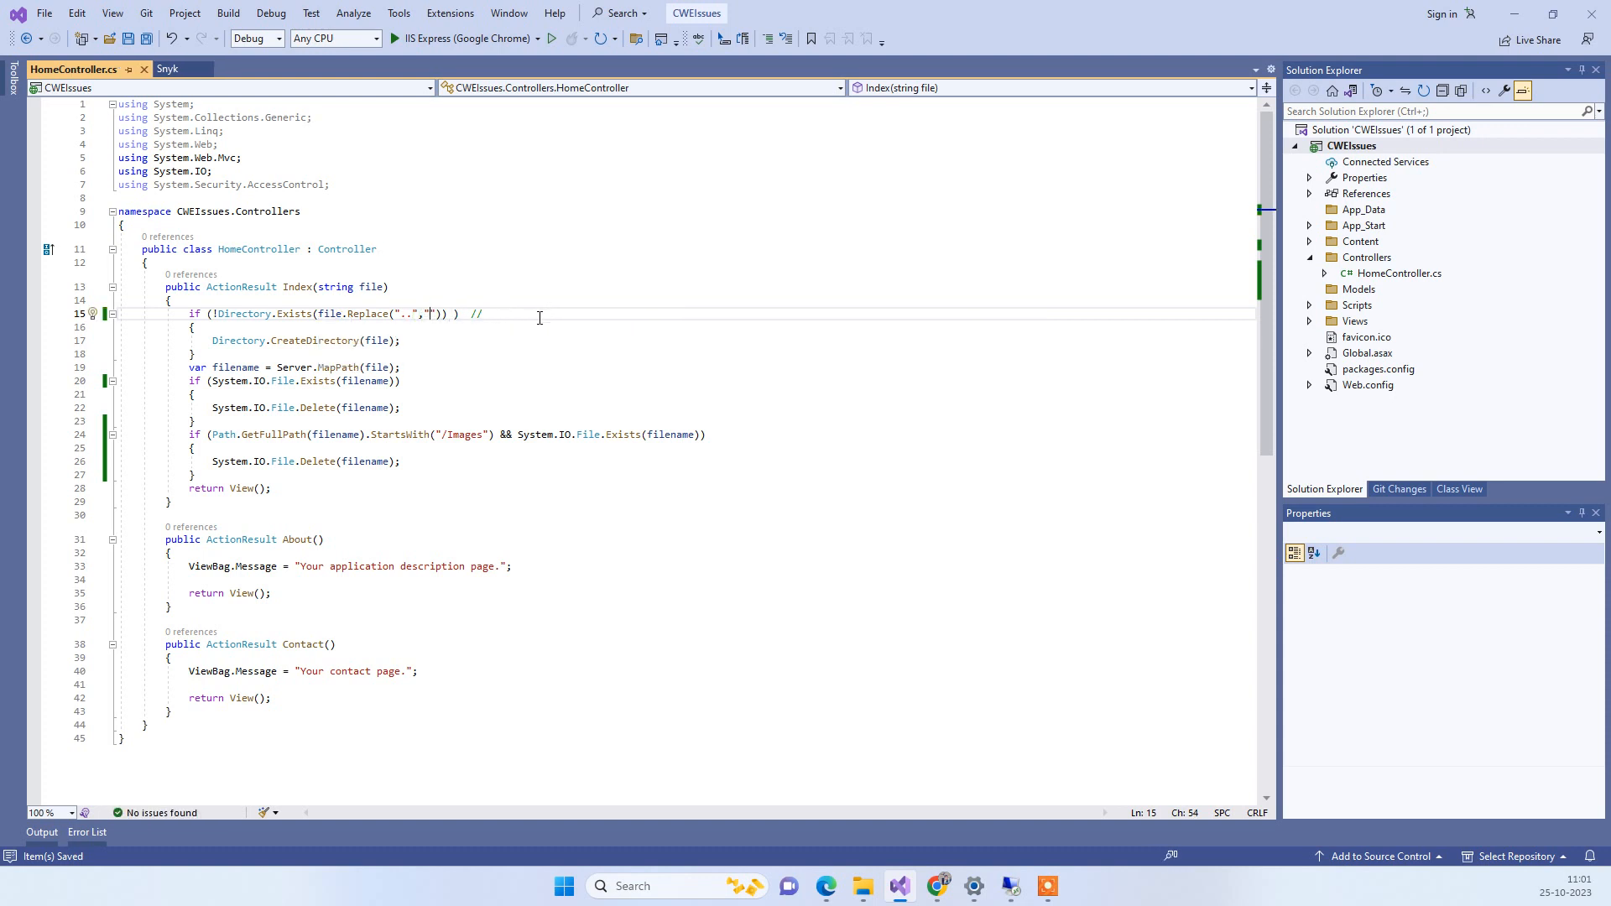
text(..)
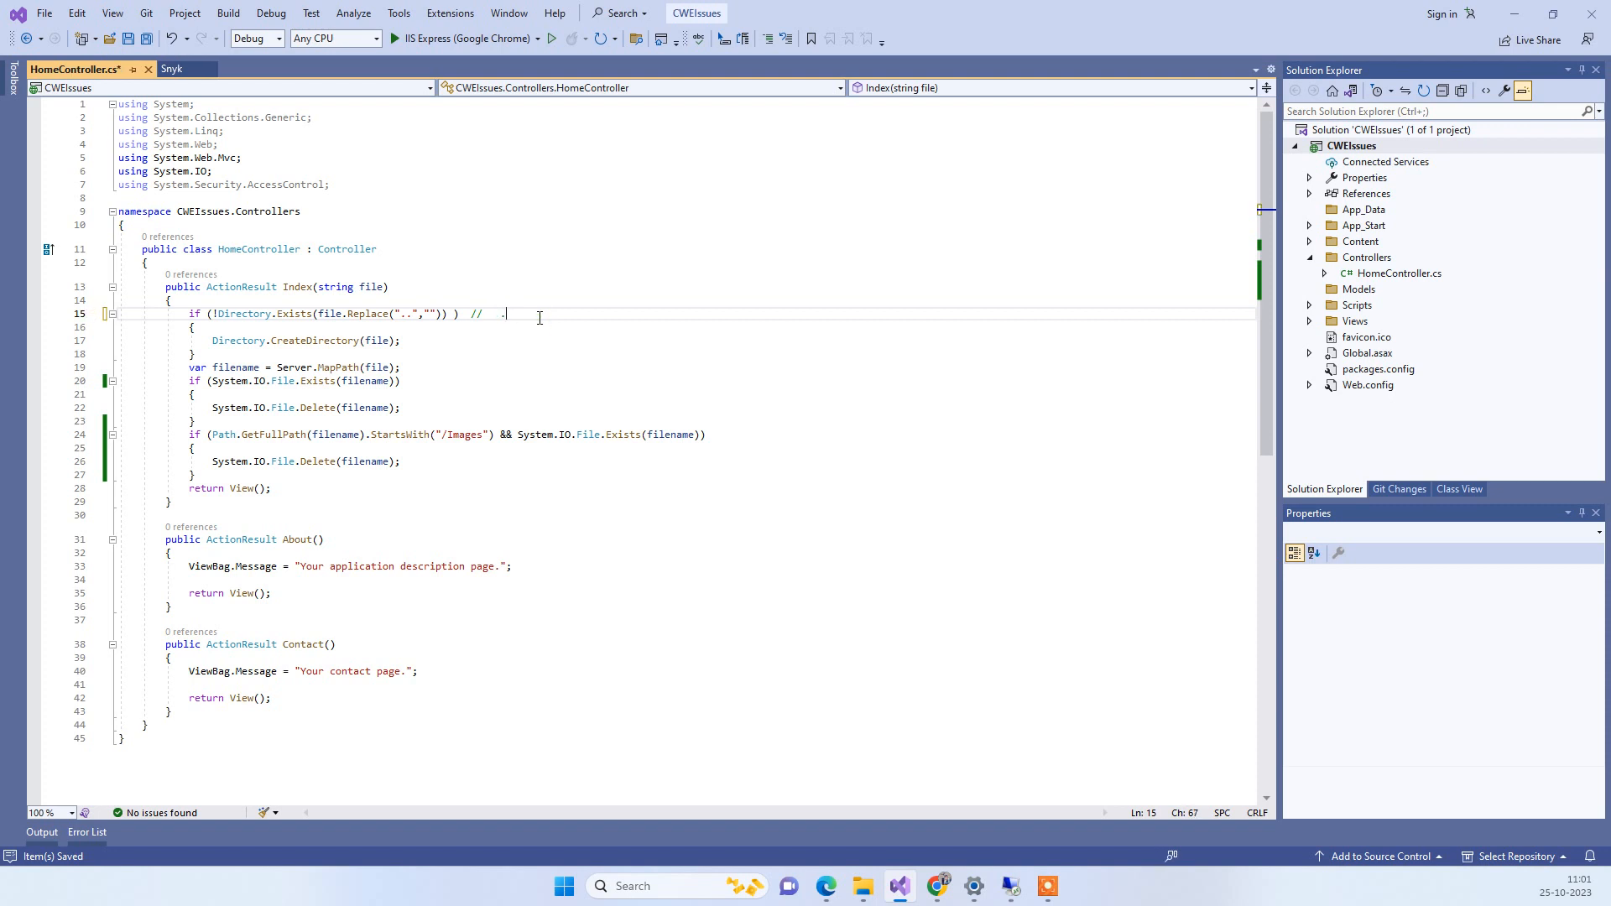
text(../)
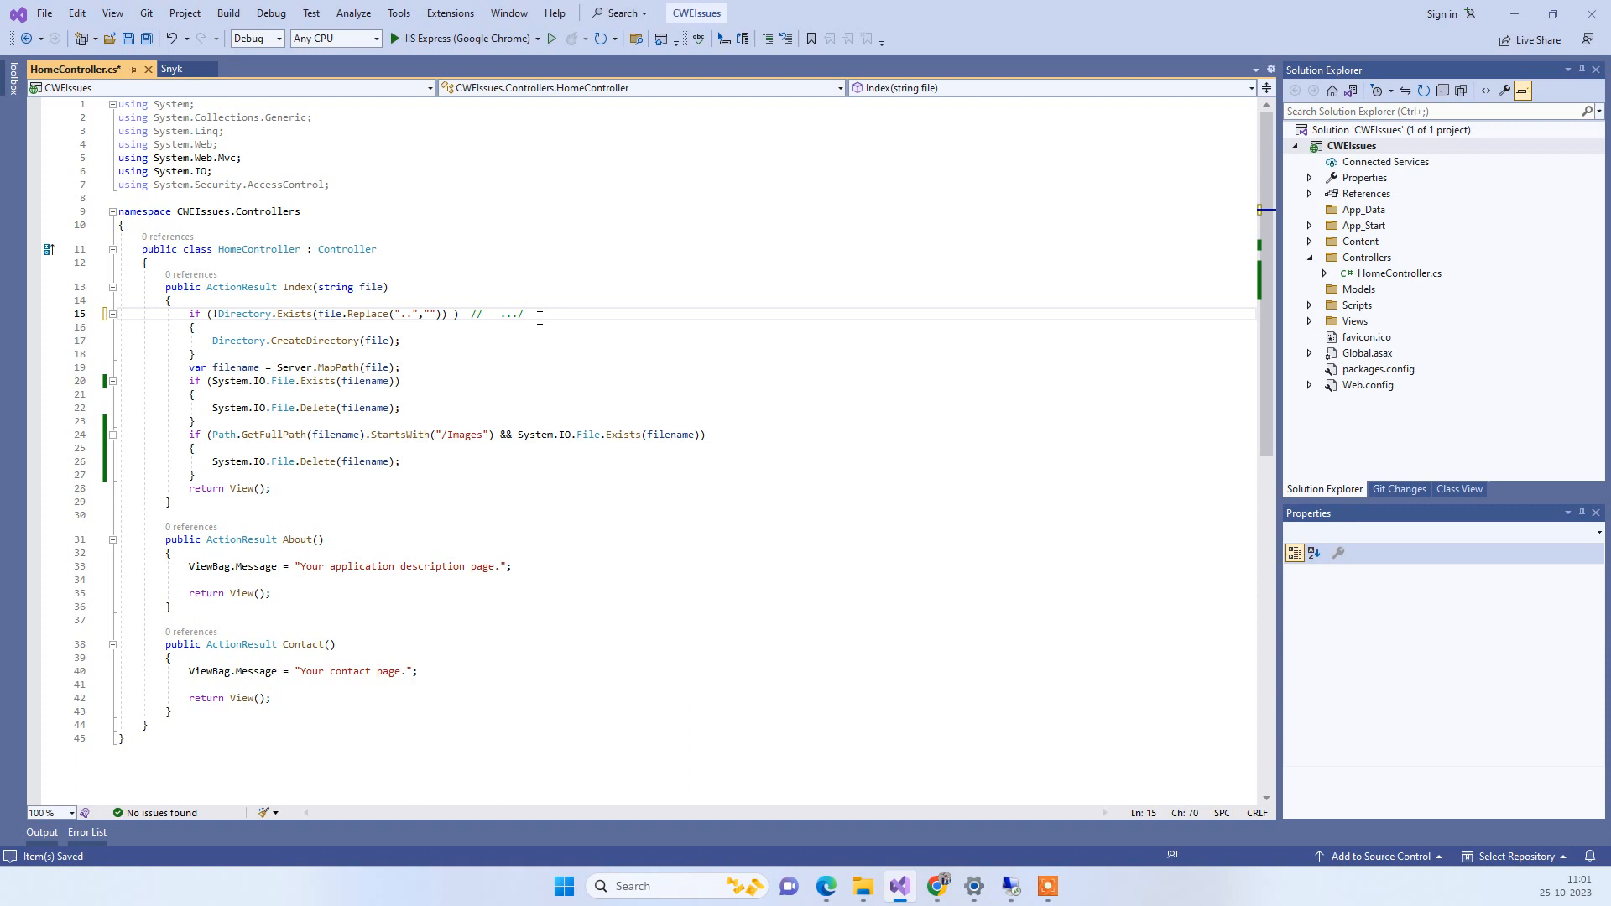
text(Design)
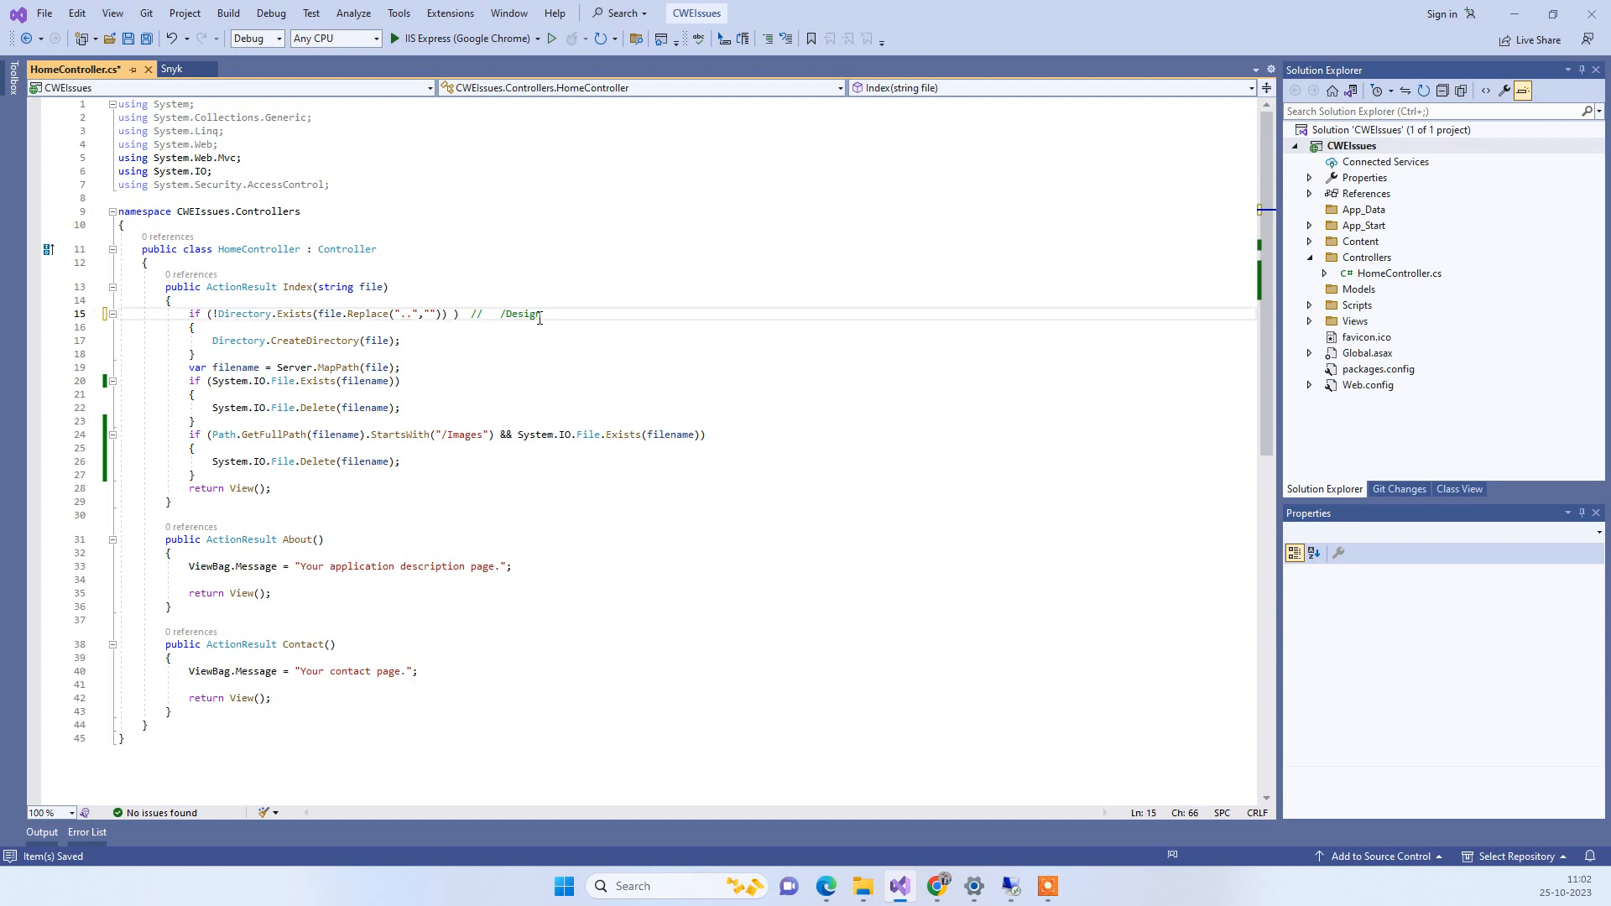
mouse_move(443, 293)
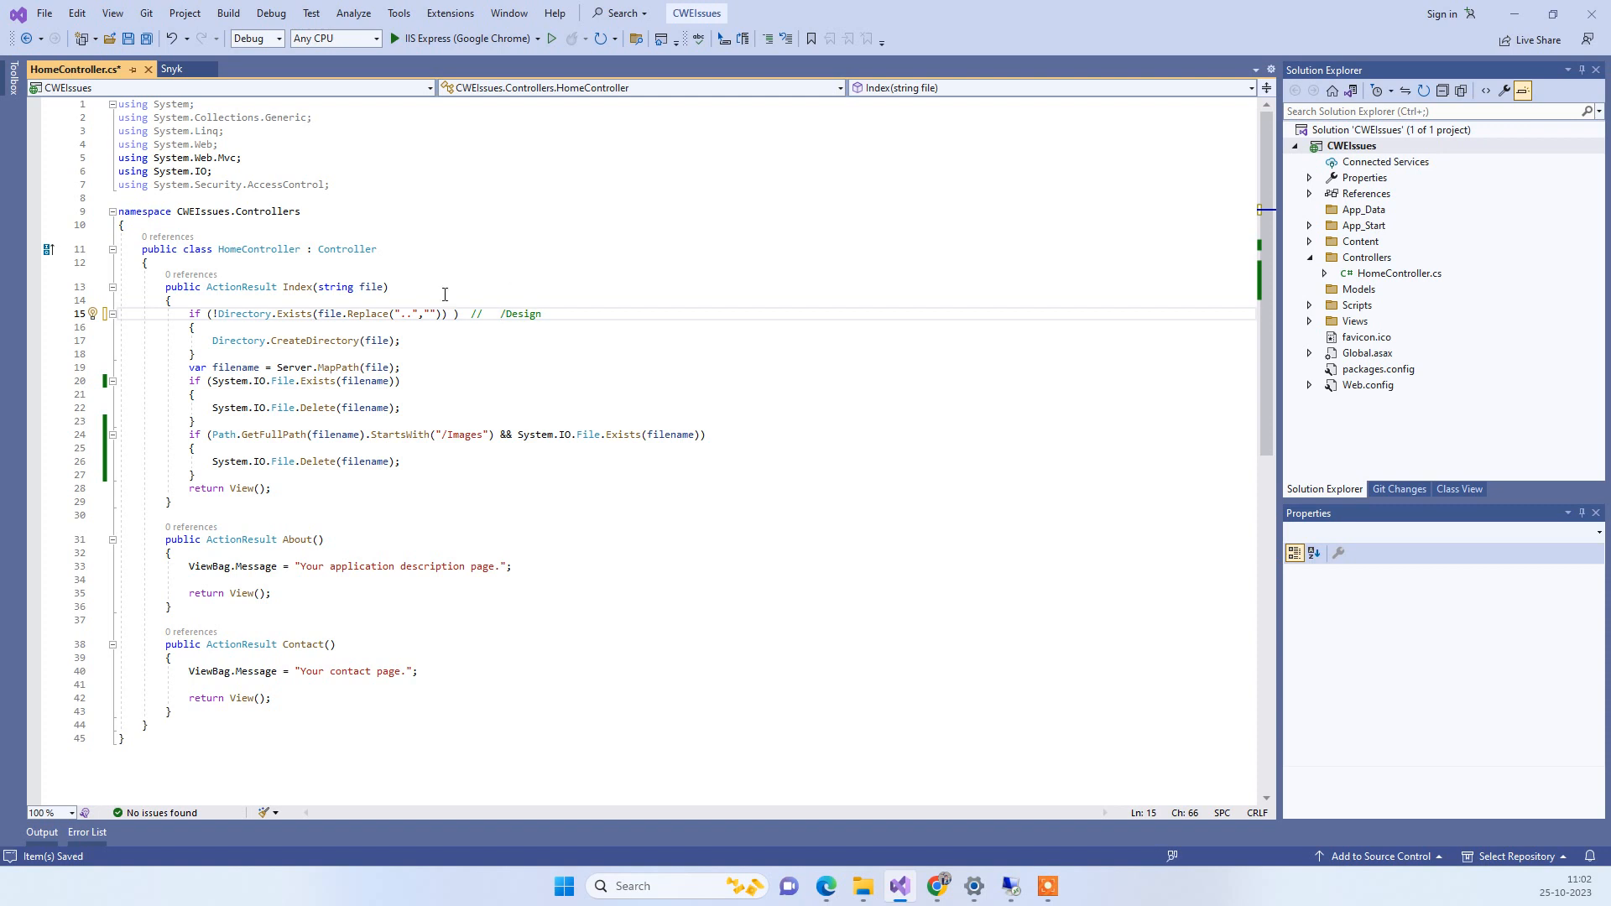
mouse_move(368, 319)
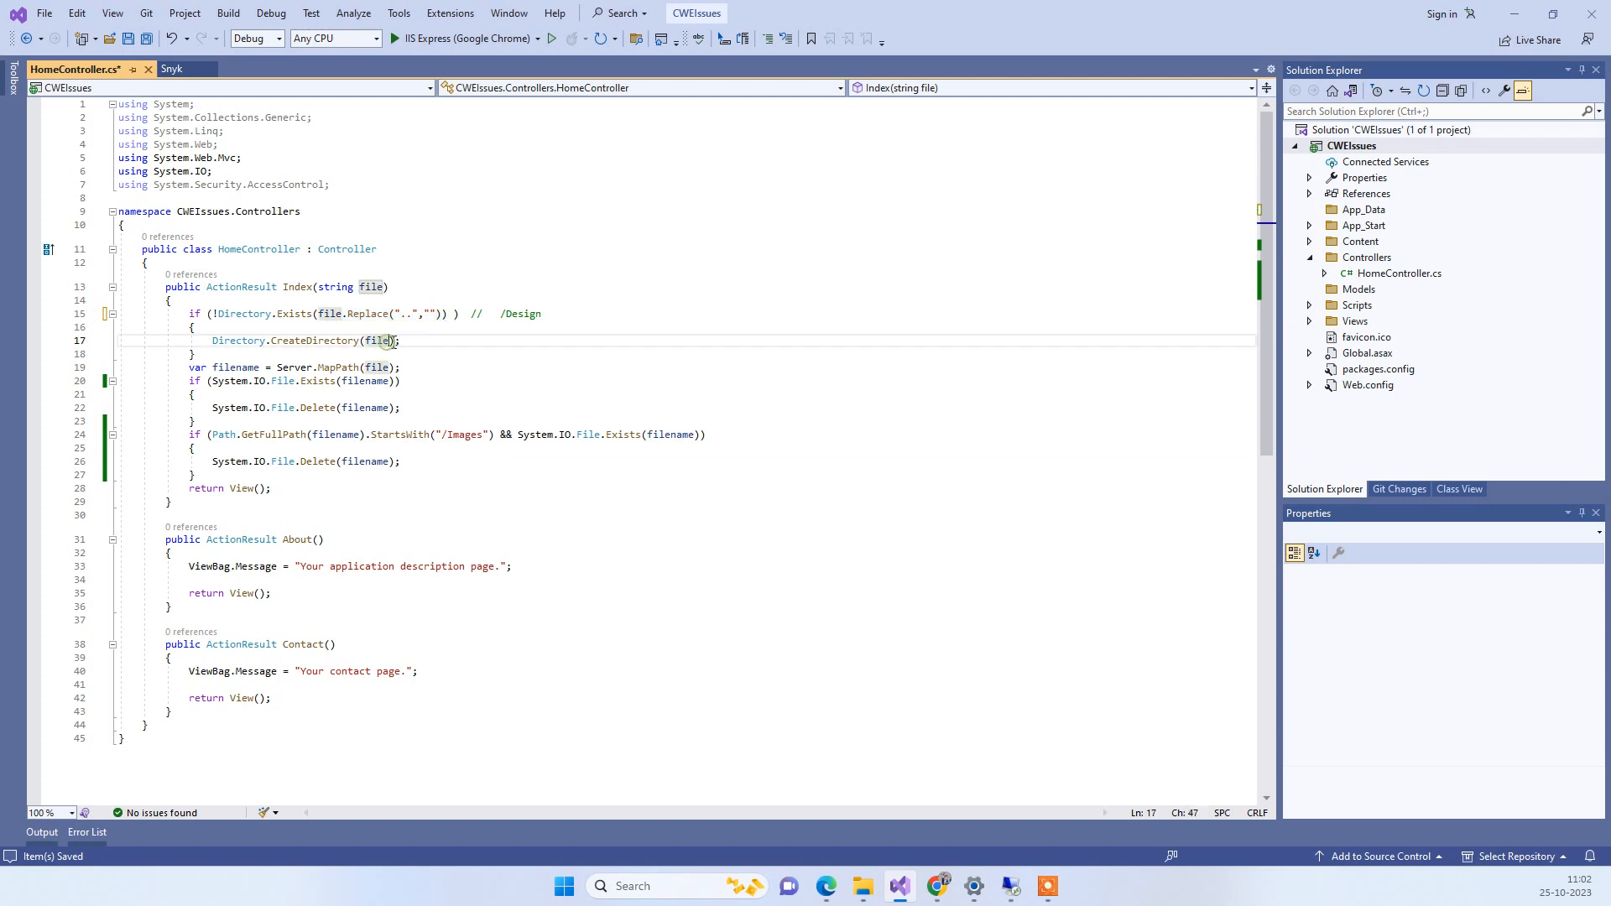
Step: Append .Replace("..", "") to file in line 17's CreateDirectory call, then show the Snyk findings
text(.Replace("..", ""))
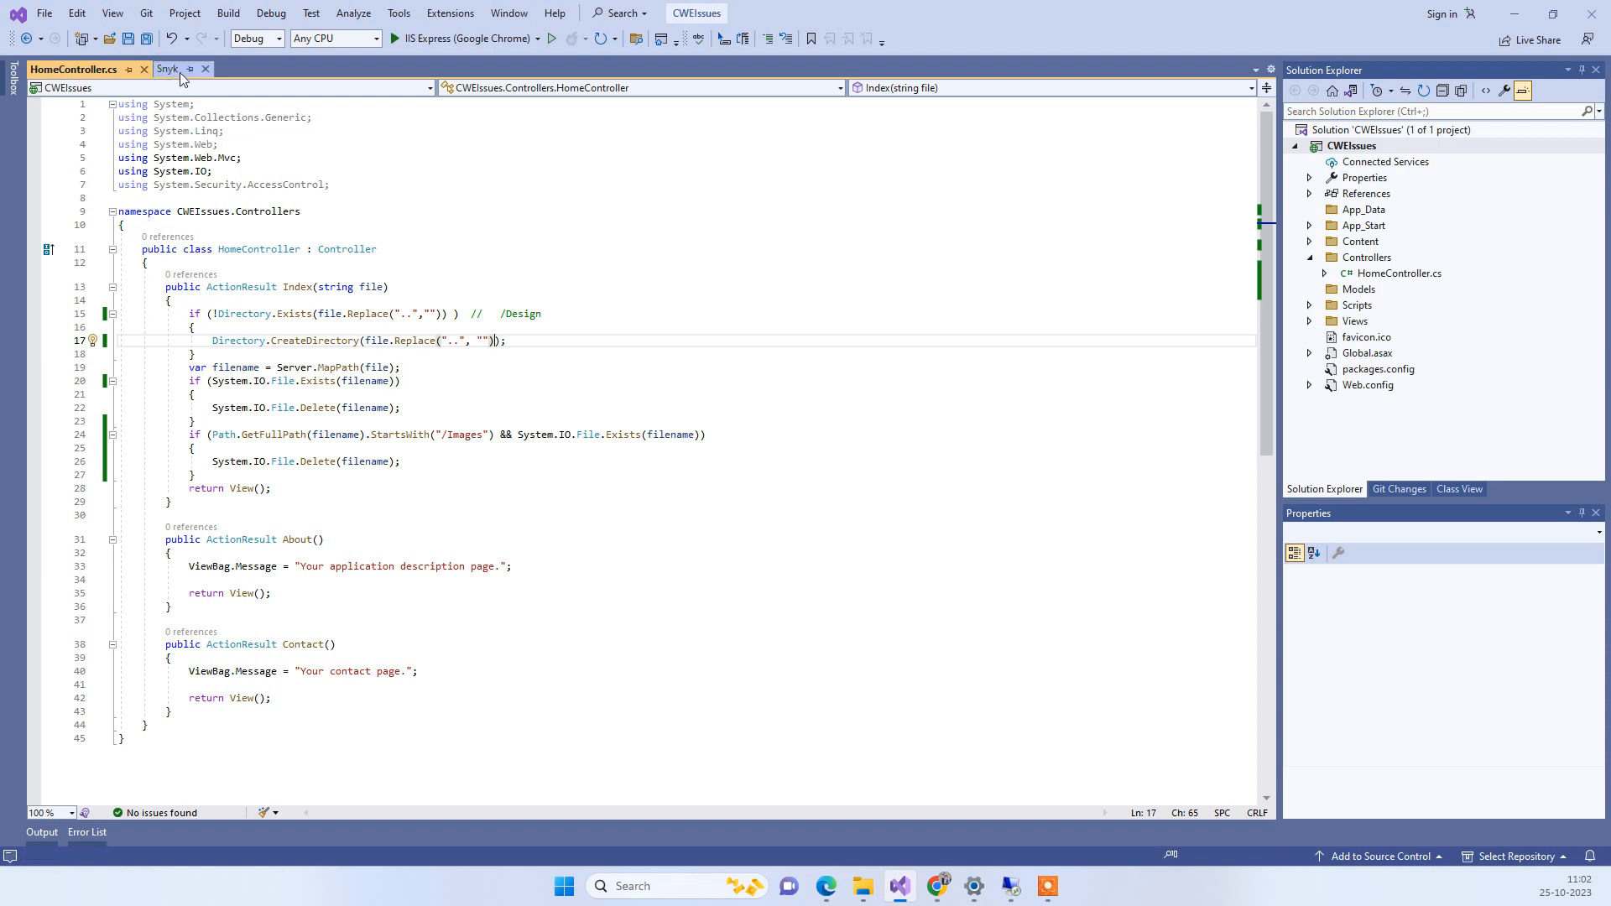
click(166, 69)
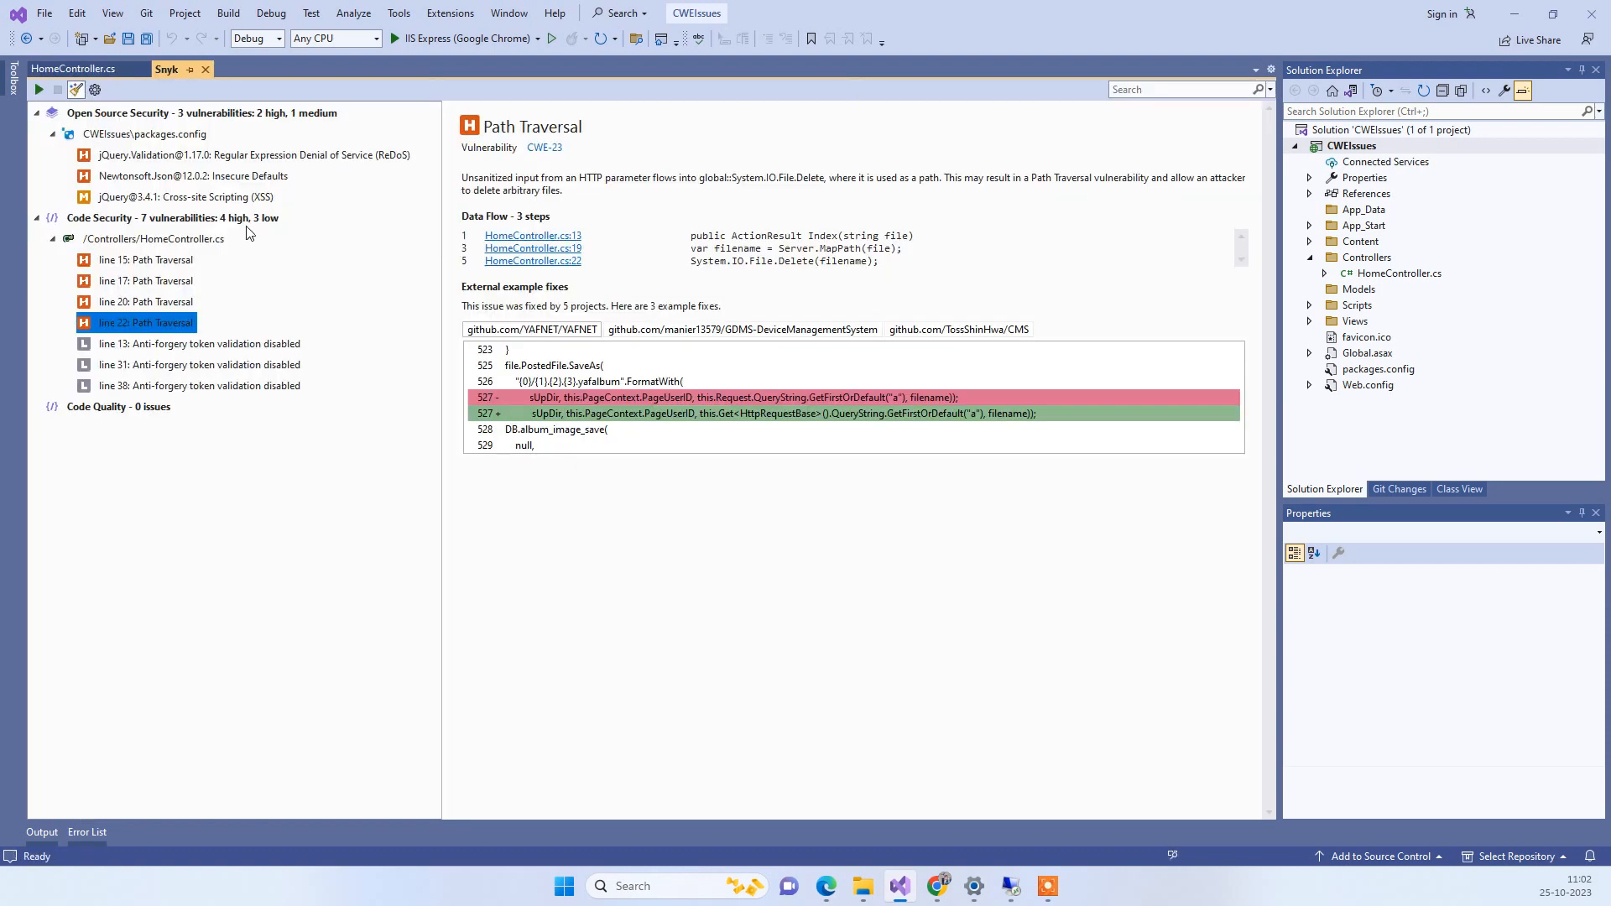
Step: Clear the old Snyk results and run a fresh scan of the CWEIssues project
click(94, 89)
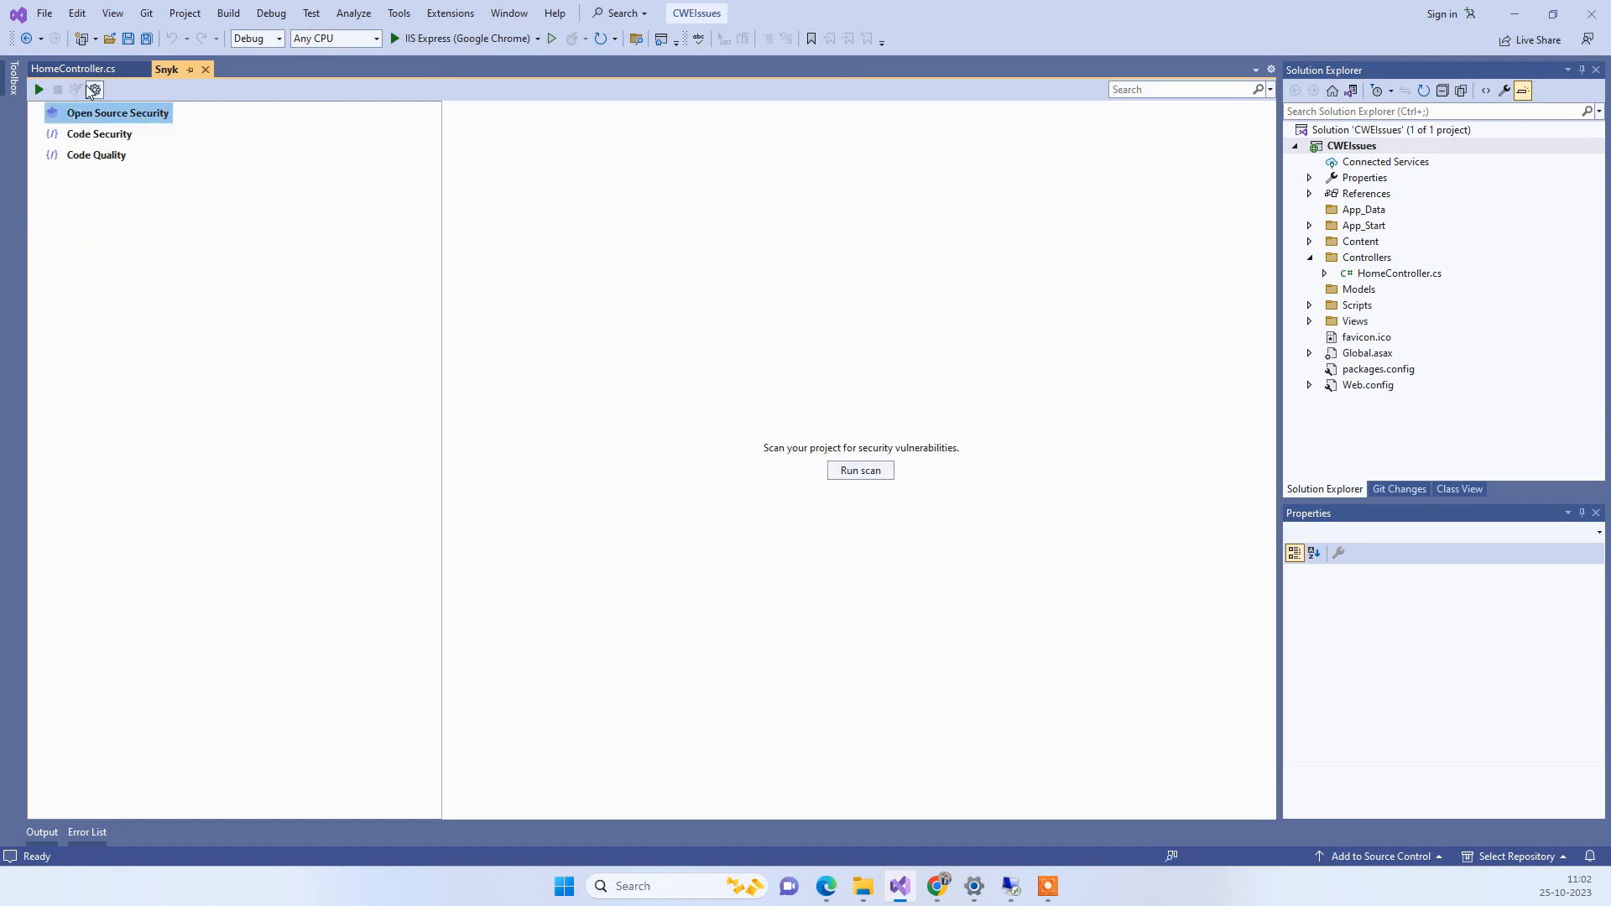
mouse_move(601, 258)
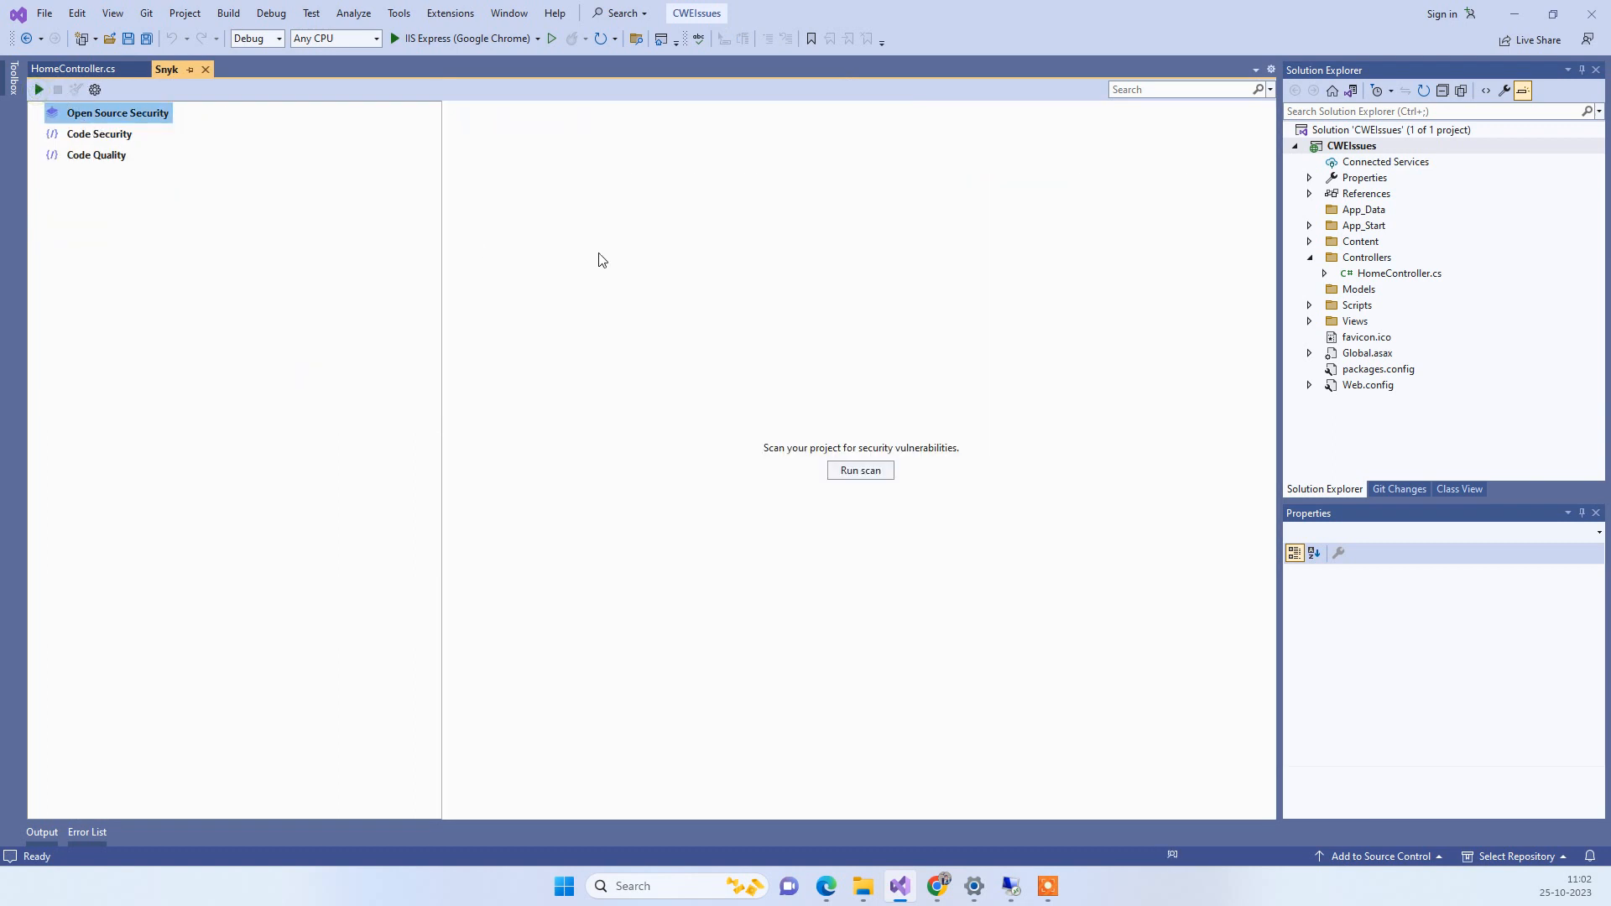
click(859, 470)
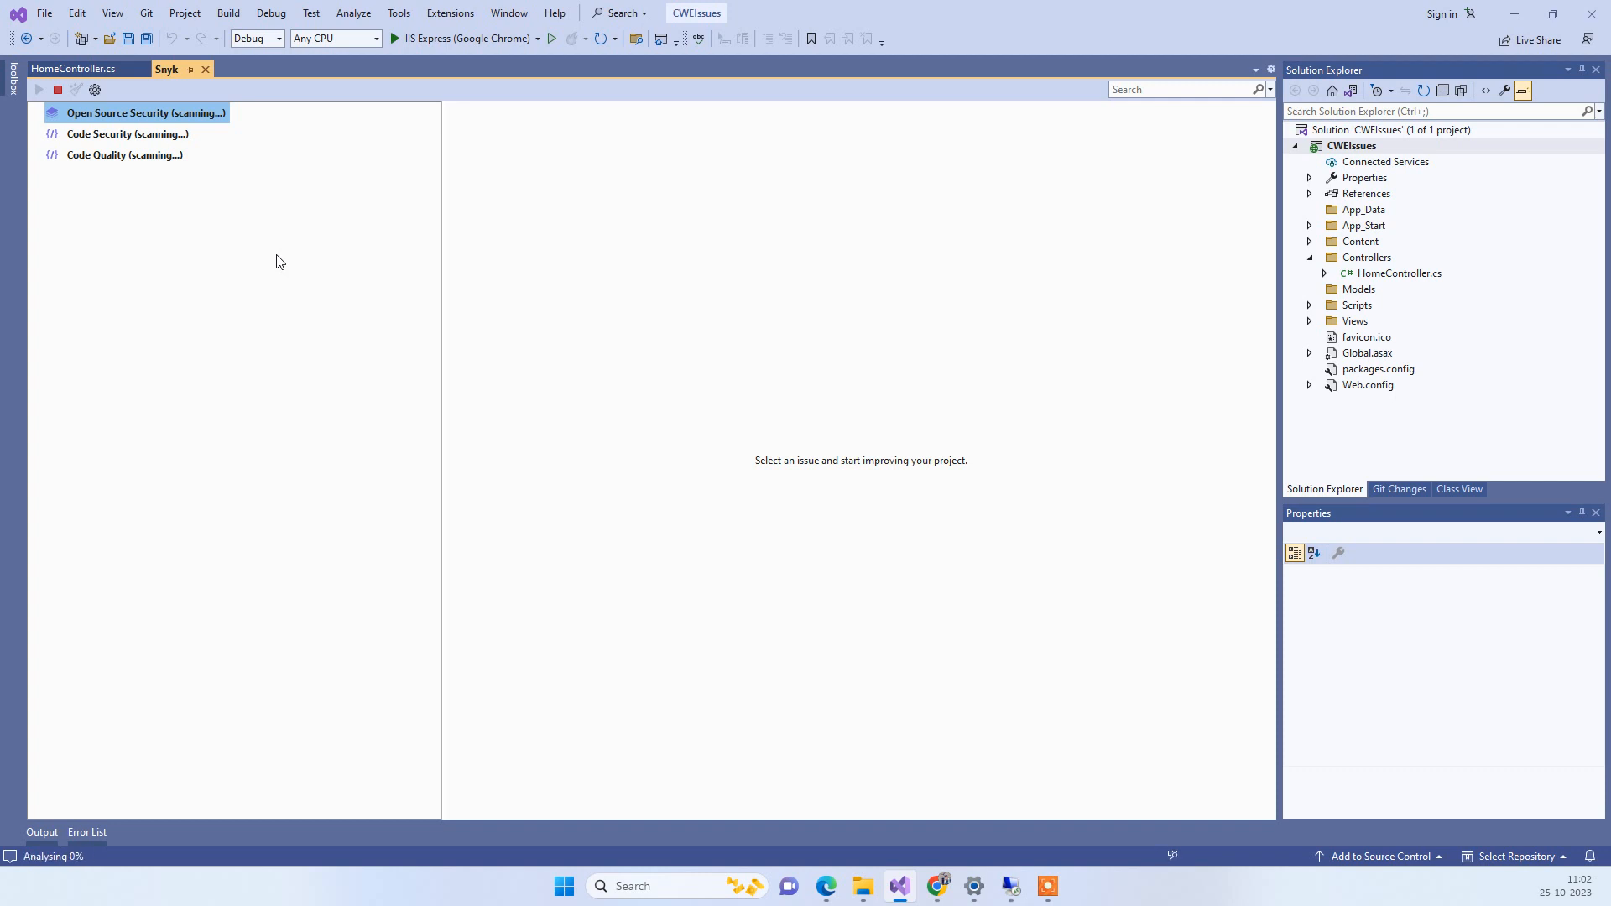
mouse_move(322, 249)
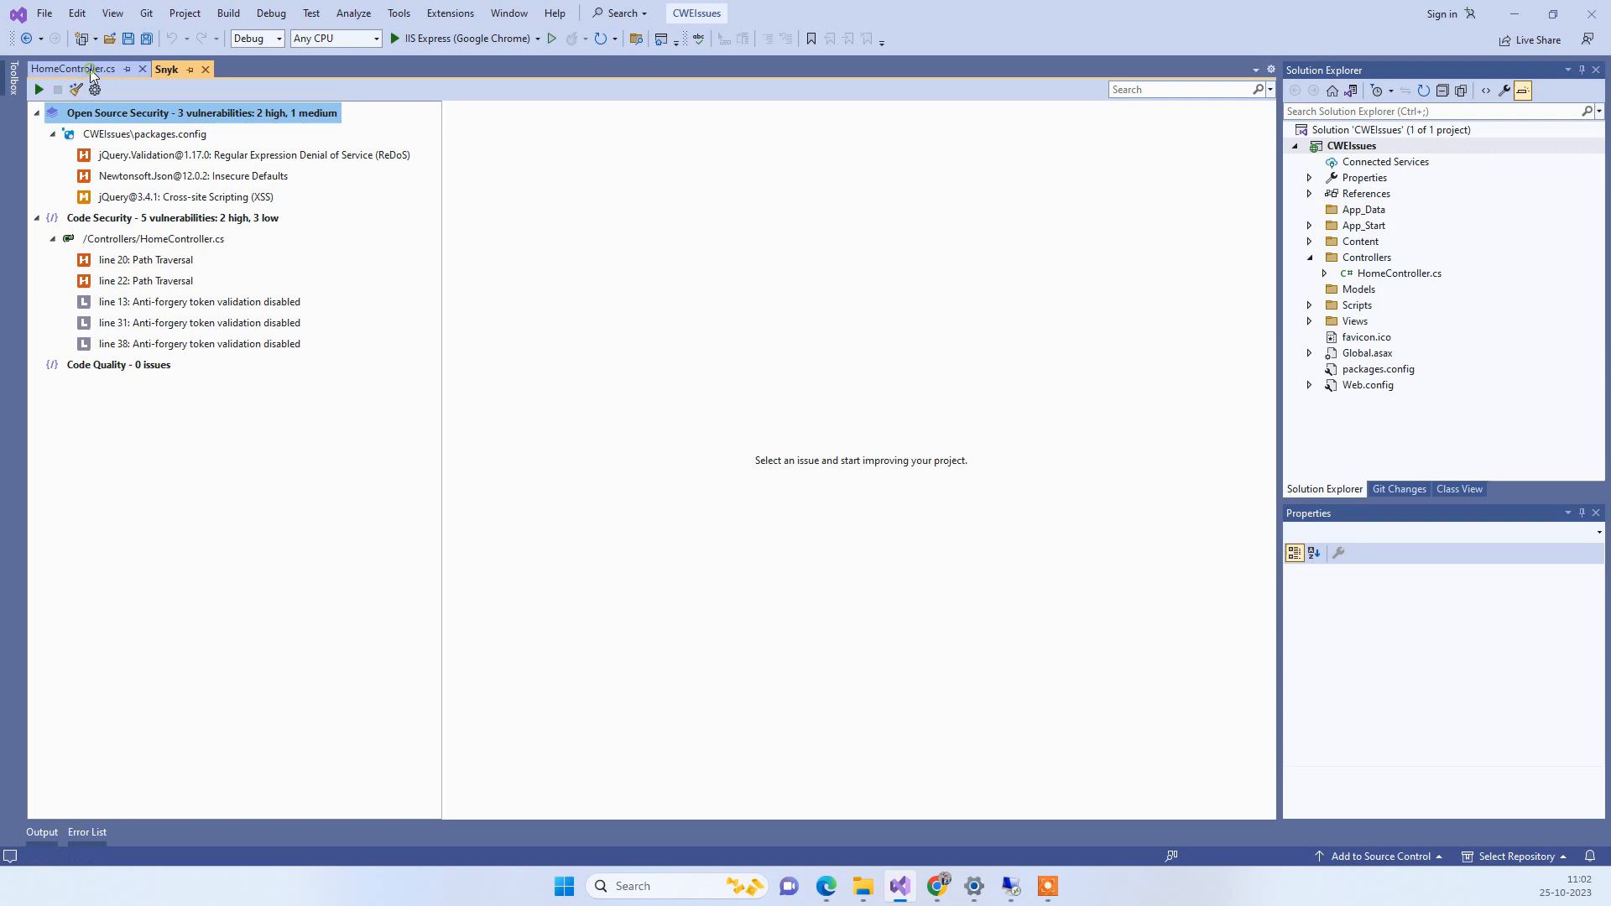
Step: Append .Replace("..", "") to filename on line 20, save HomeController.cs, and show the Snyk results
click(72, 69)
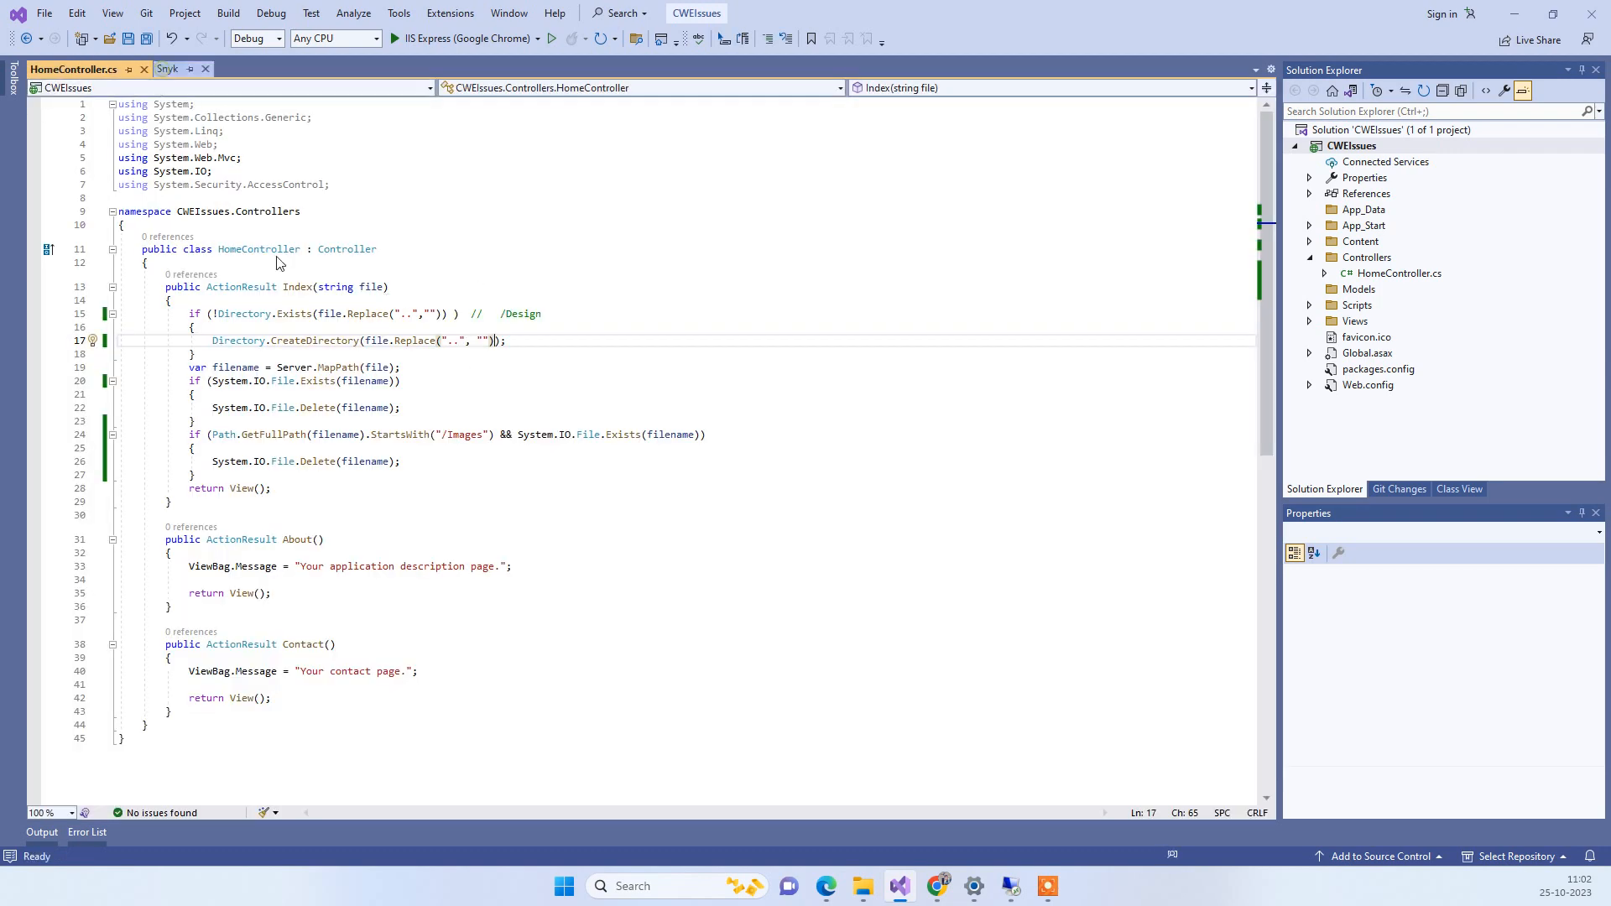
click(166, 69)
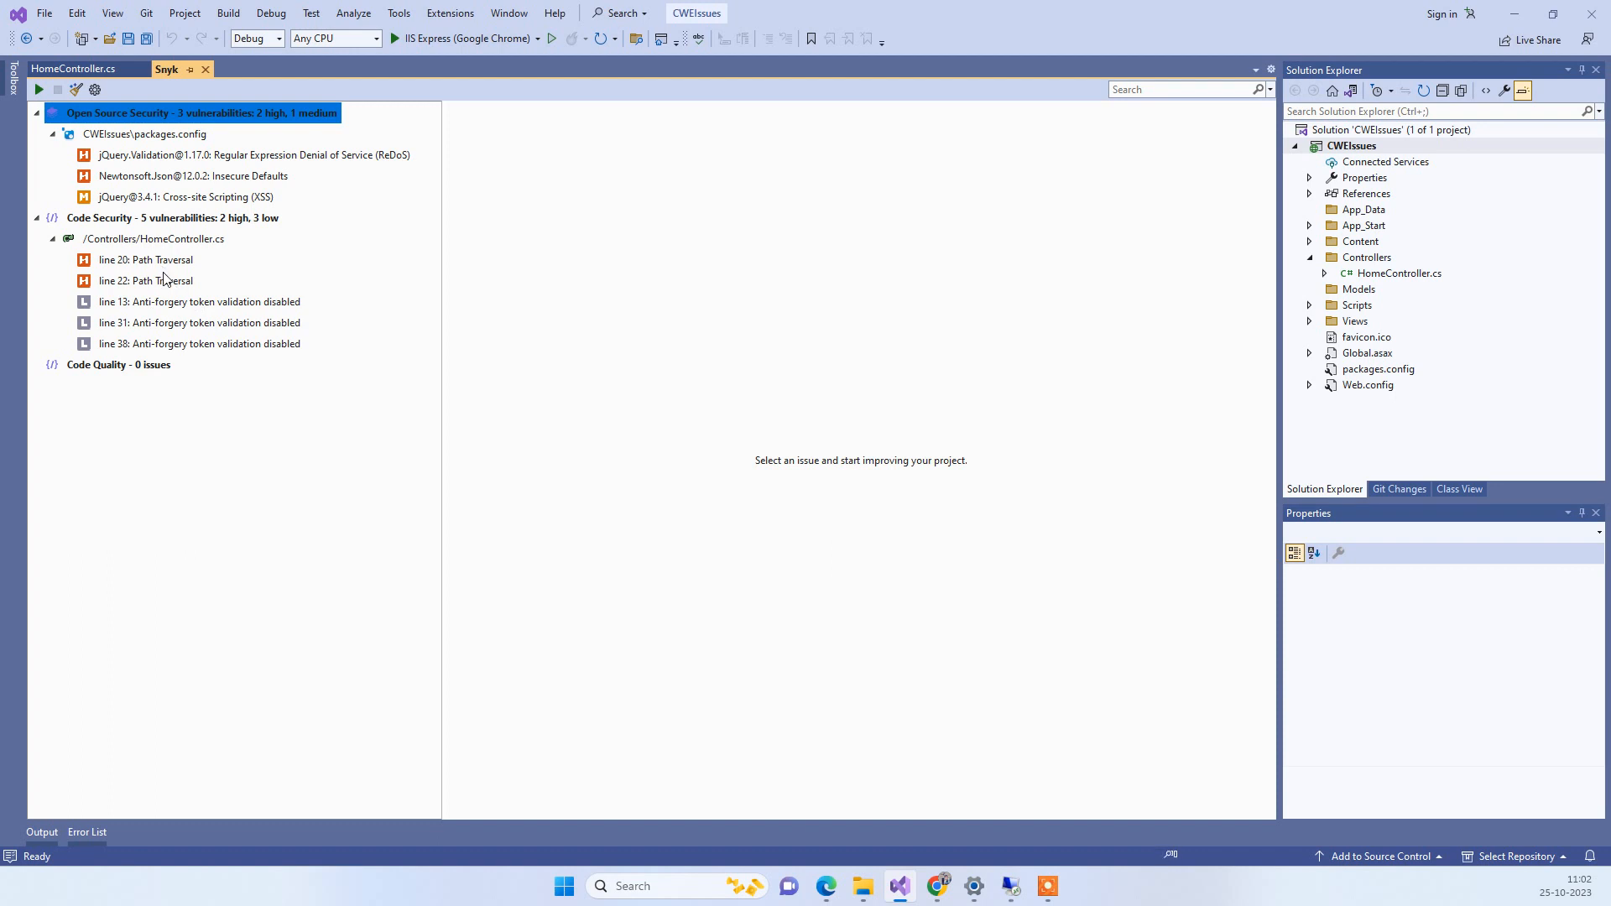
click(72, 69)
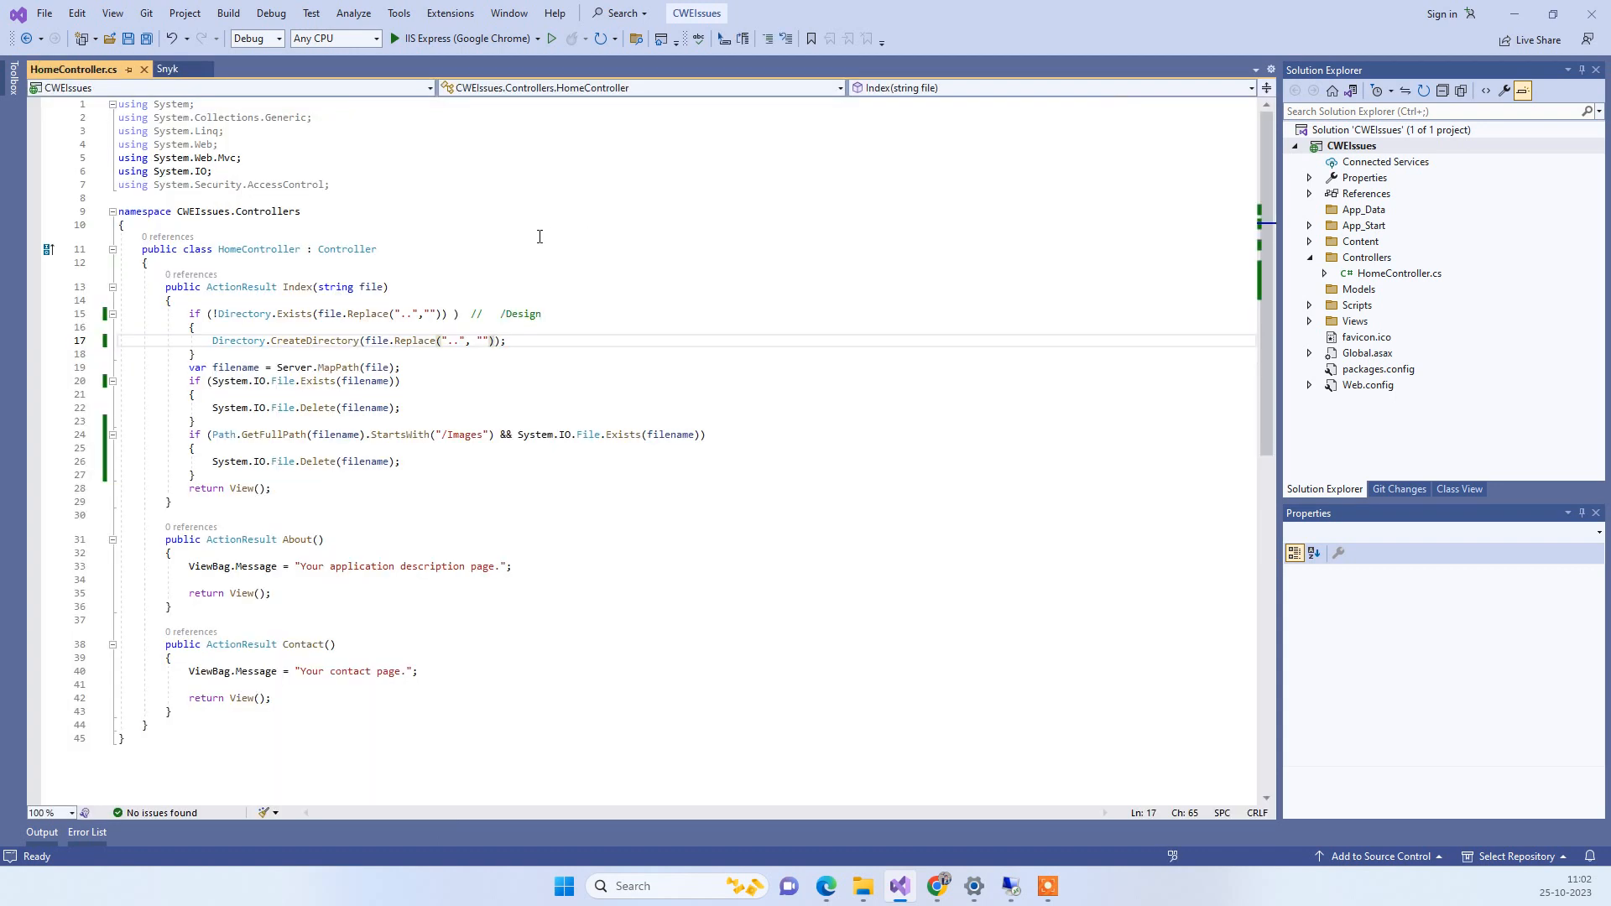
mouse_move(386, 340)
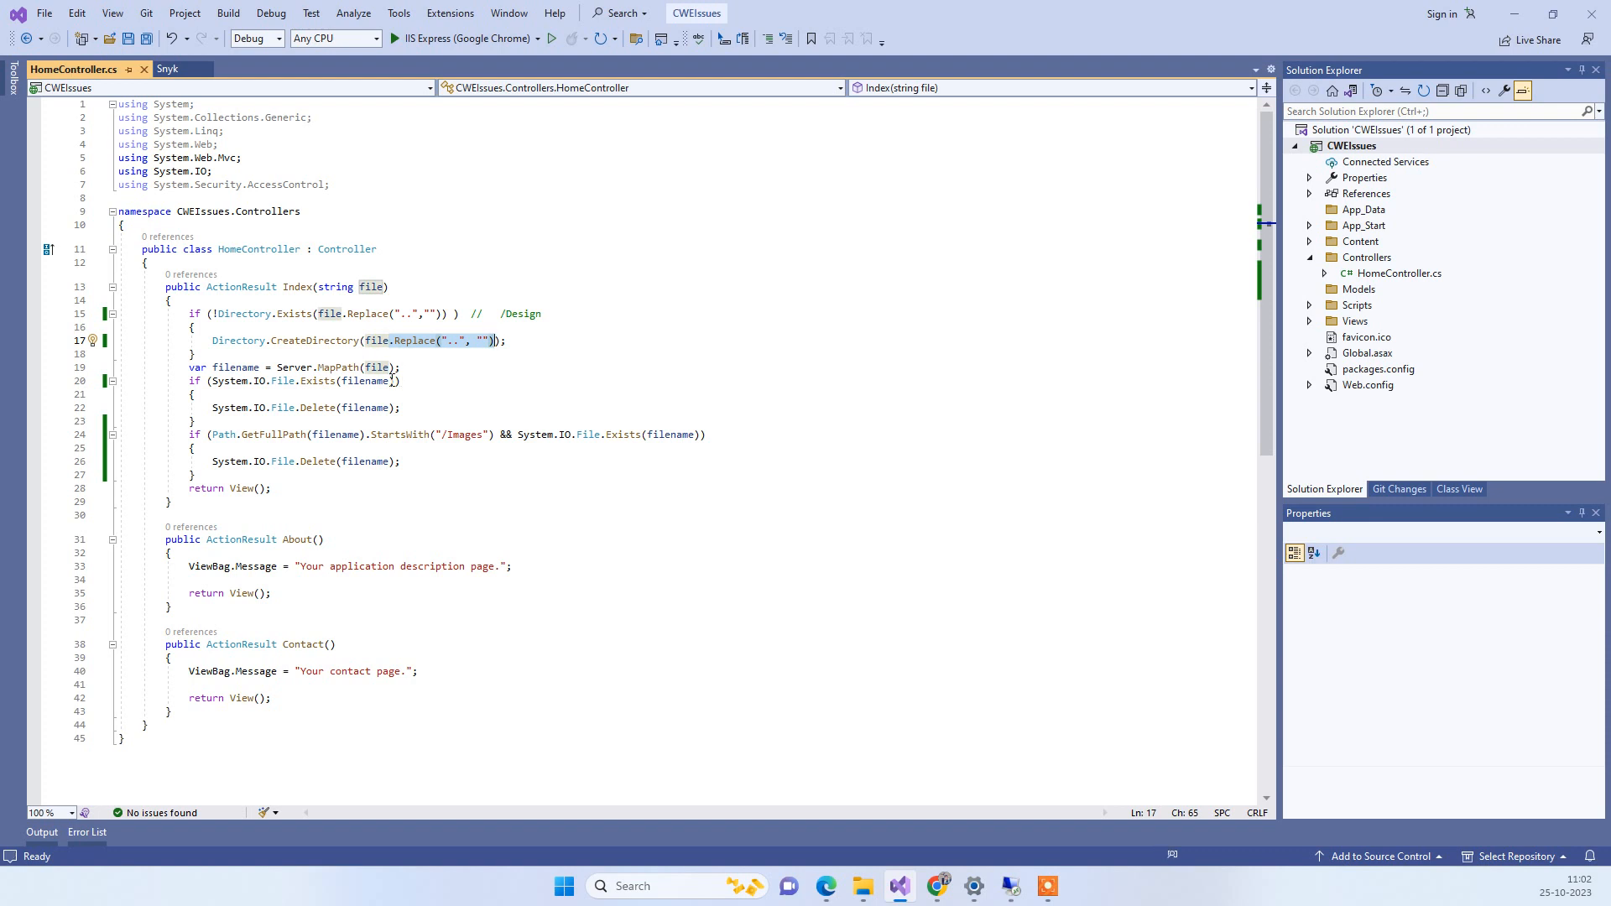
click(391, 381)
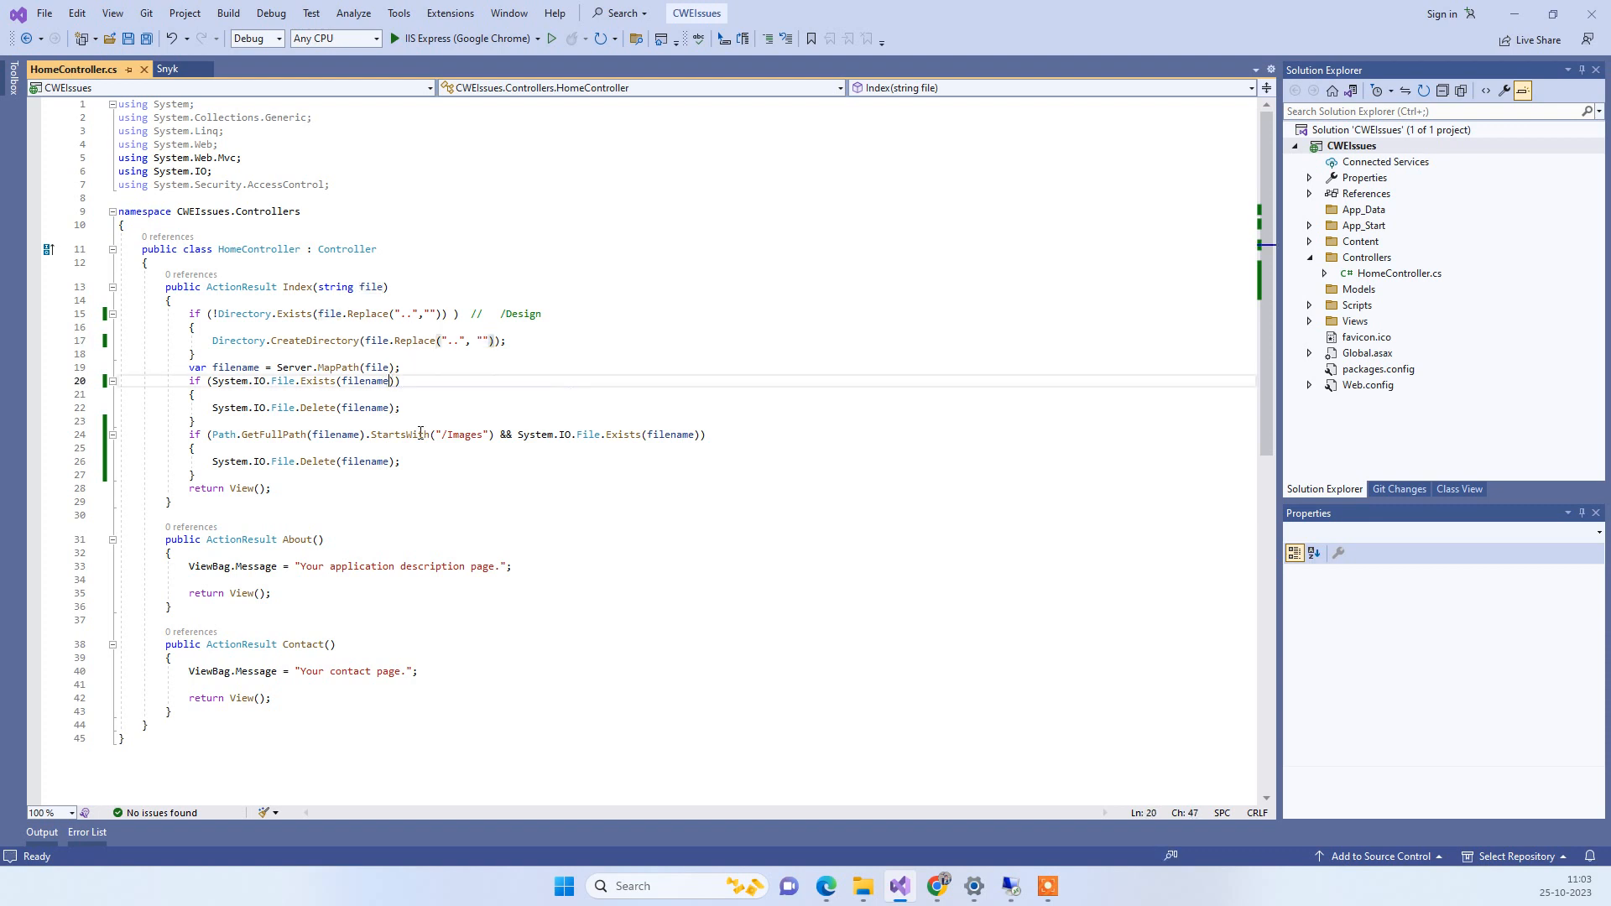
text(.Replace("..", ""))
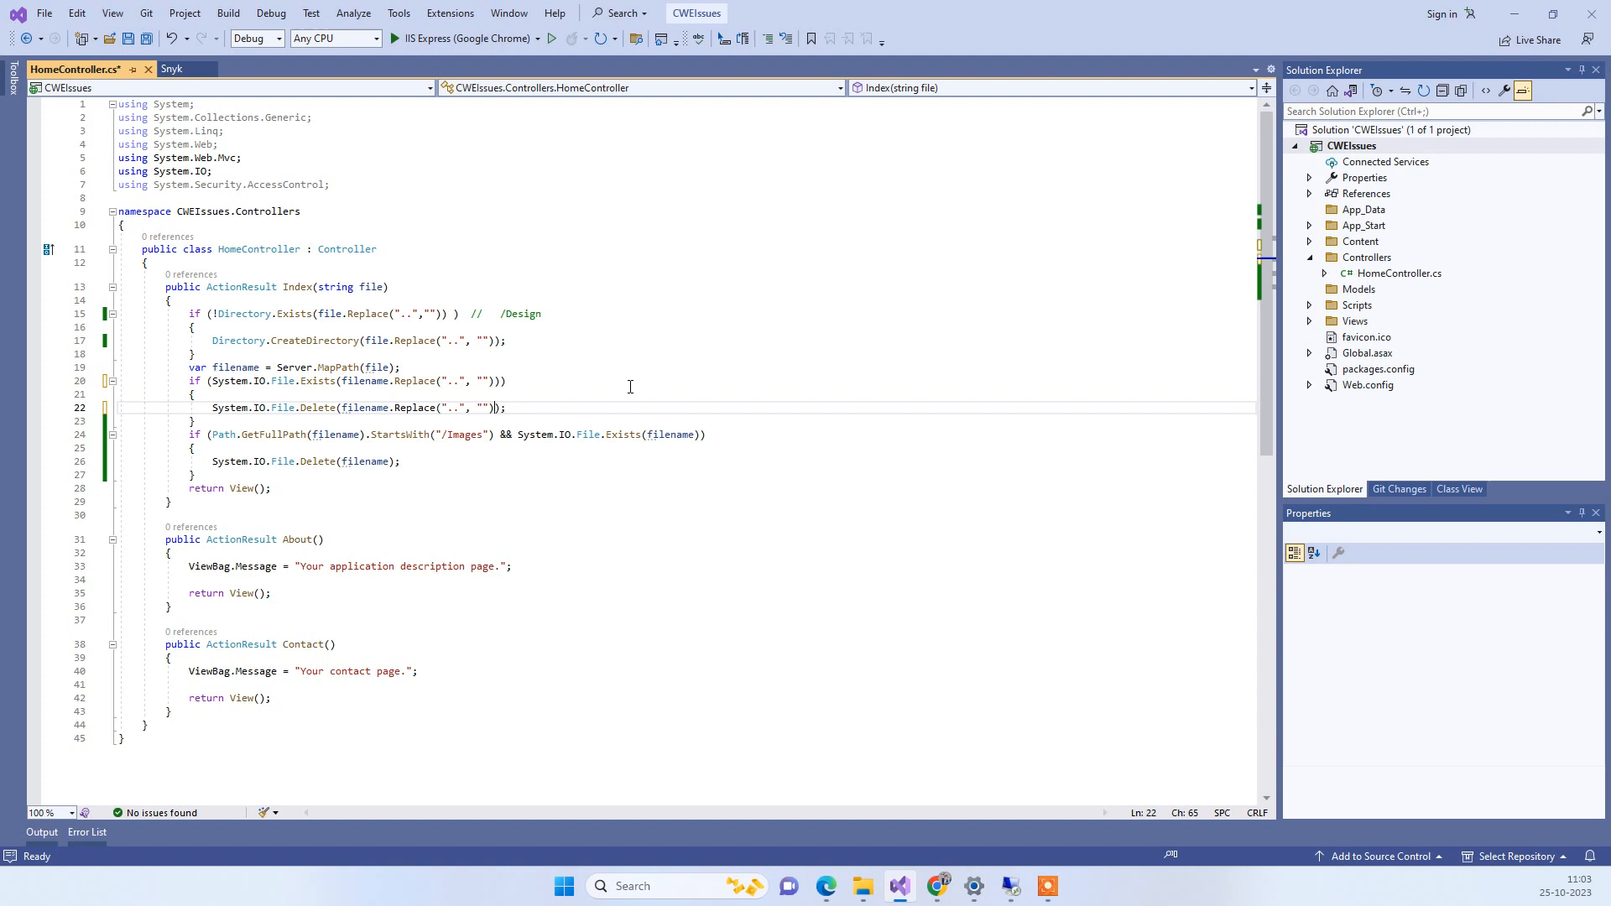
key(ctrl+s)
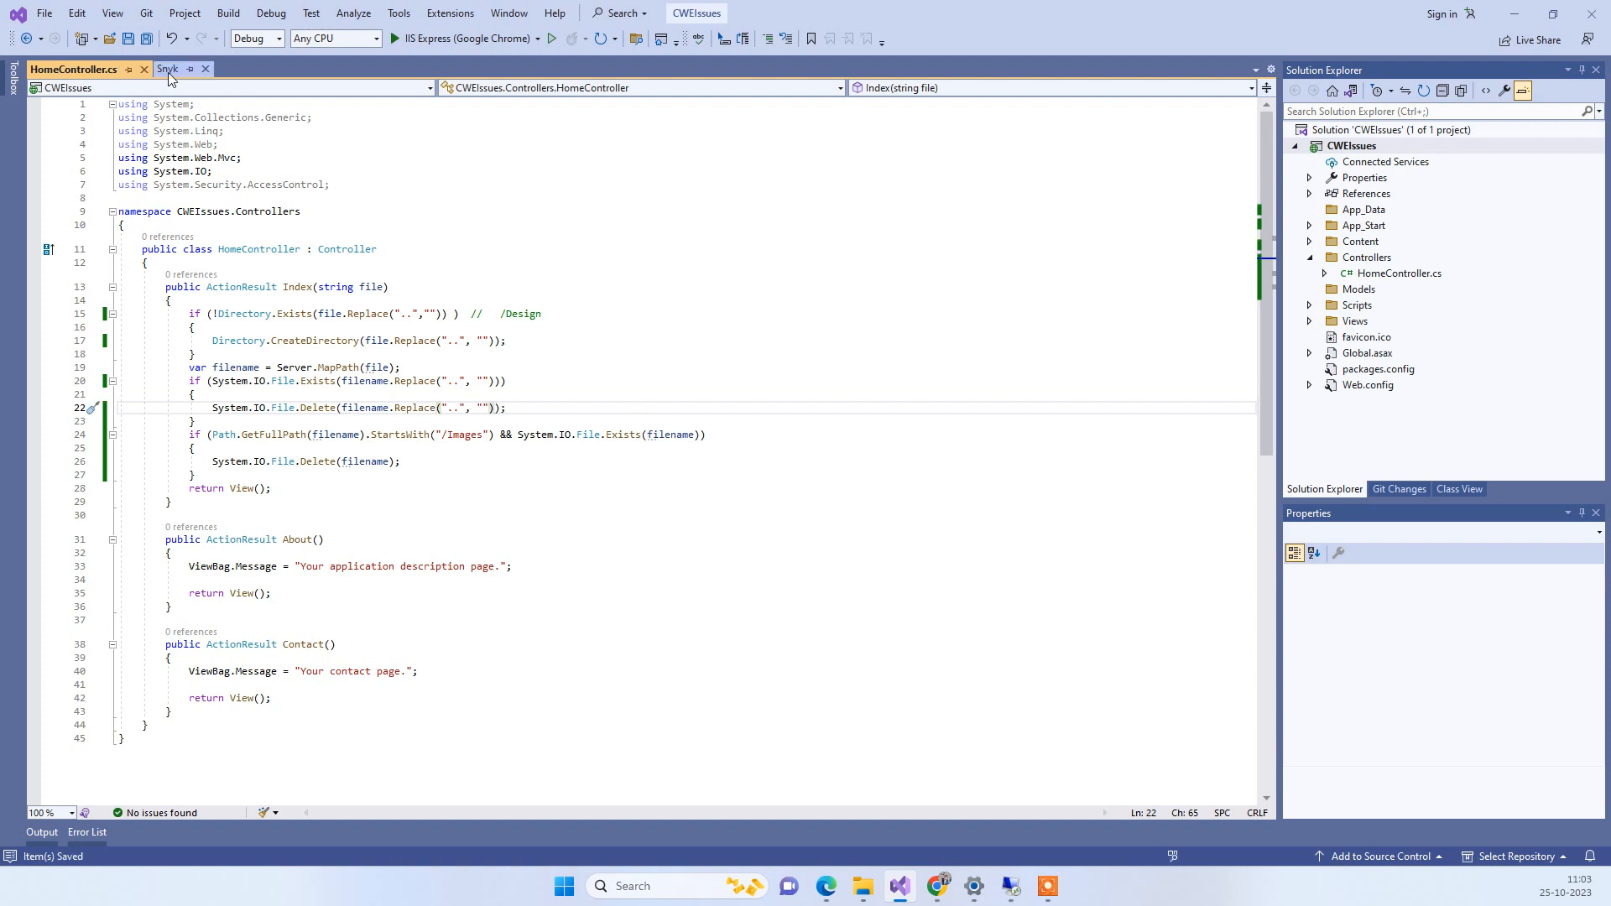
click(166, 69)
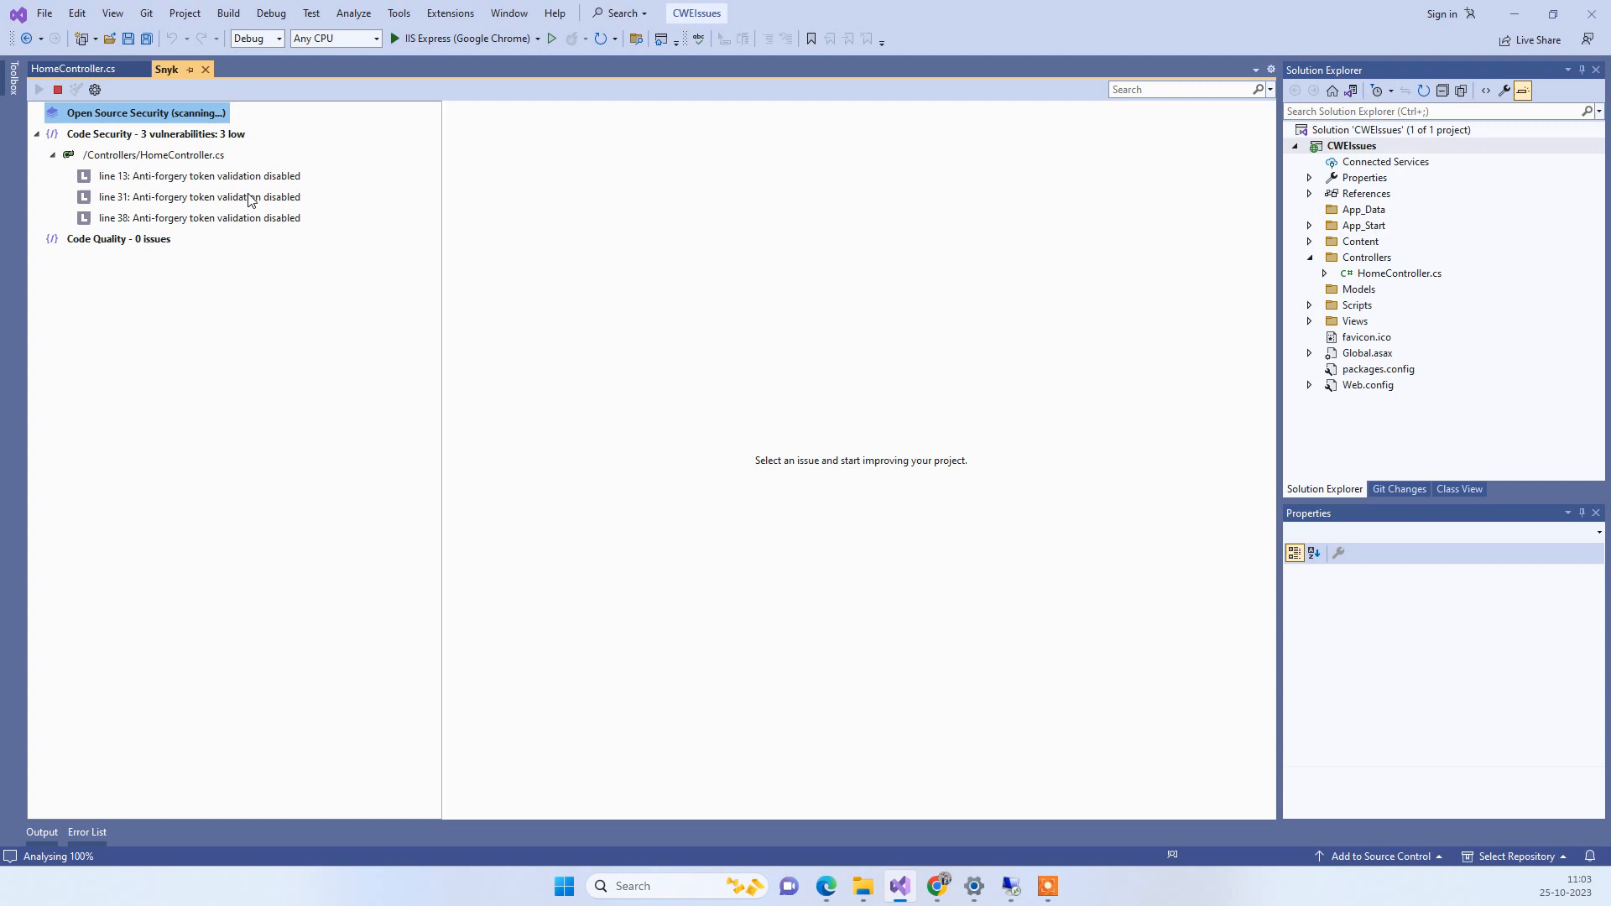
Step: Return to HomeController.cs once the rescan shows only three low anti-forgery issues
click(73, 69)
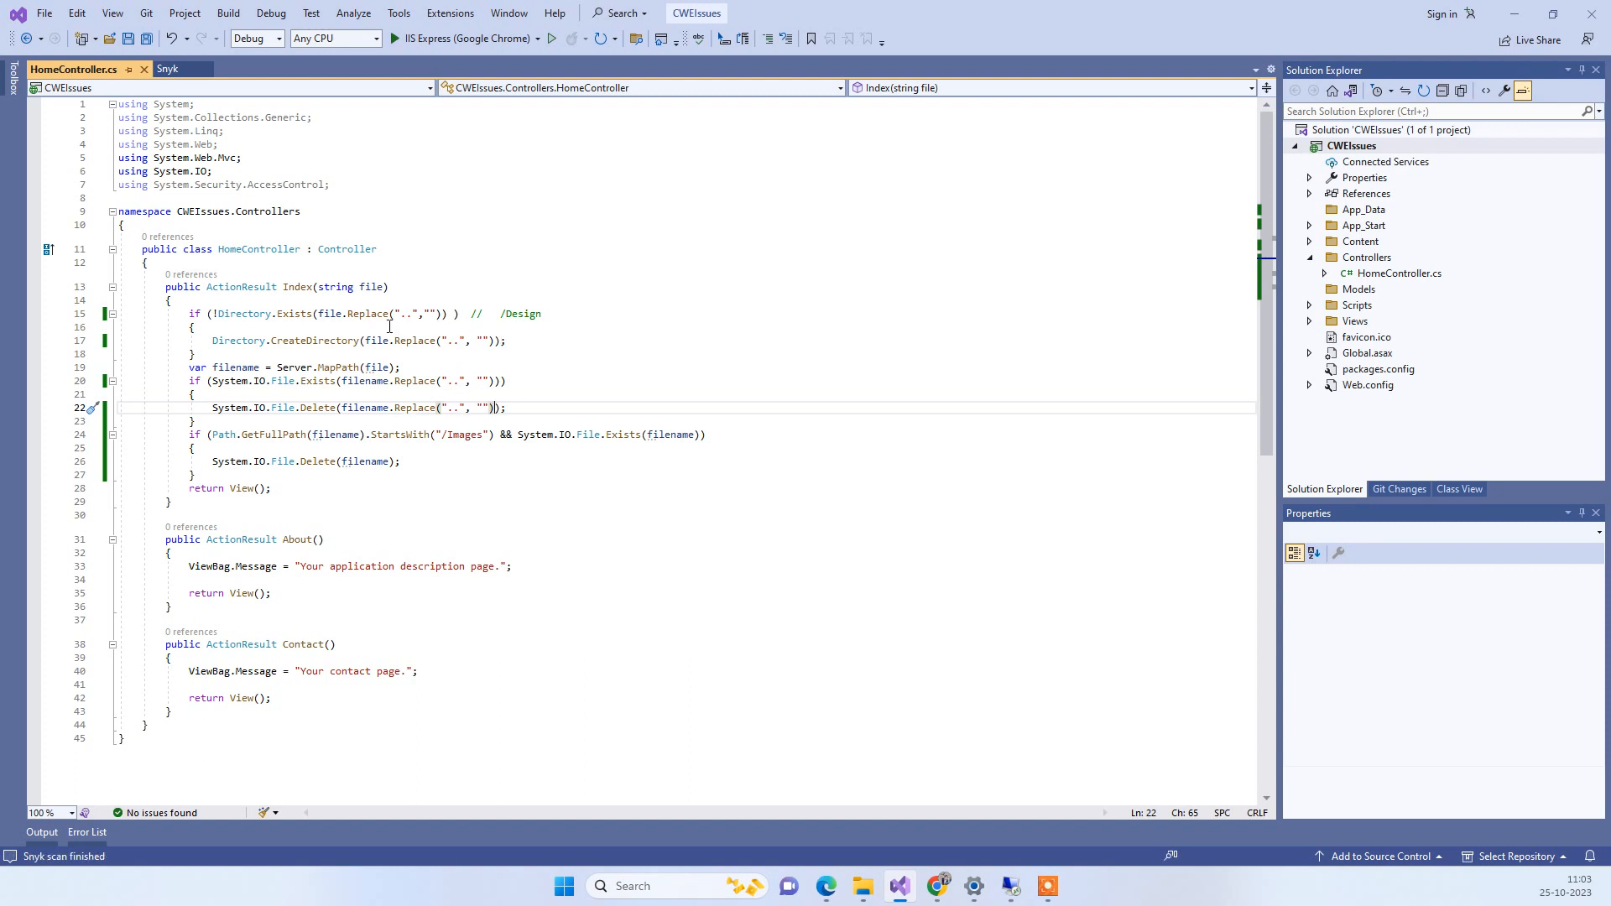
click(456, 354)
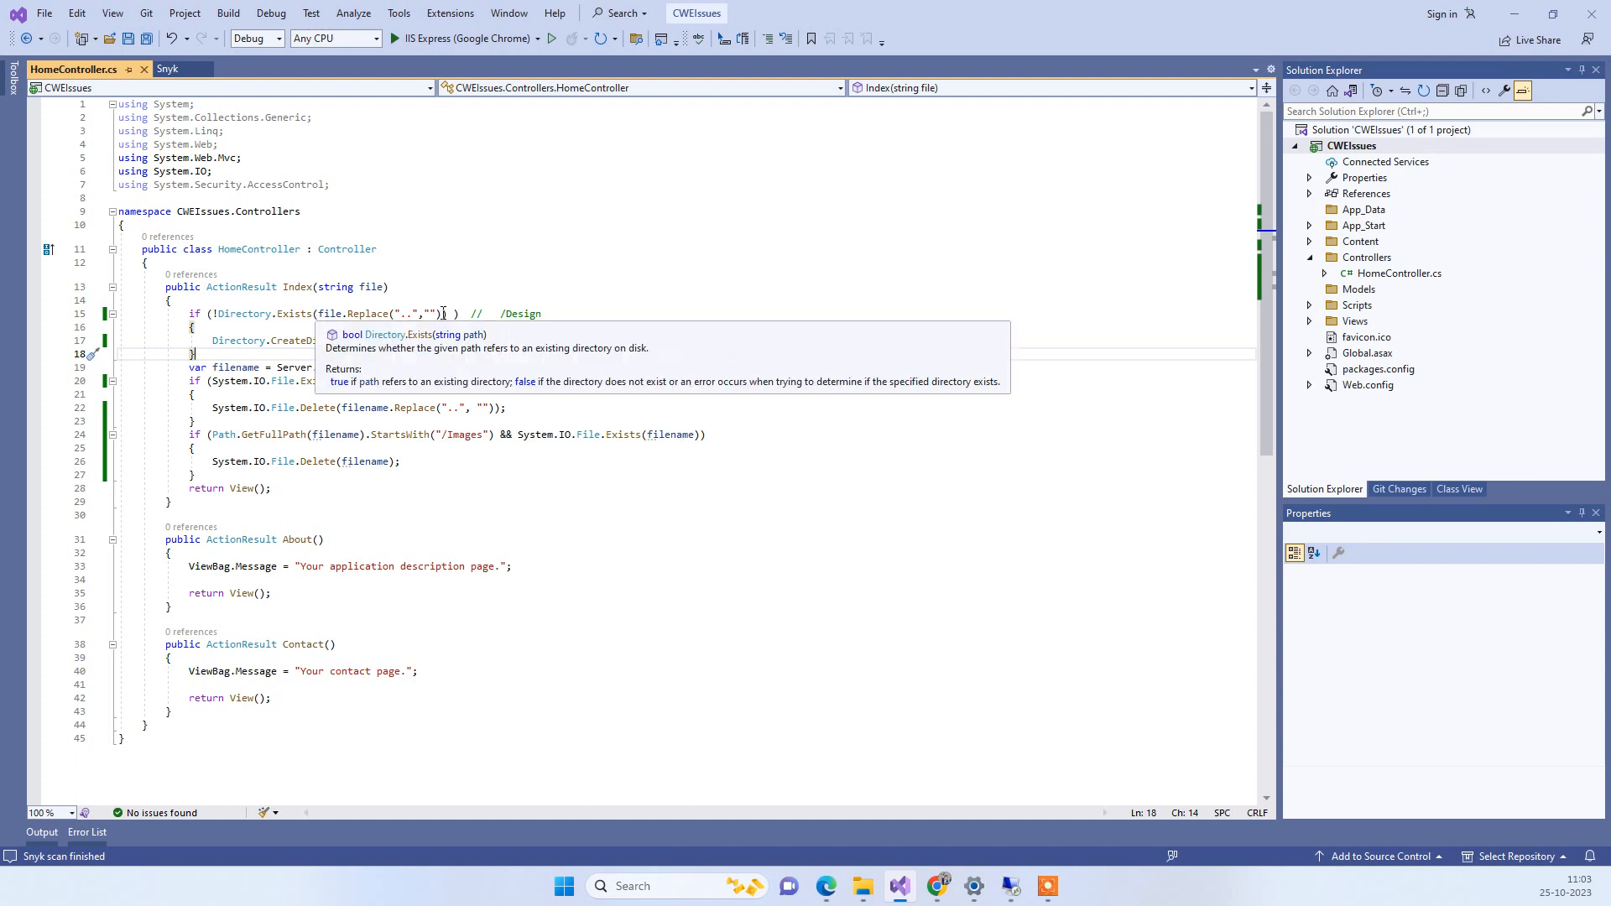
click(297, 314)
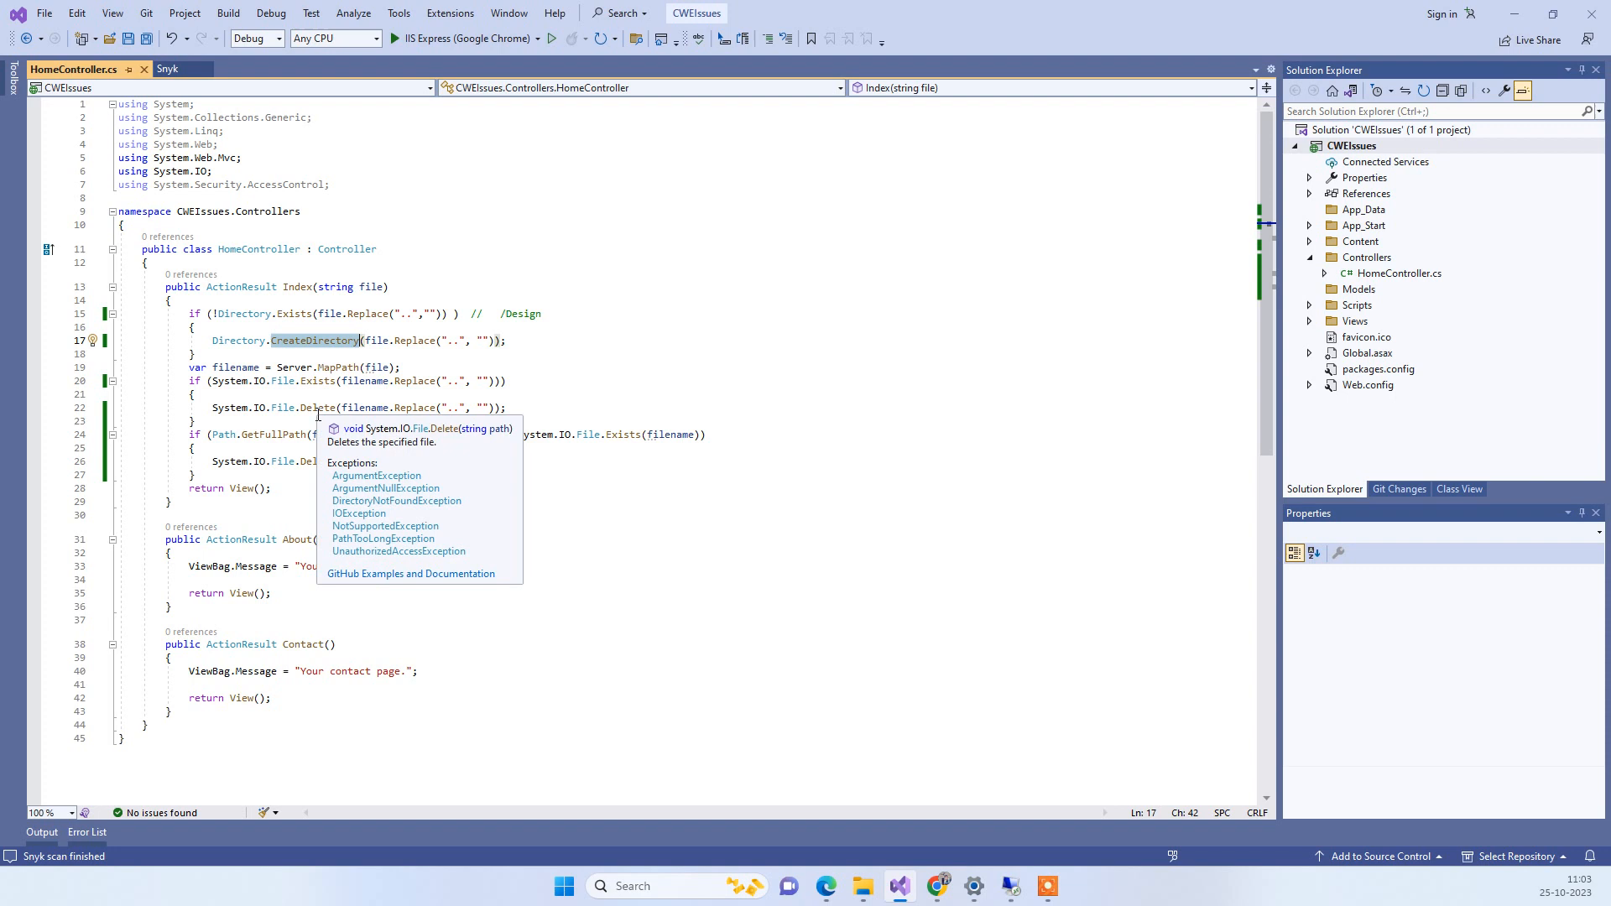
click(453, 460)
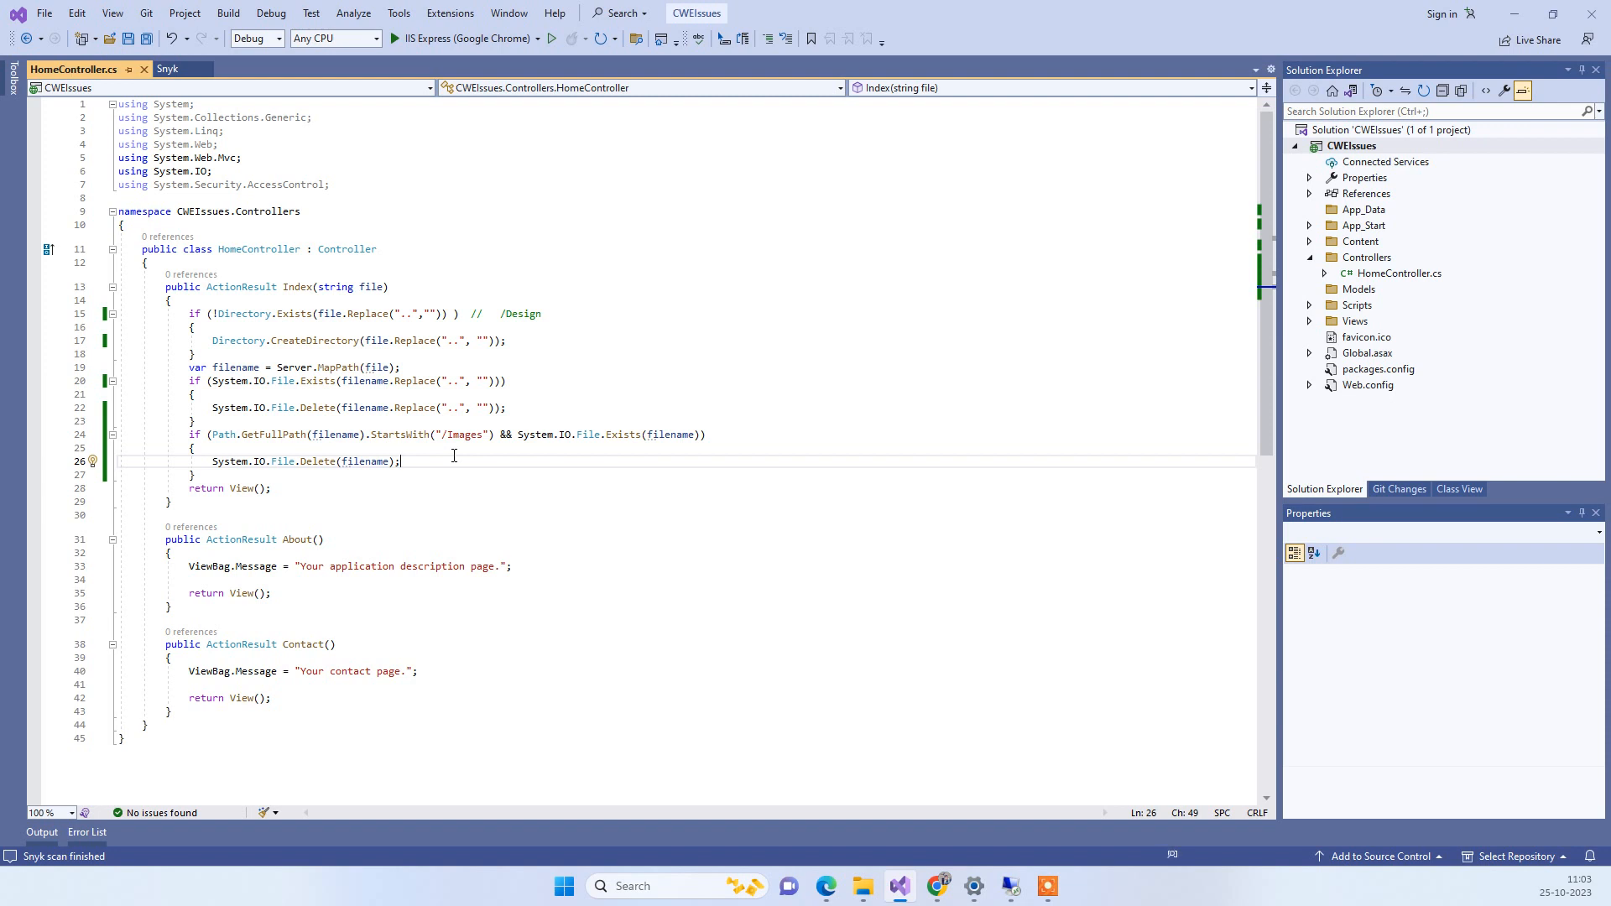
mouse_move(394, 413)
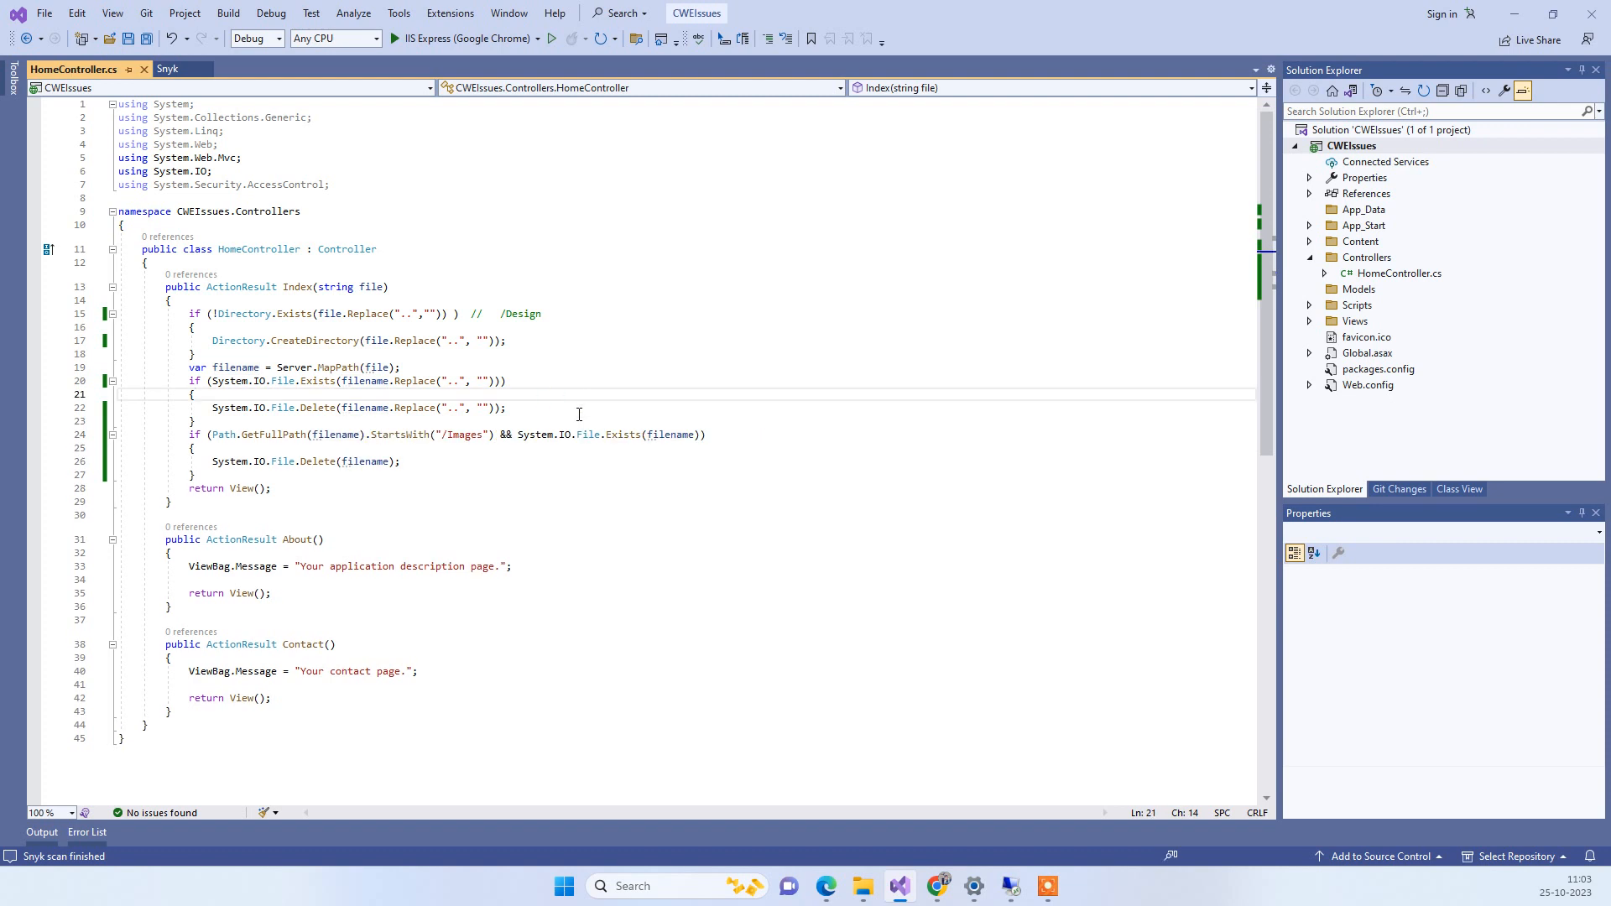
mouse_move(457, 435)
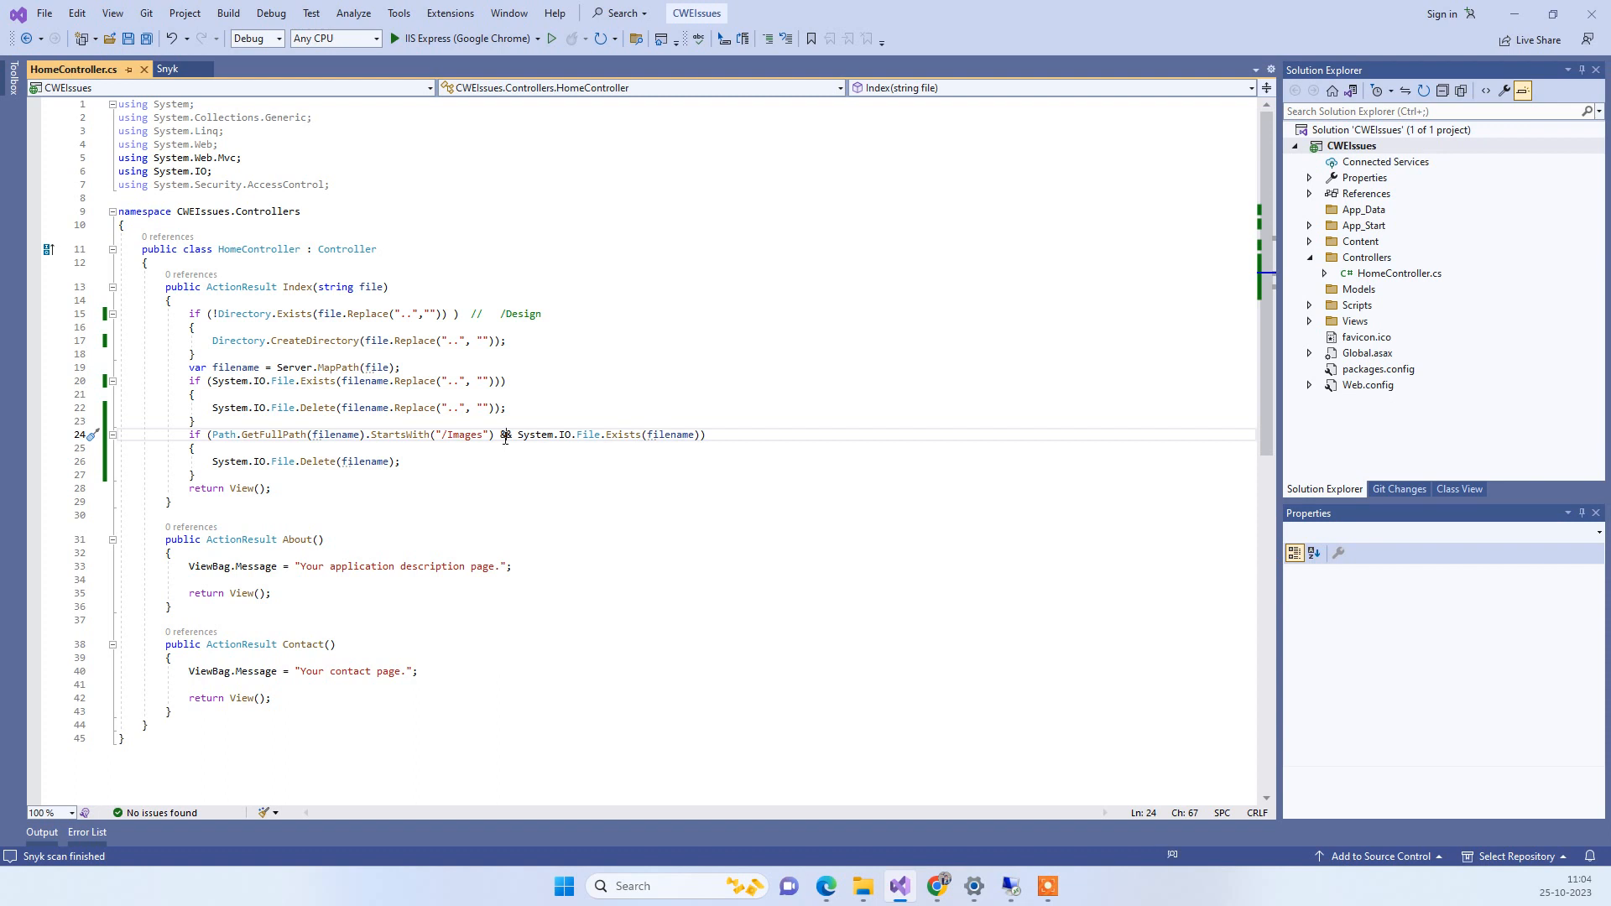
mouse_move(506, 440)
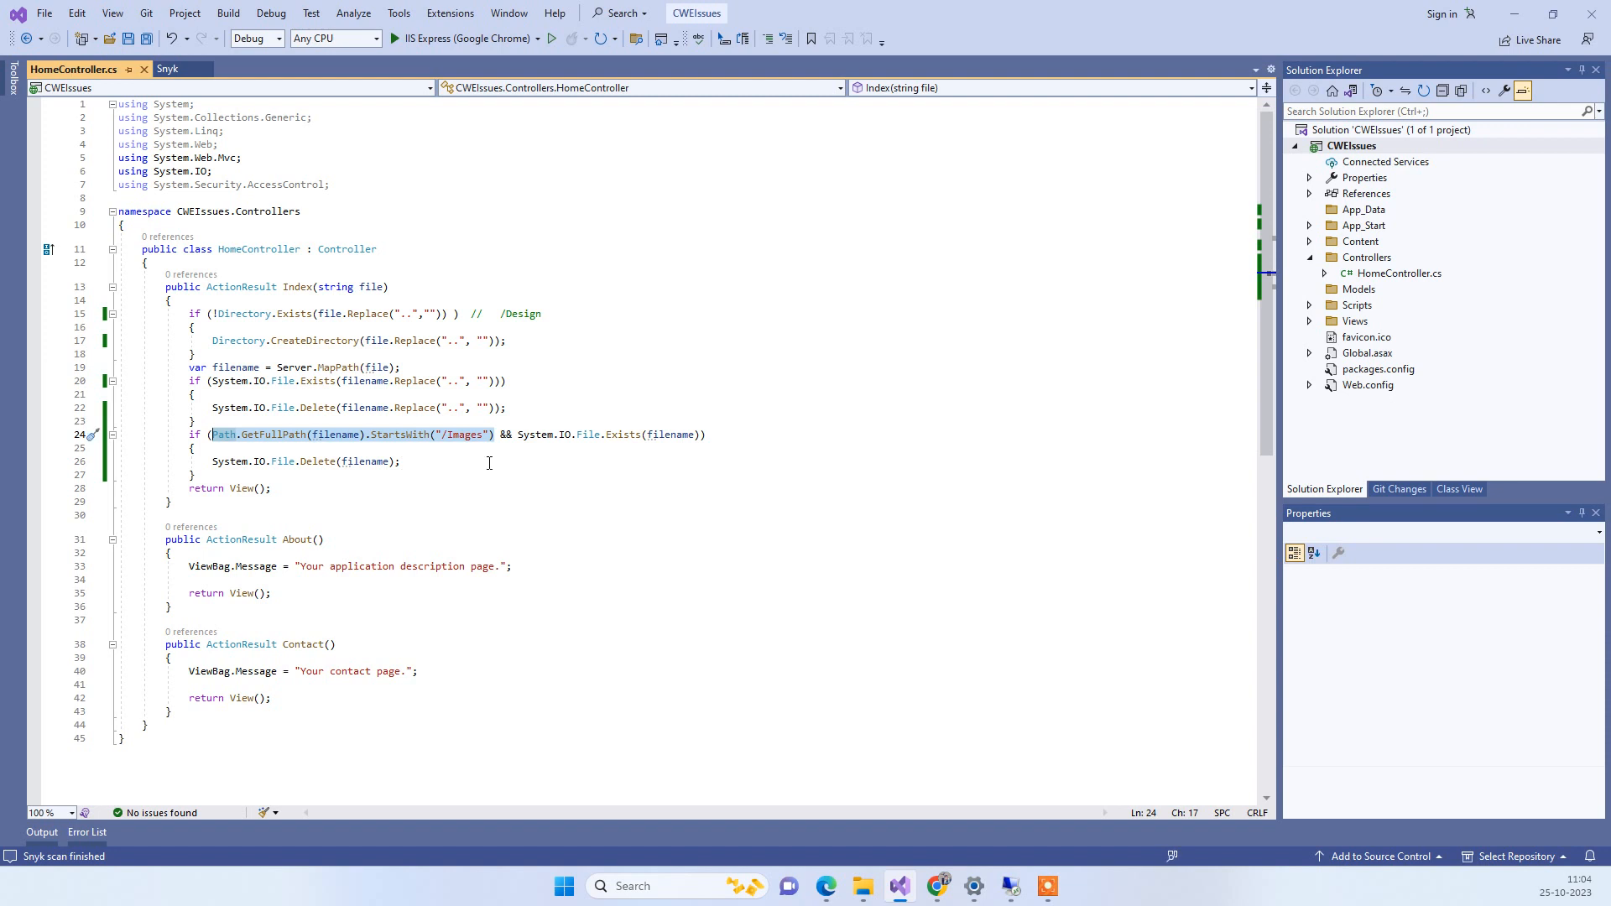
mouse_move(700, 614)
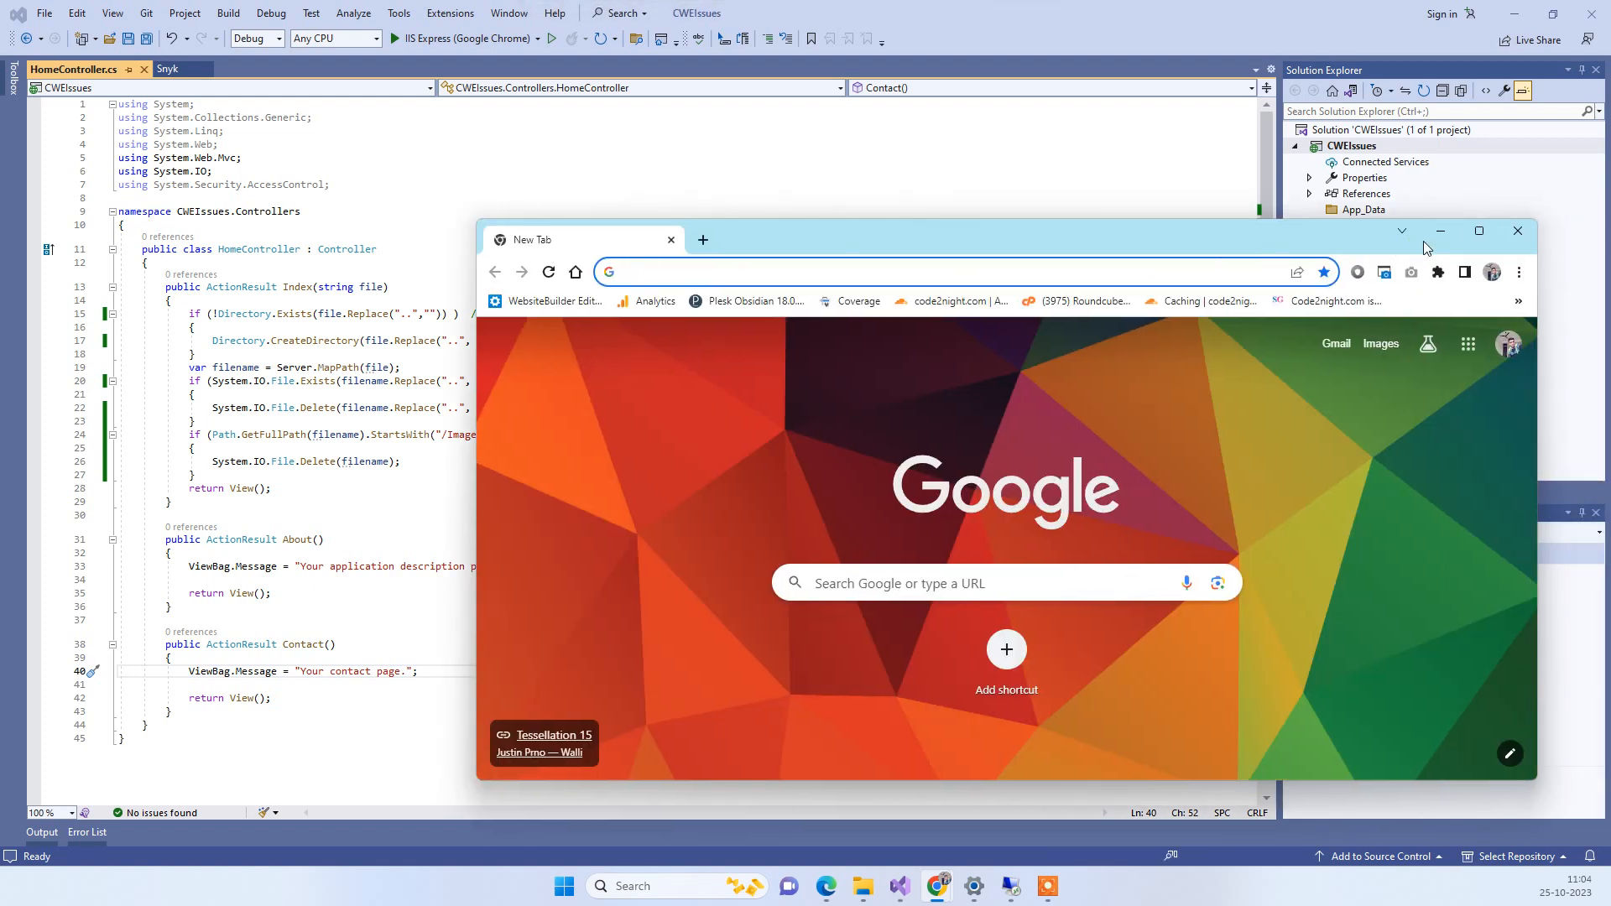
Step: Load the Code2Night website in the Chrome tab
click(1479, 229)
text(code2night.com)
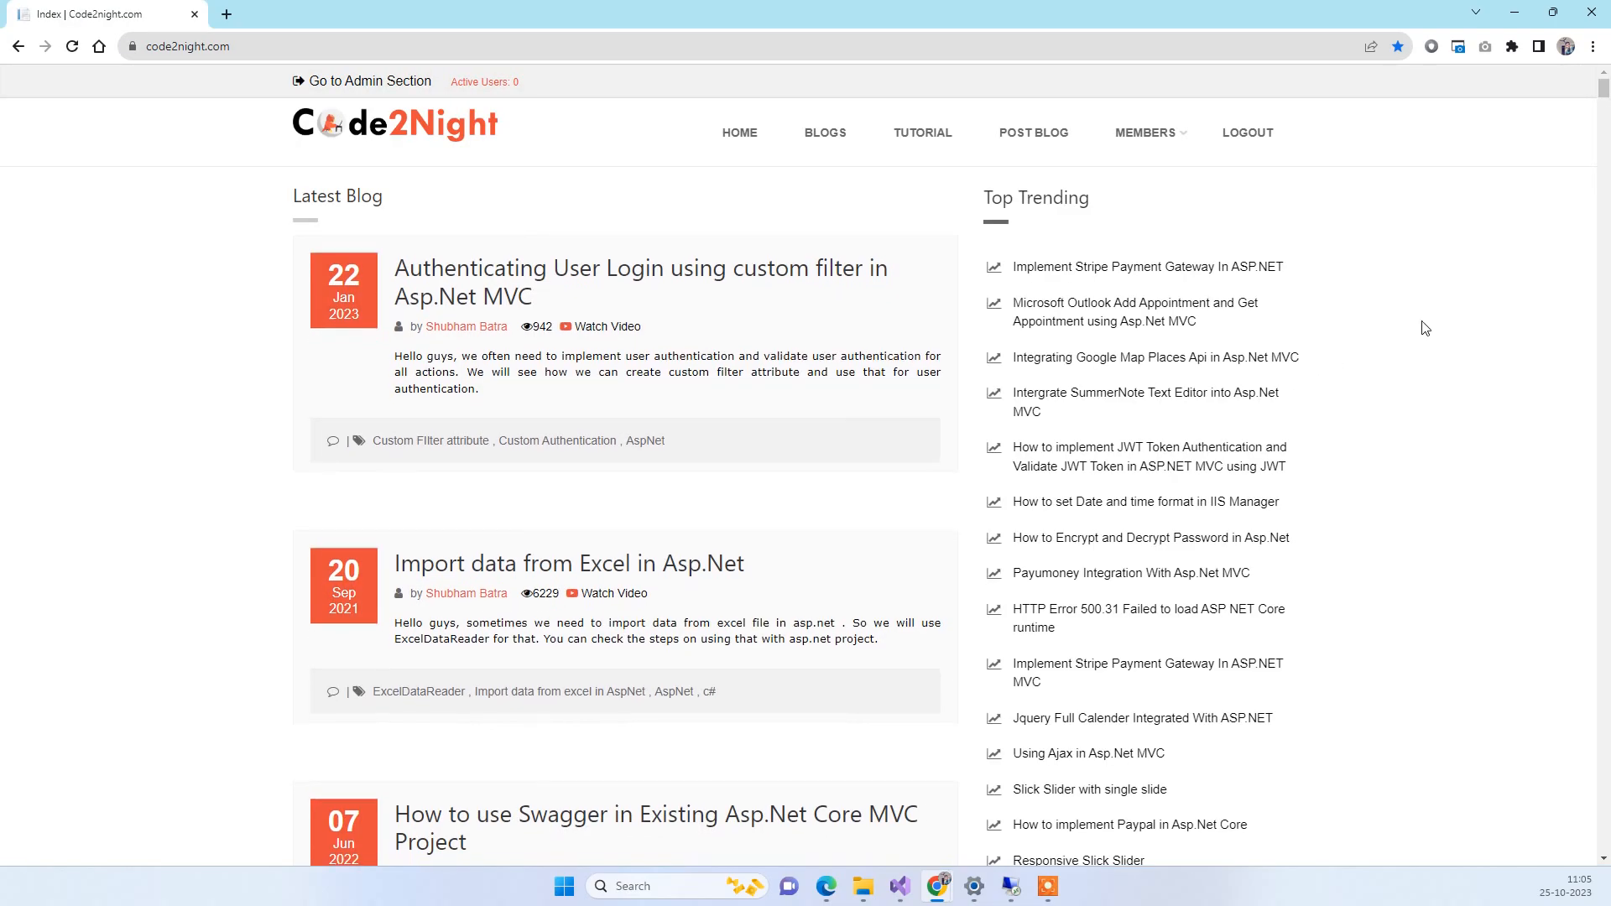
Step: Open the "How to fix CWE-23 Path Traversal vulnerability (Snyk)" article from the Top Trending list
scroll(down, 3)
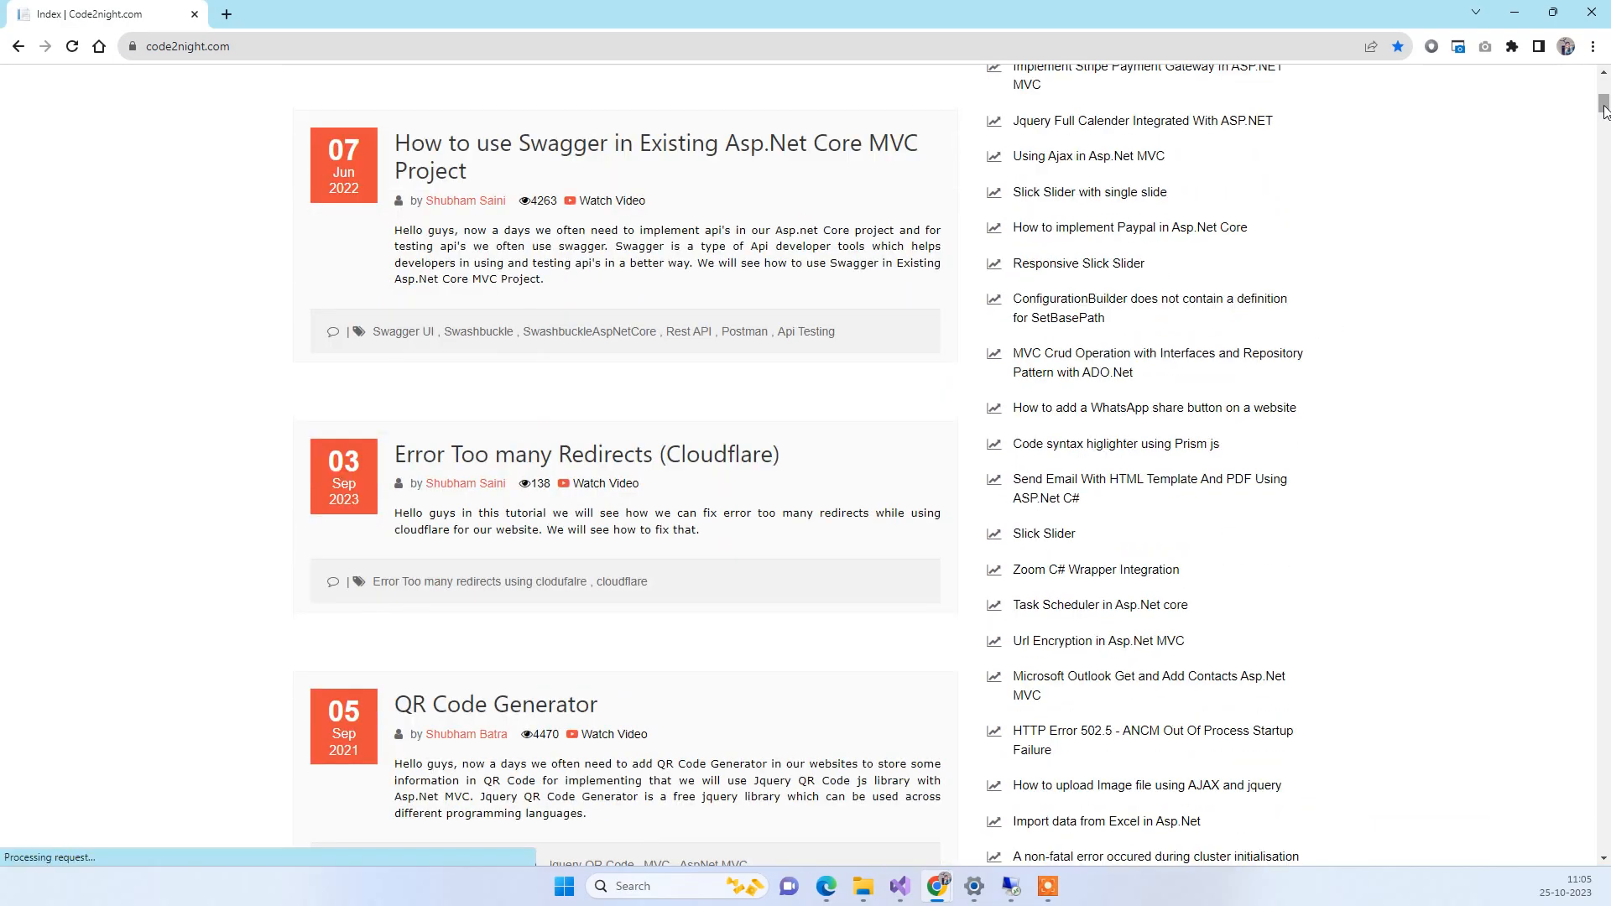
scroll(down, 3)
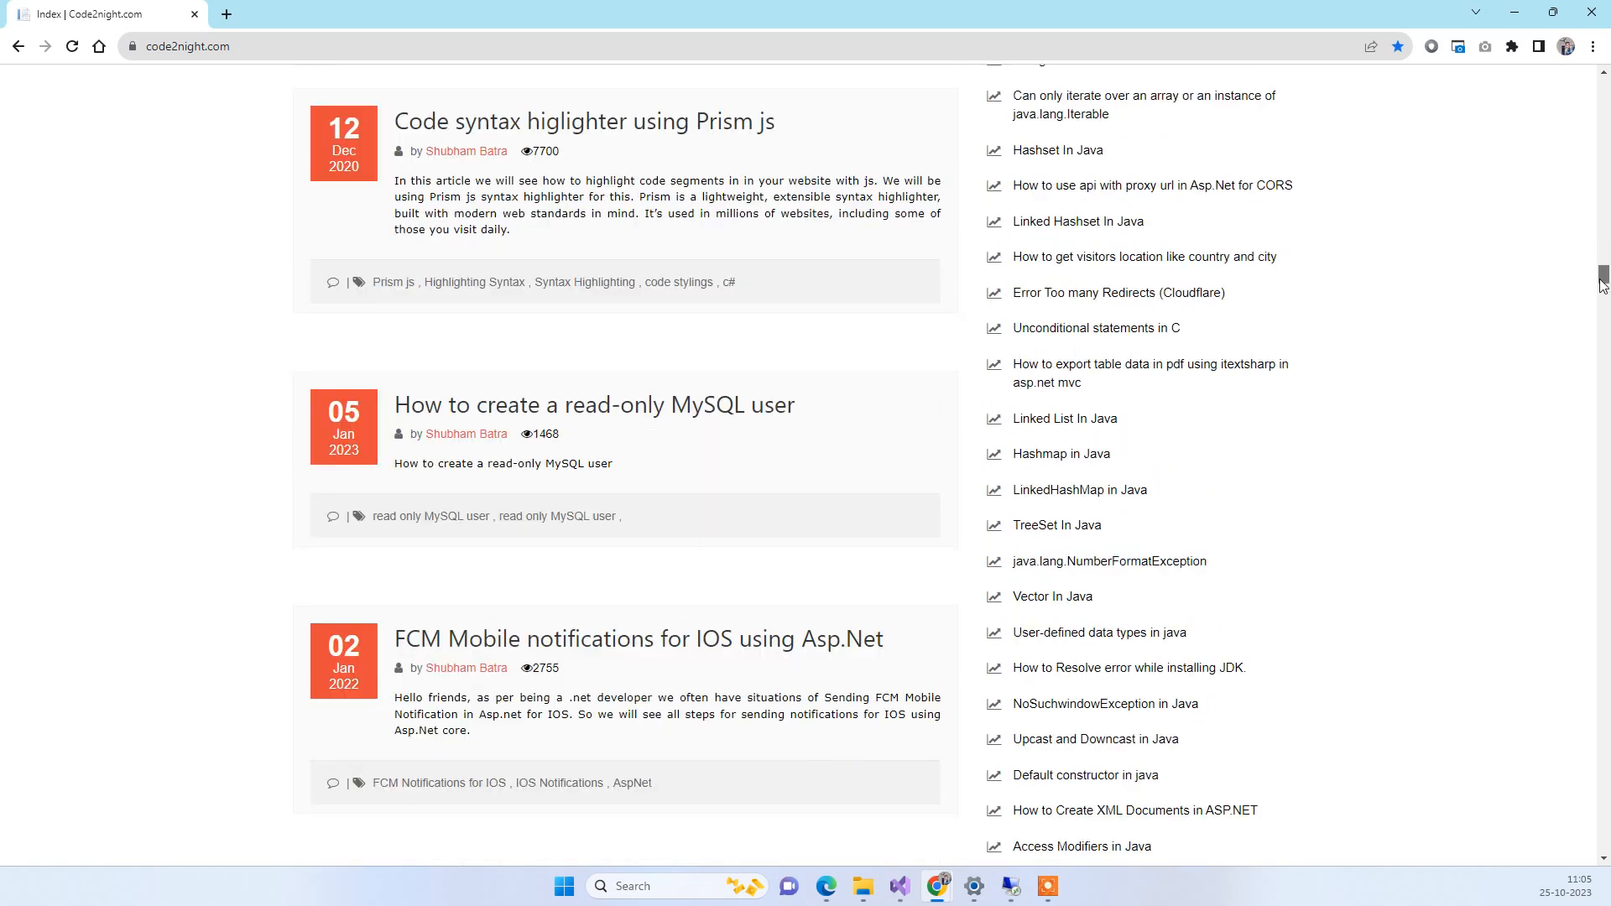
scroll(down, 3)
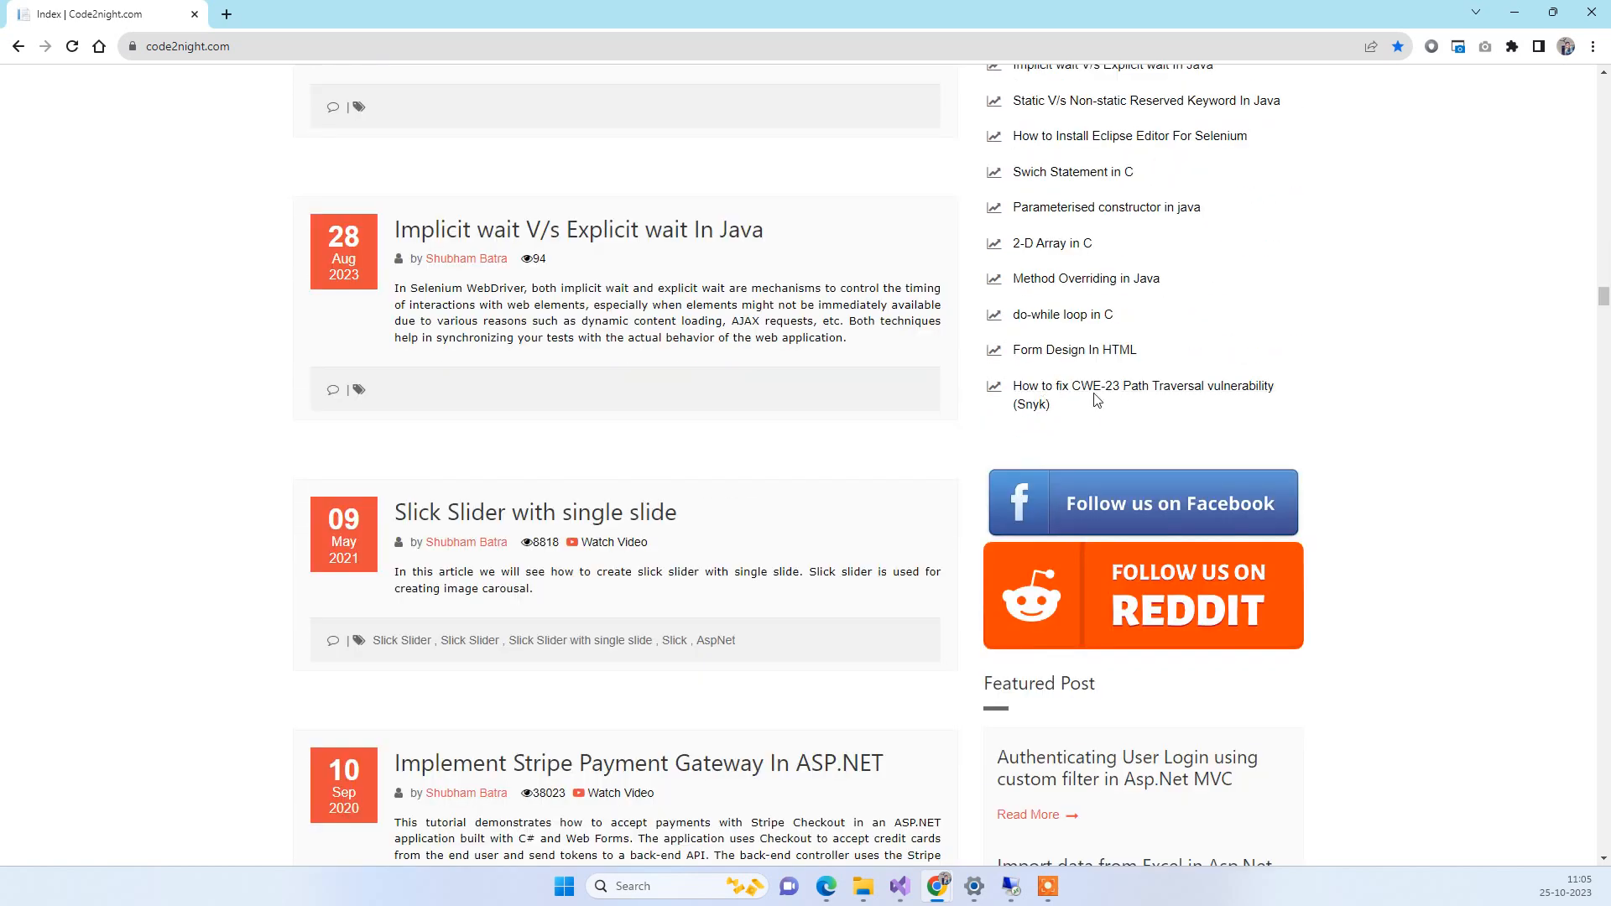
click(1143, 386)
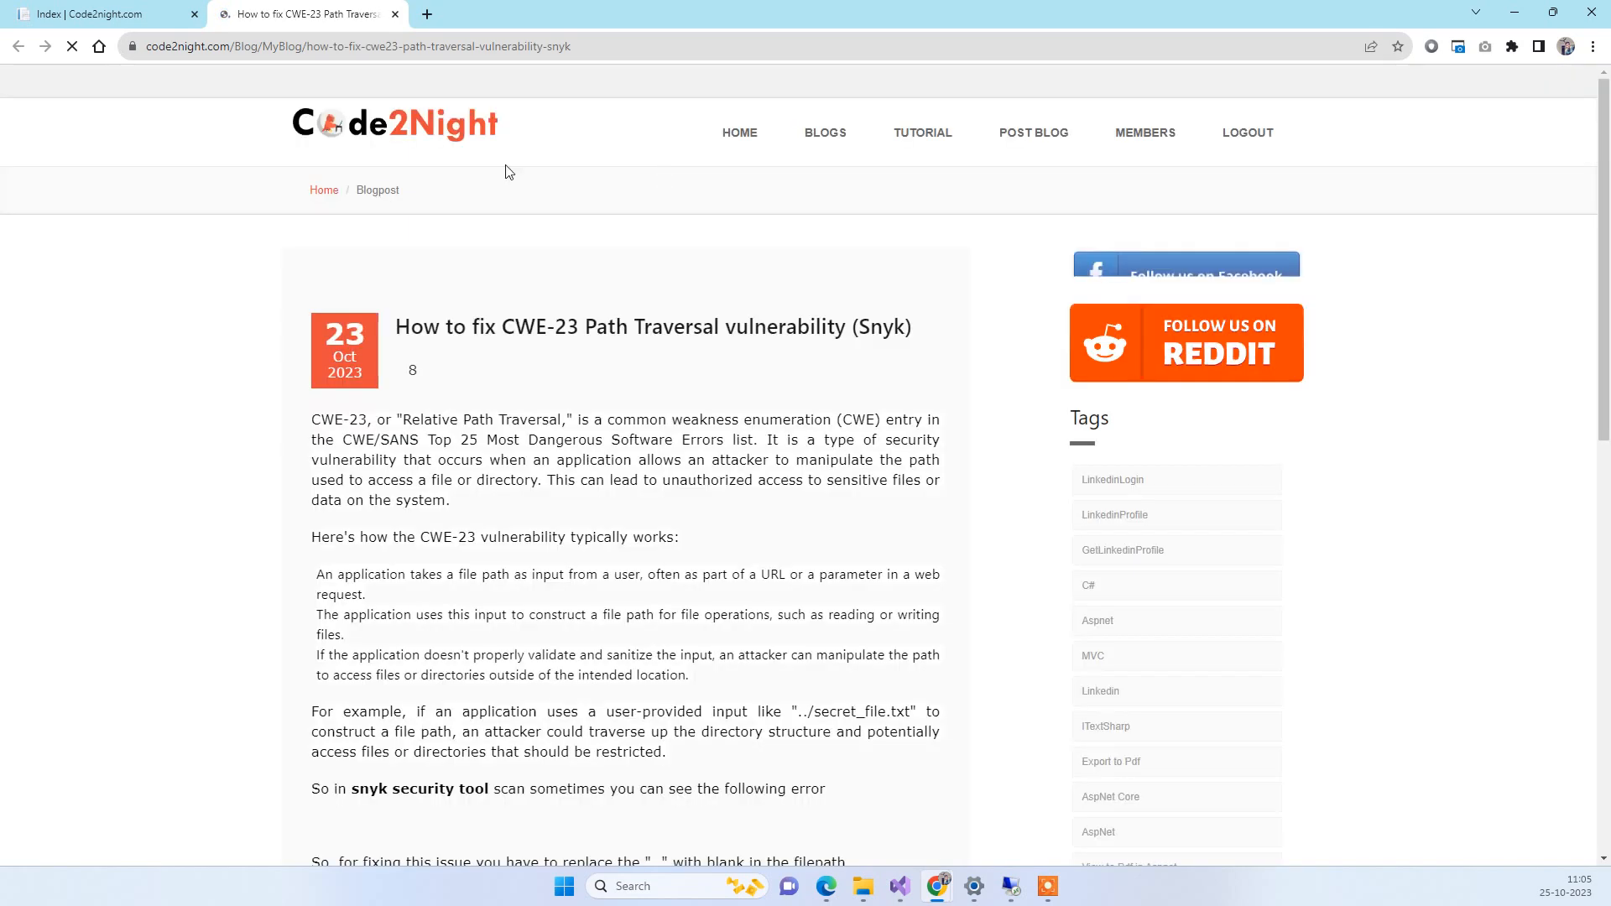
scroll(down, 3)
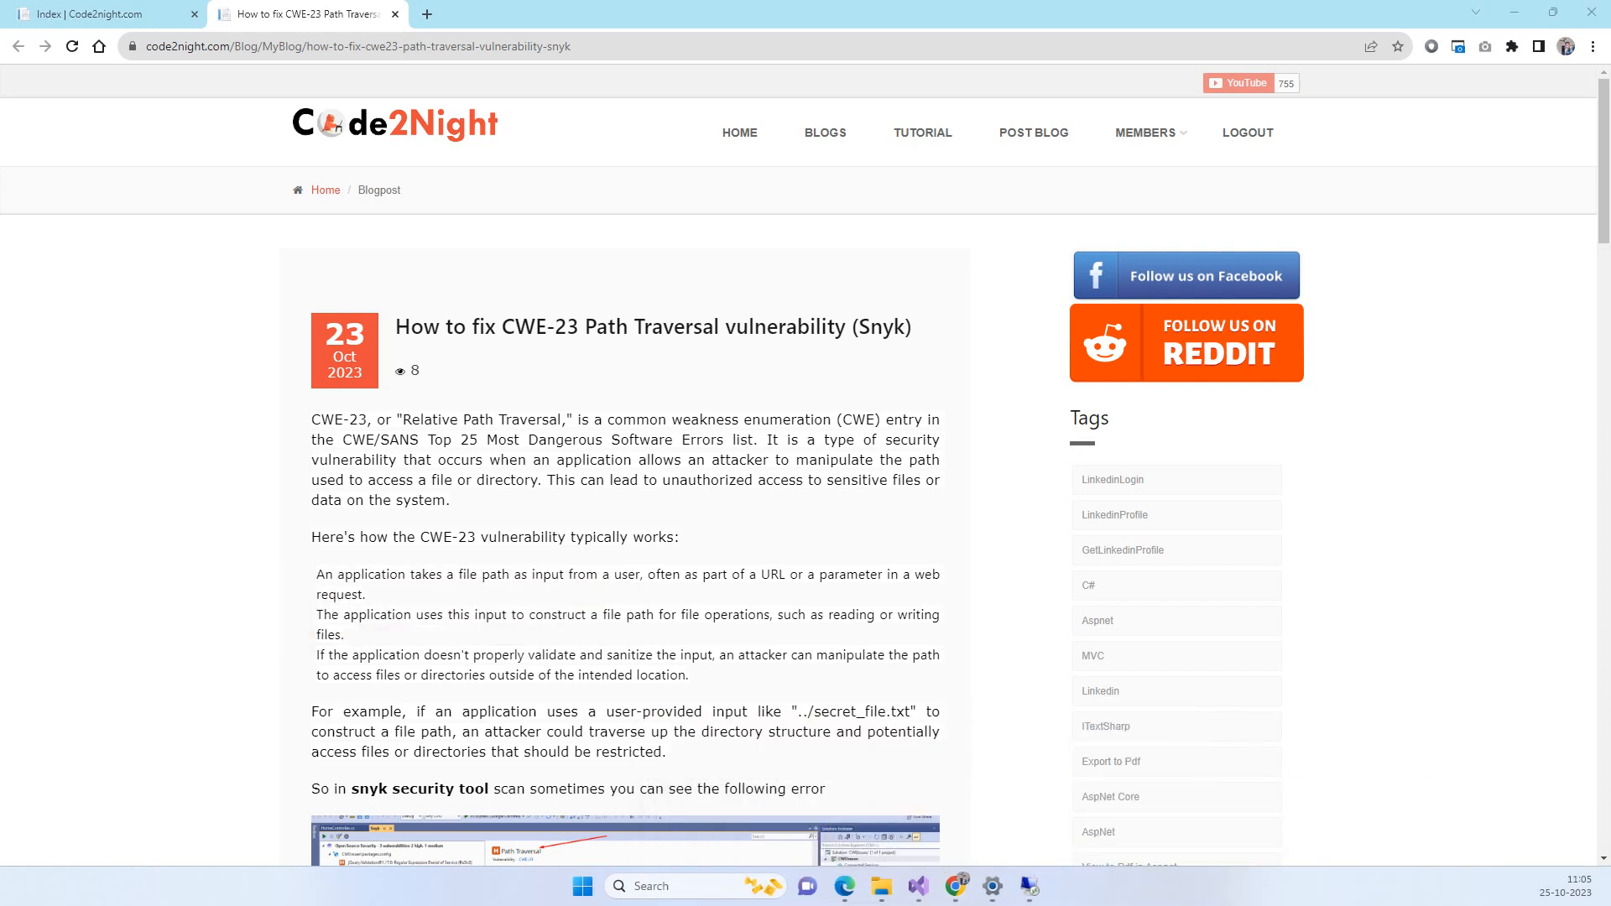
mouse_move(977, 220)
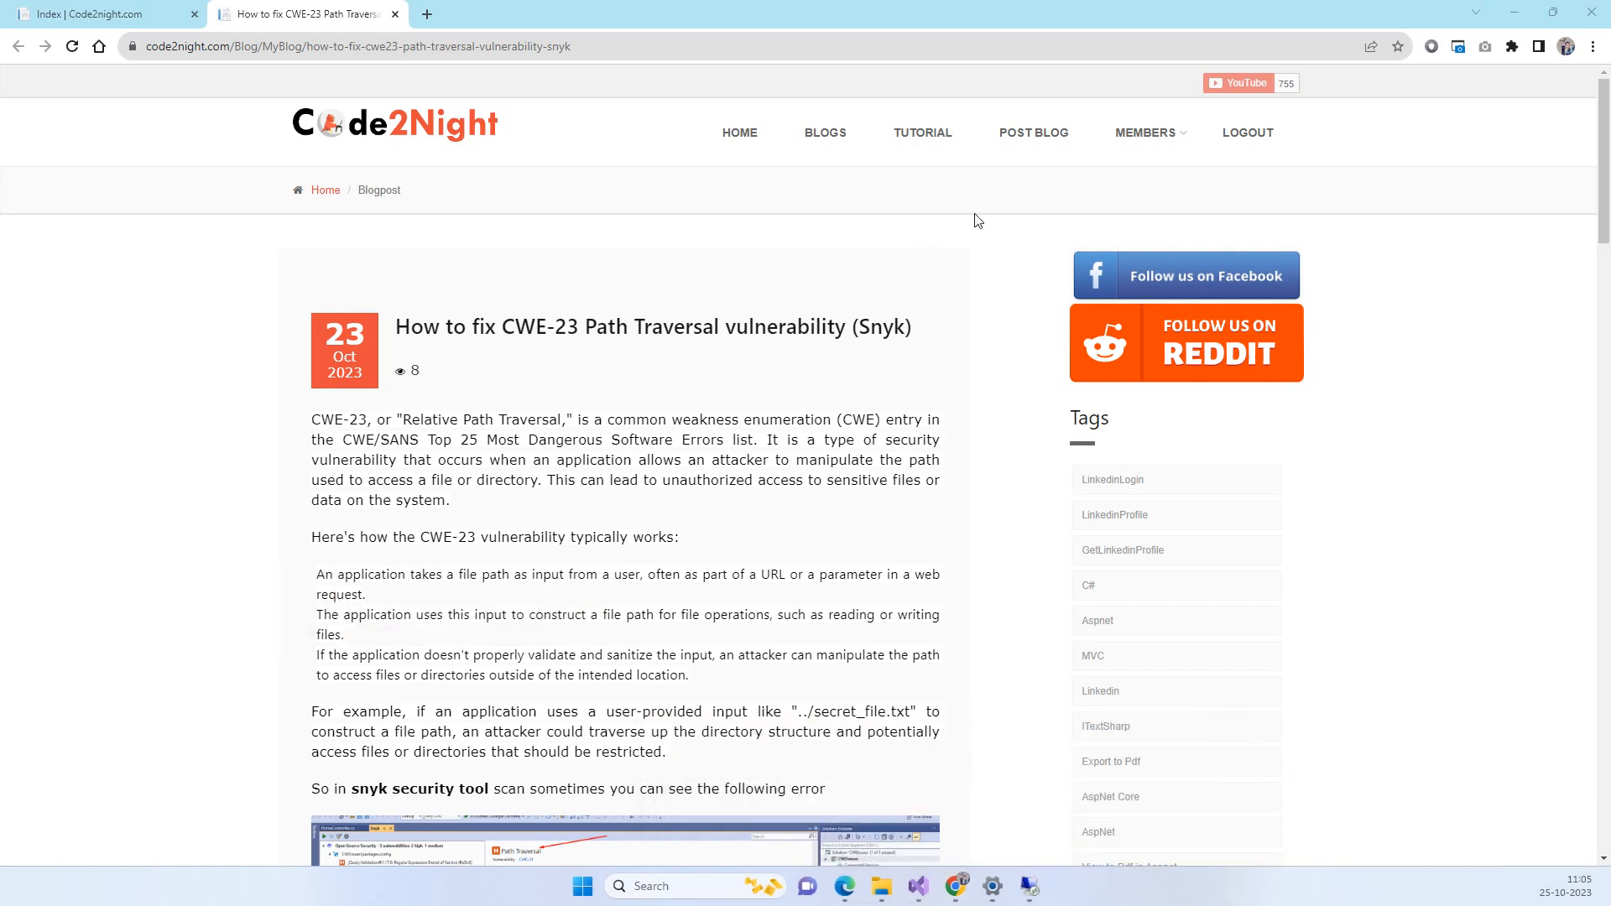